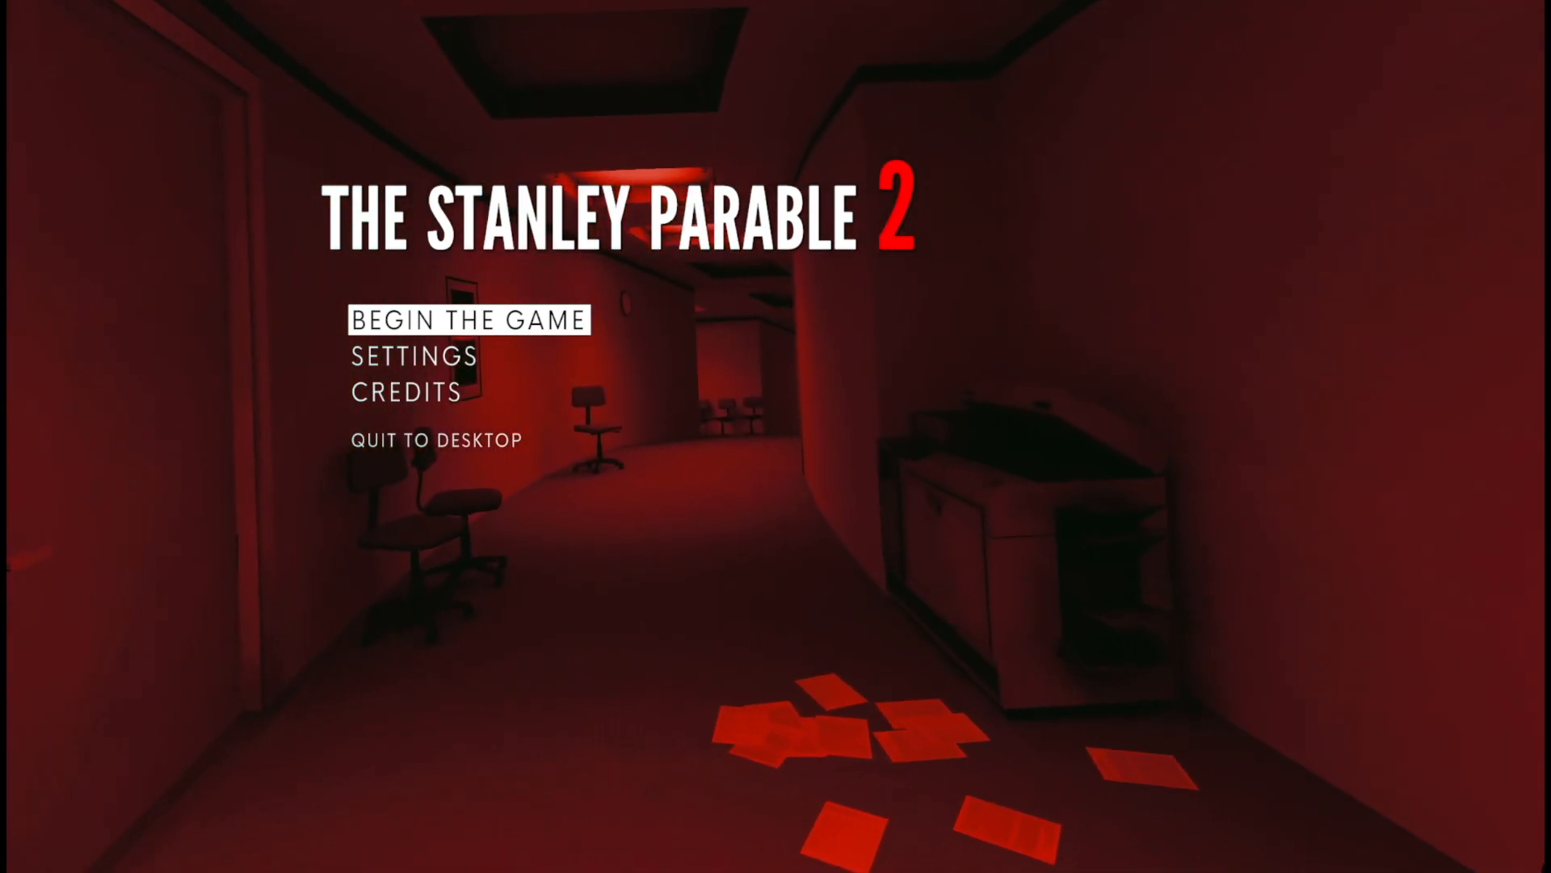
# Step: Select BEGIN THE GAME on the red title menu to start the opening narration
pyautogui.click(467, 319)
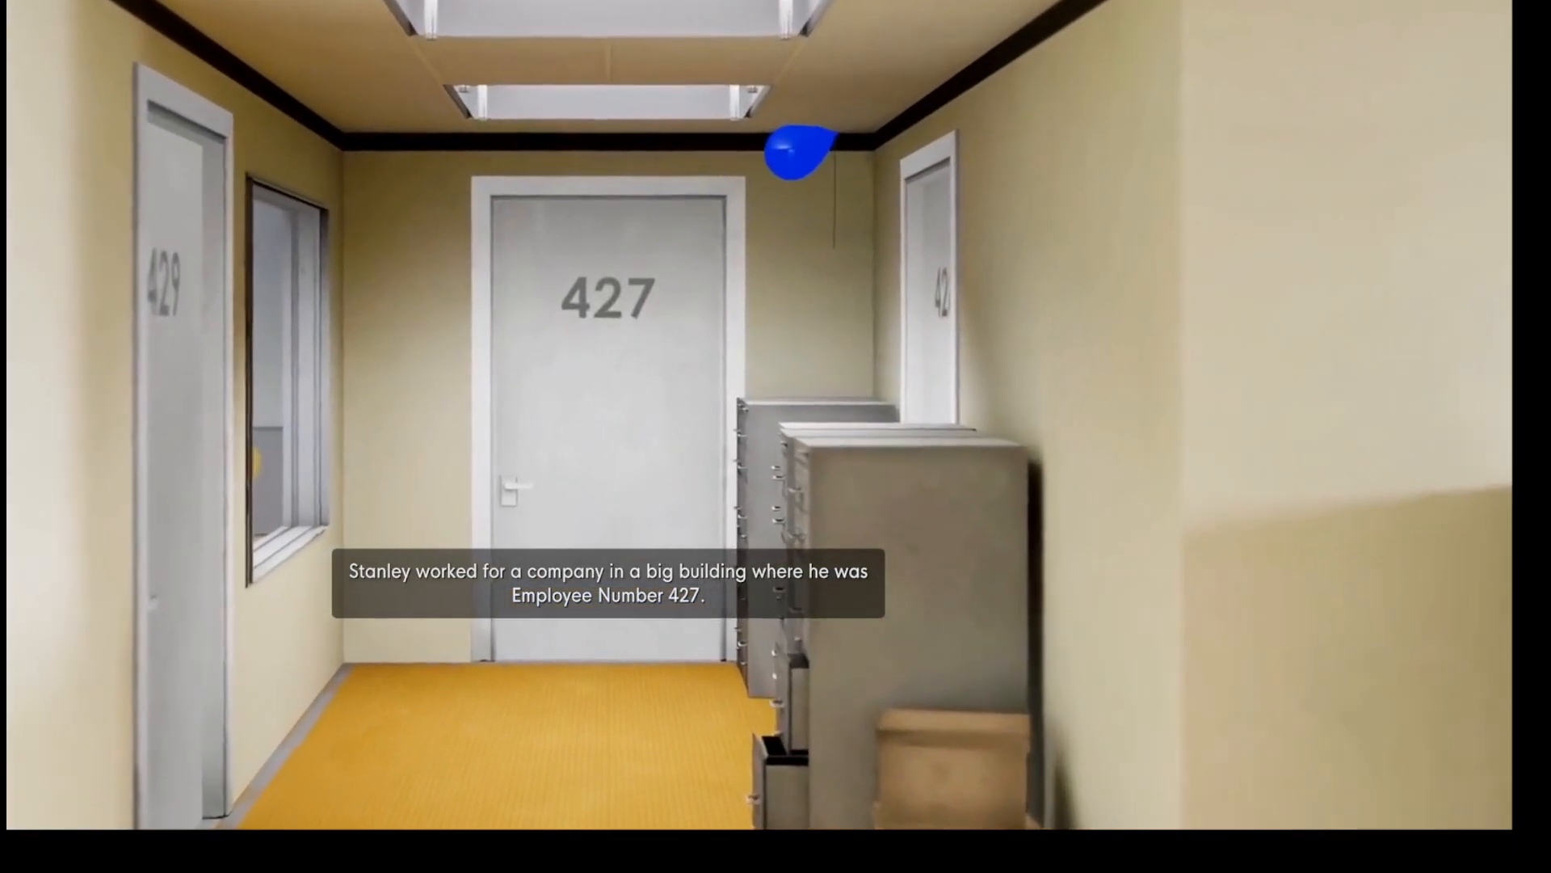
pyautogui.moveTo(776, 436)
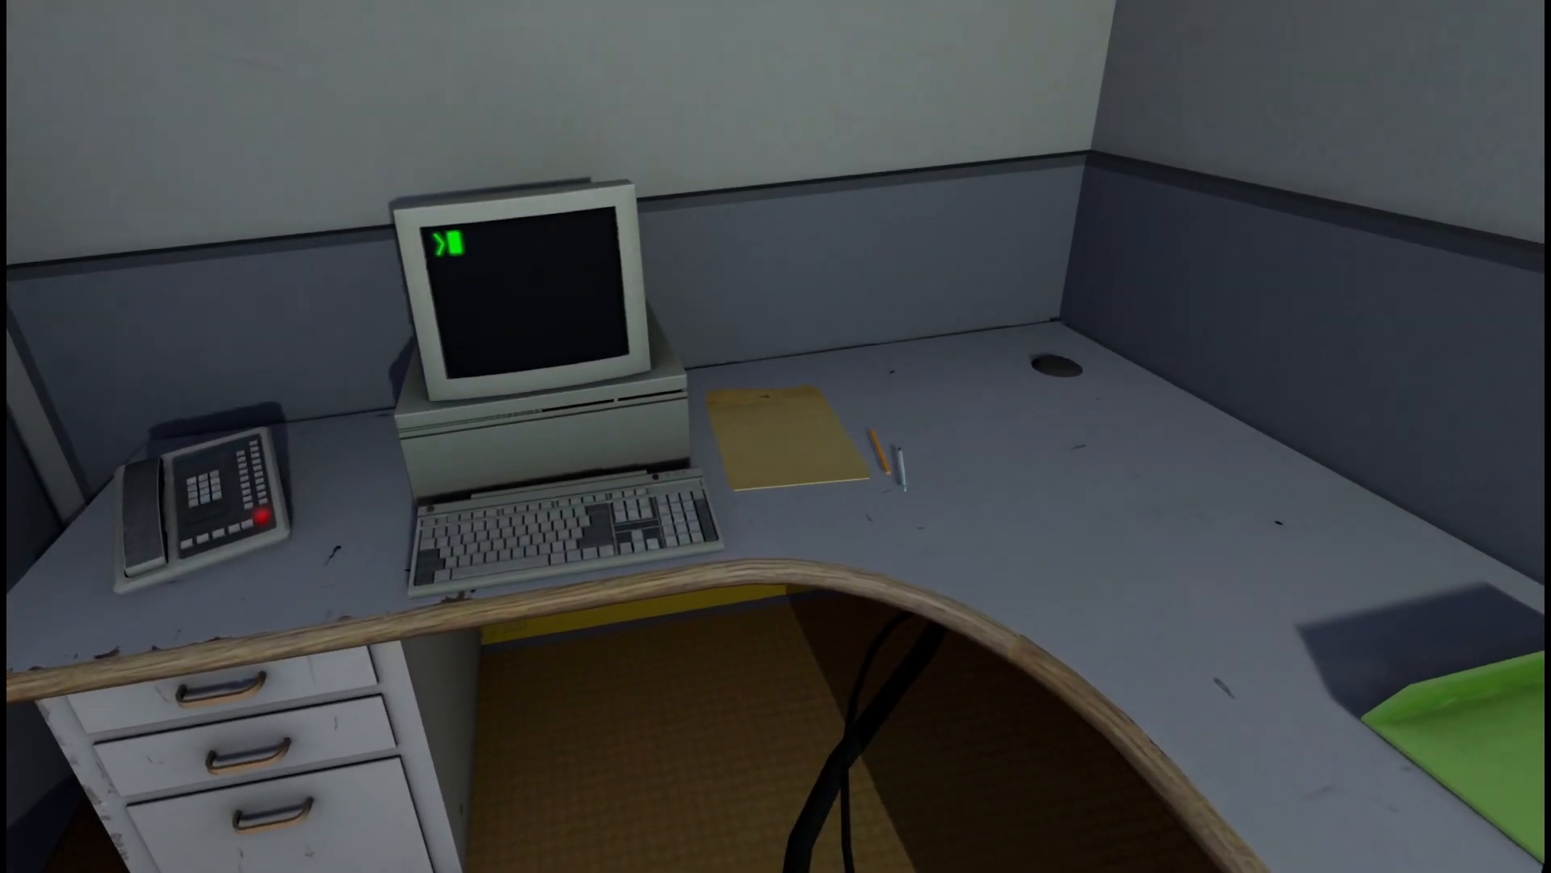
pyautogui.moveTo(776, 437)
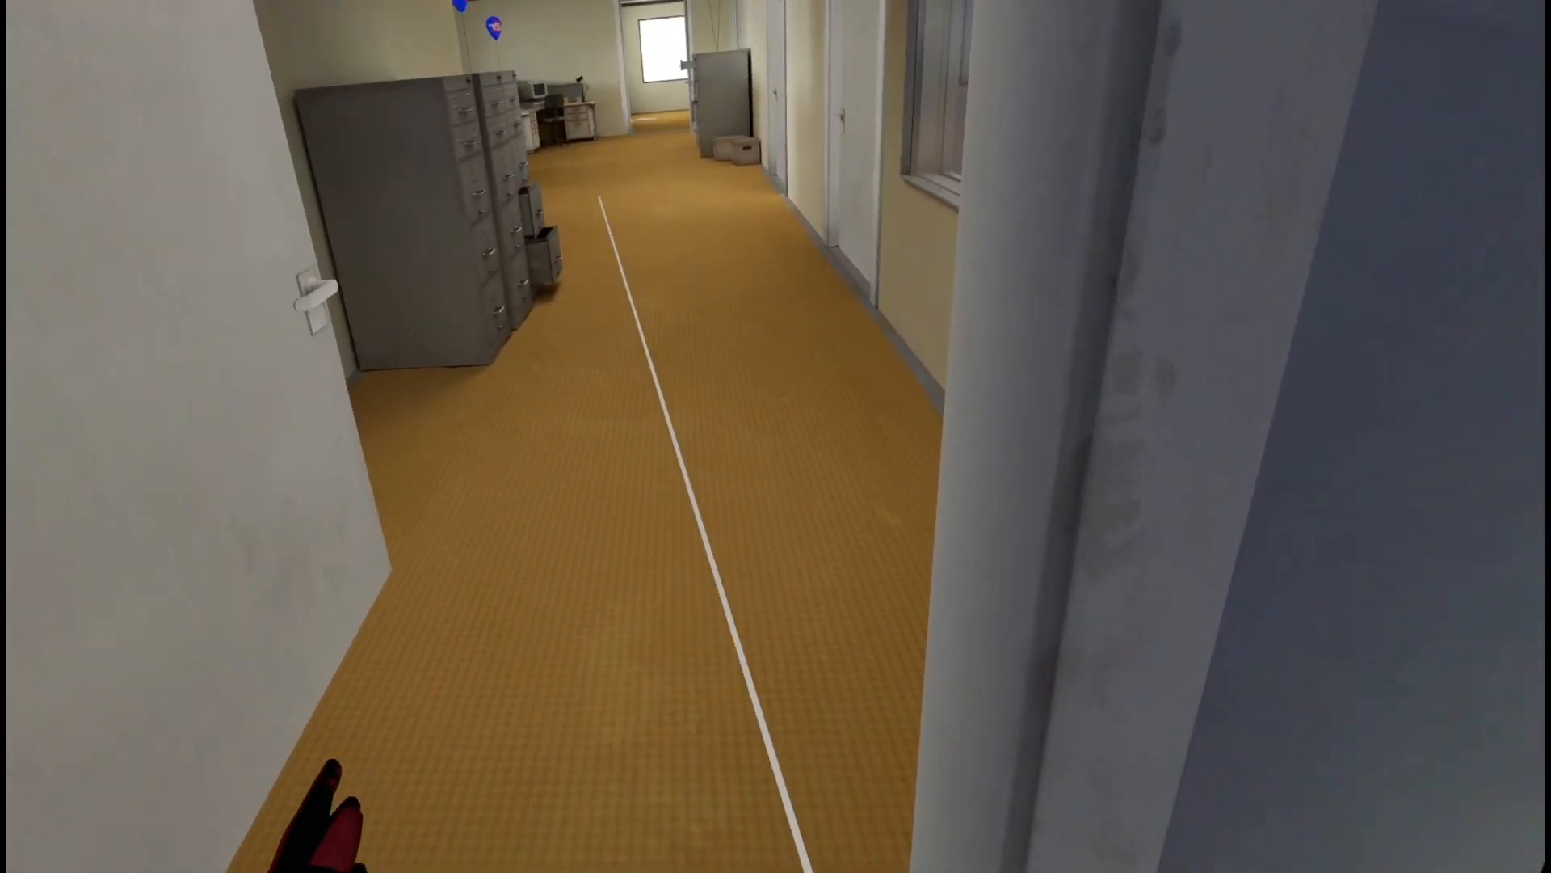
pyautogui.moveTo(775, 437)
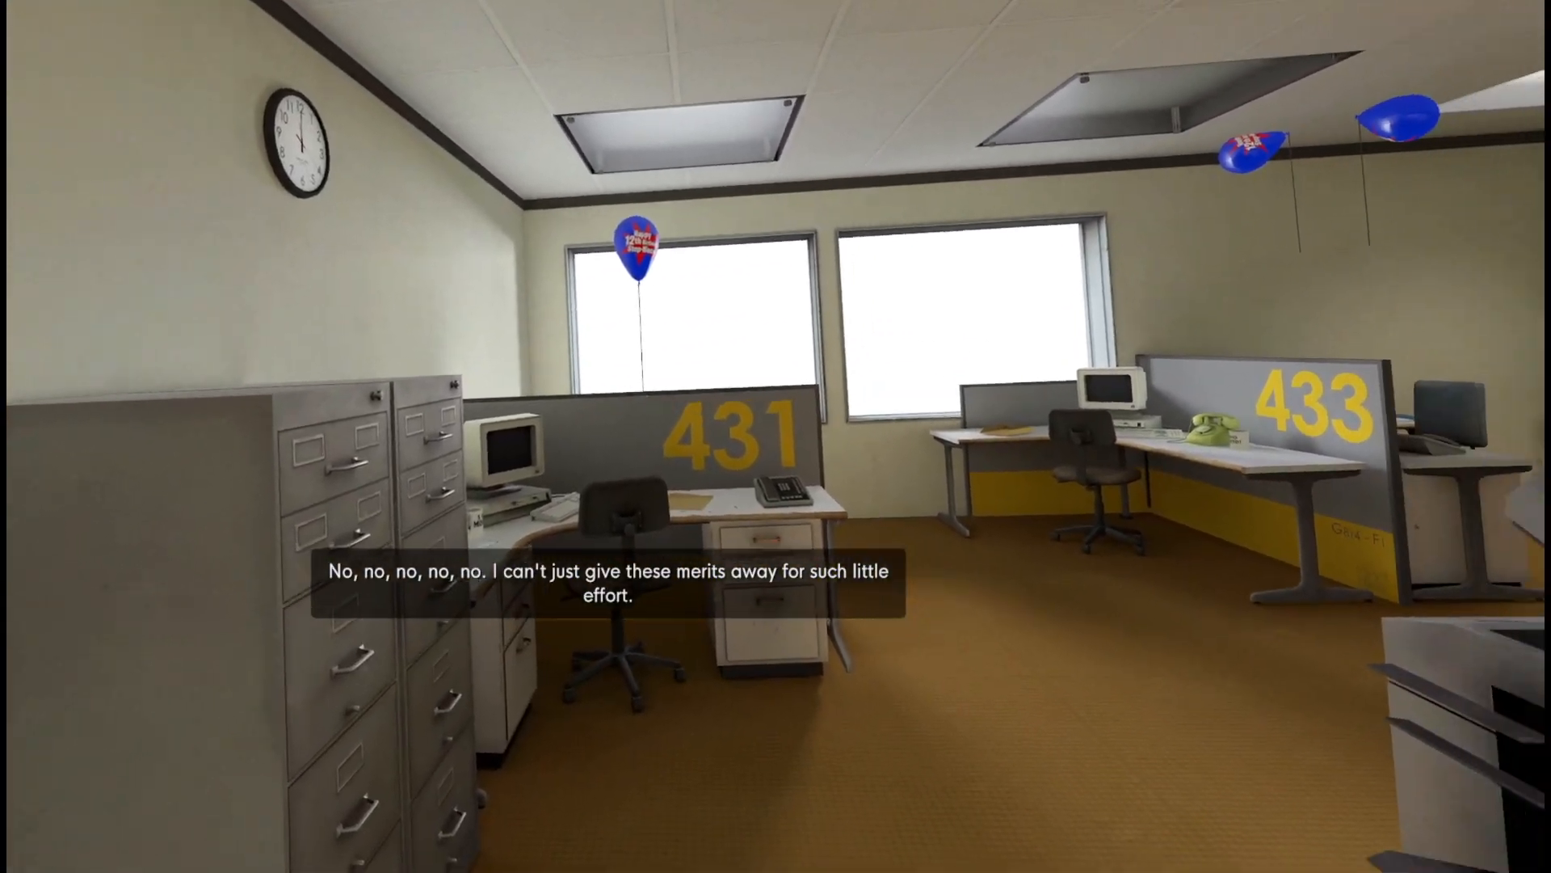
pyautogui.moveTo(775, 437)
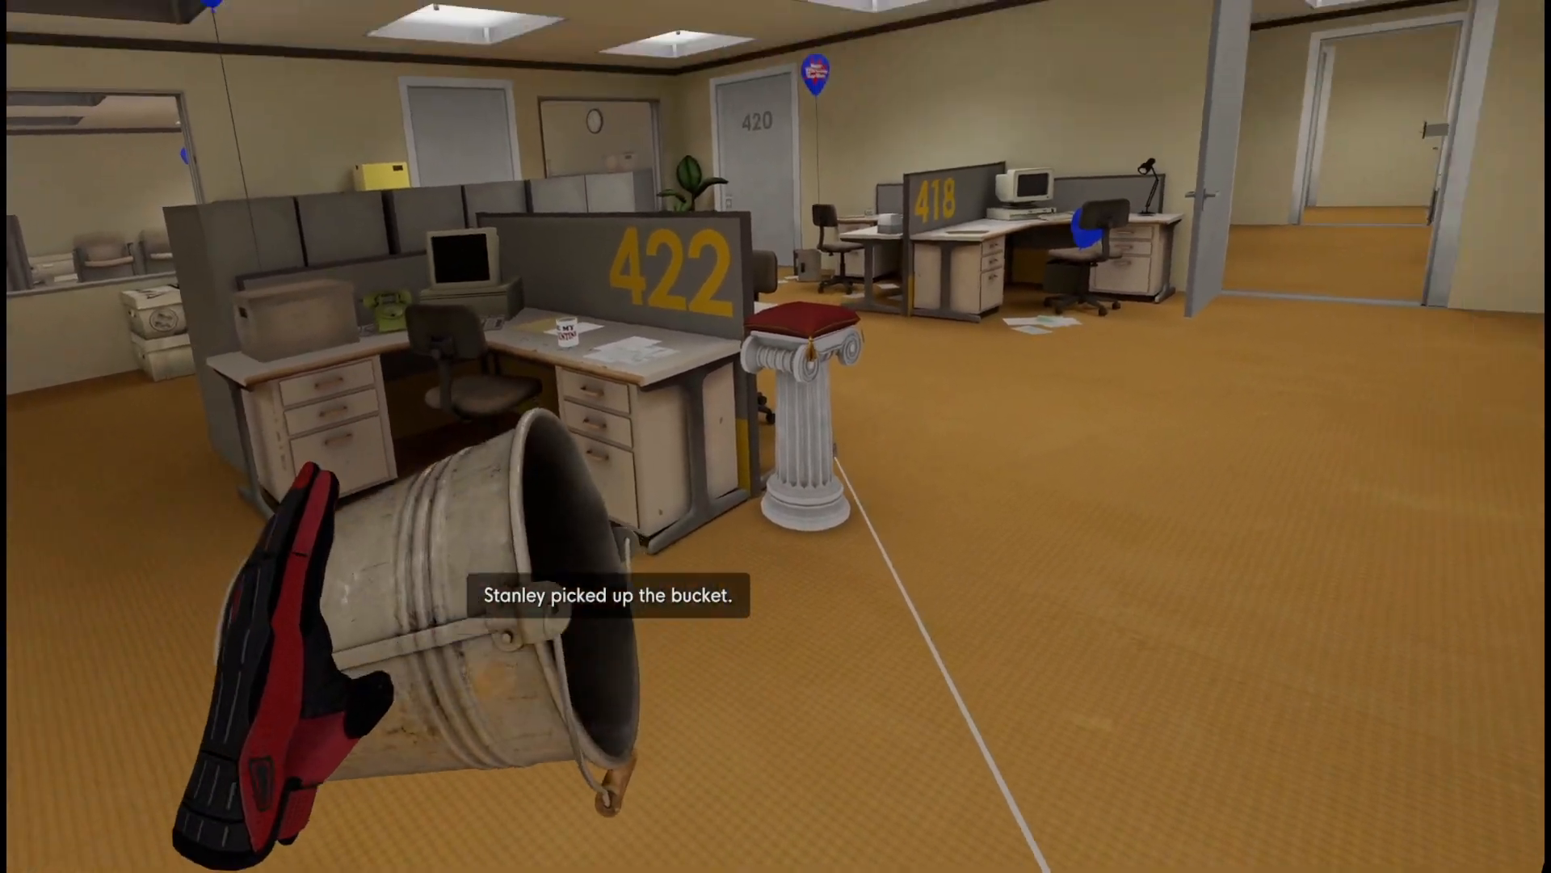
pyautogui.moveTo(776, 436)
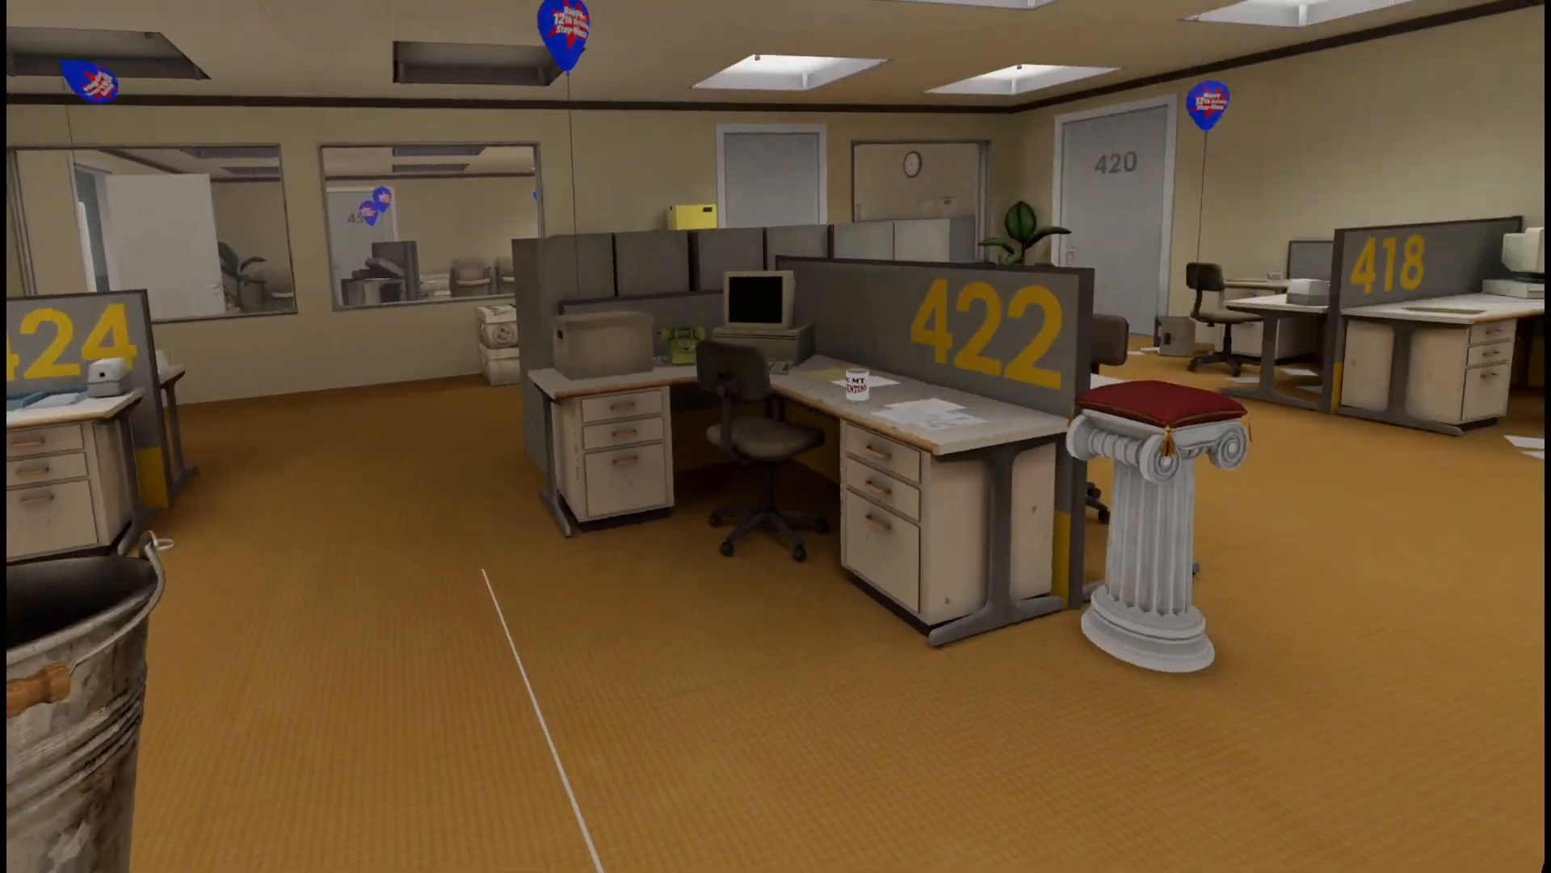
pyautogui.moveTo(775, 436)
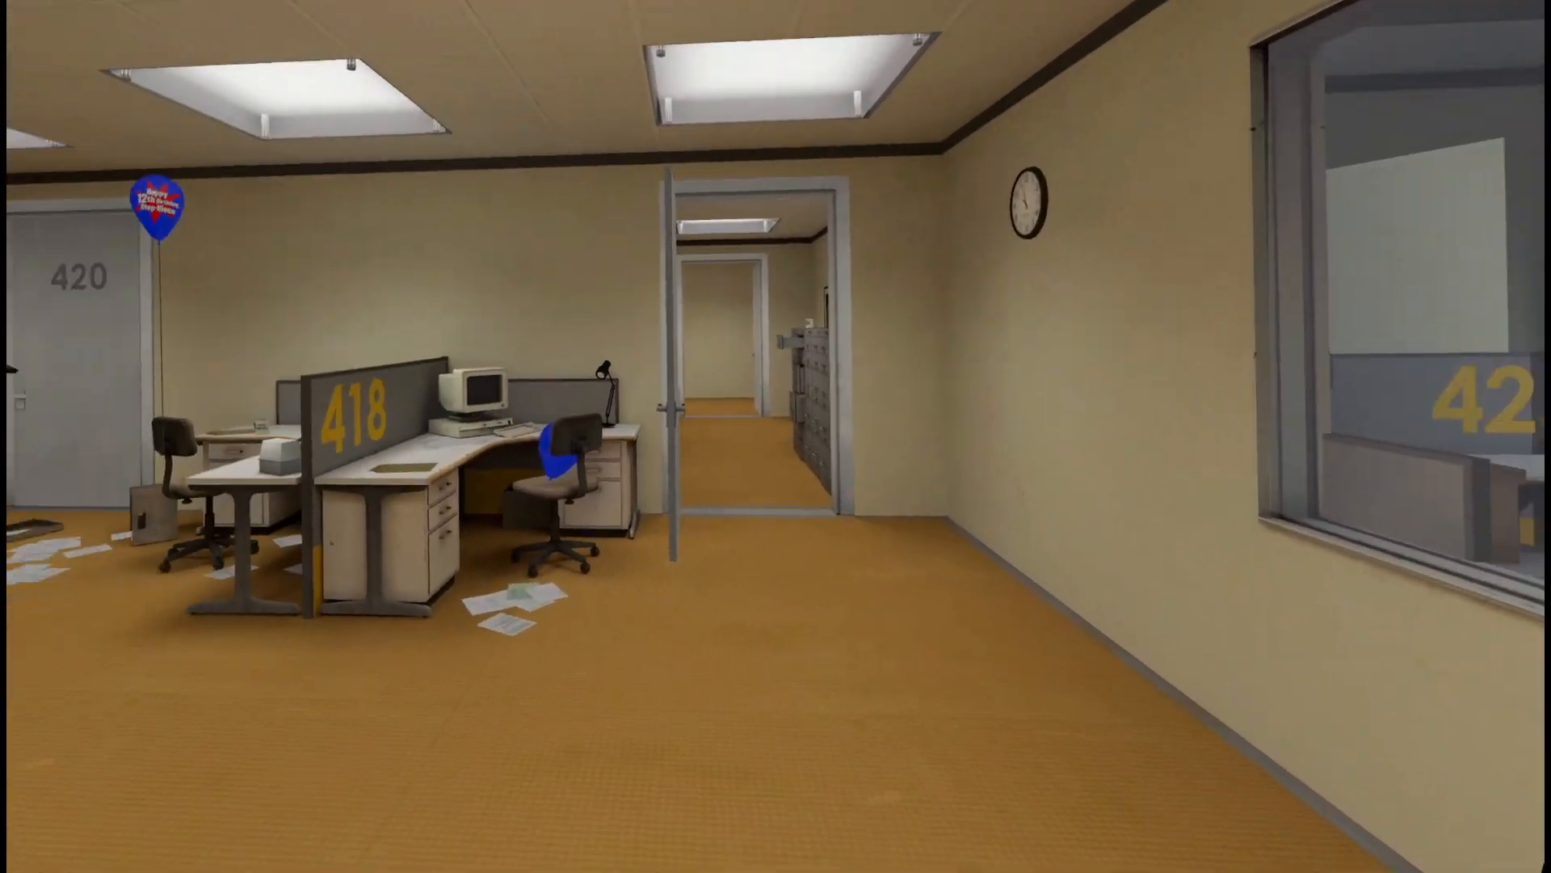
pyautogui.moveTo(776, 436)
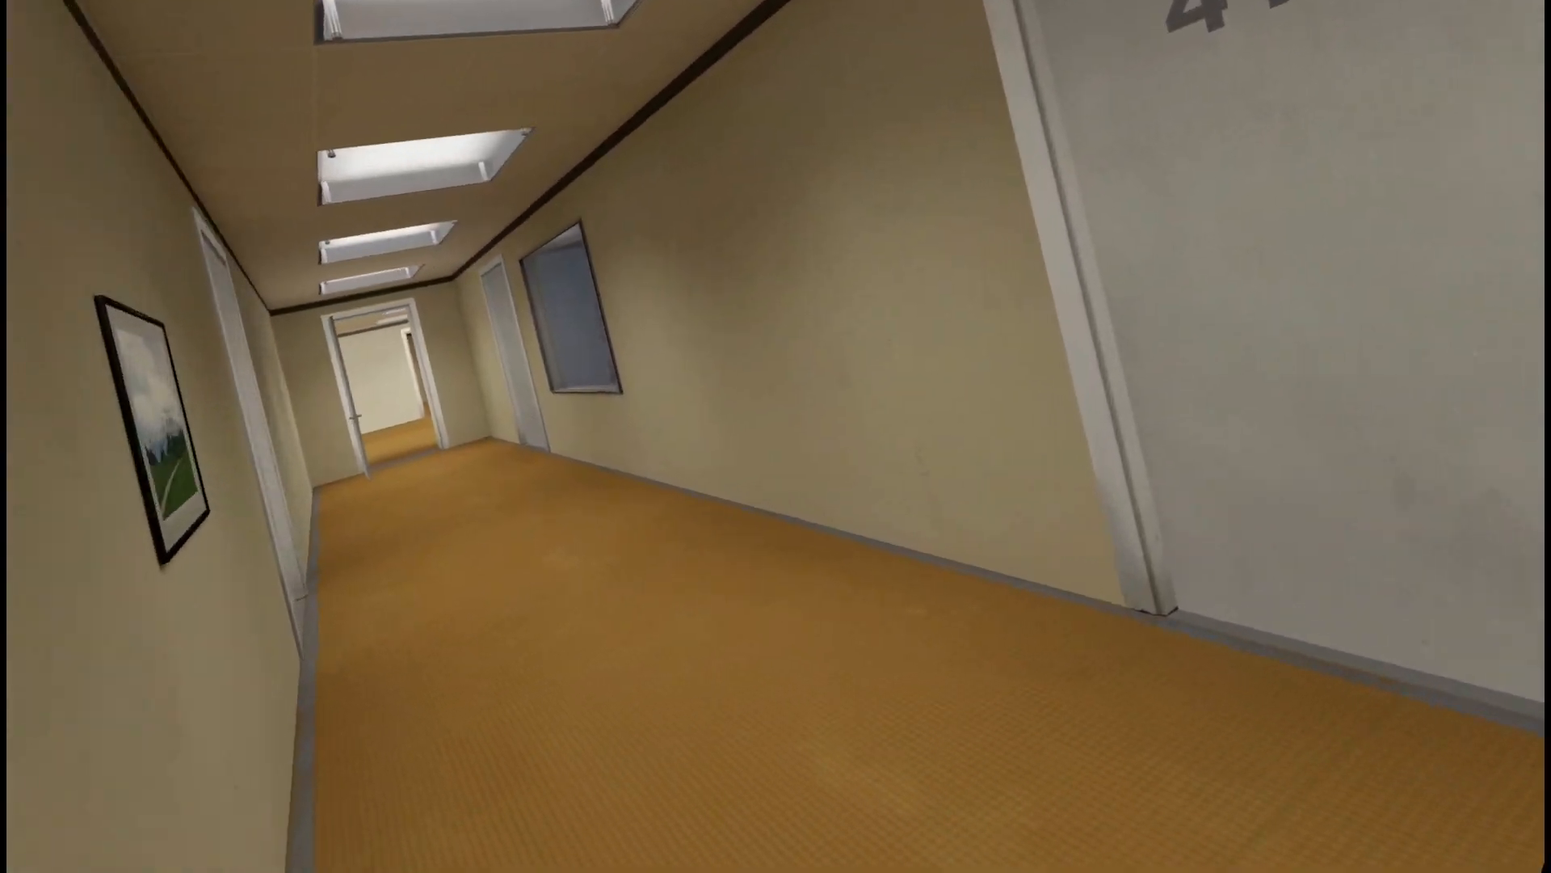
pyautogui.moveTo(775, 436)
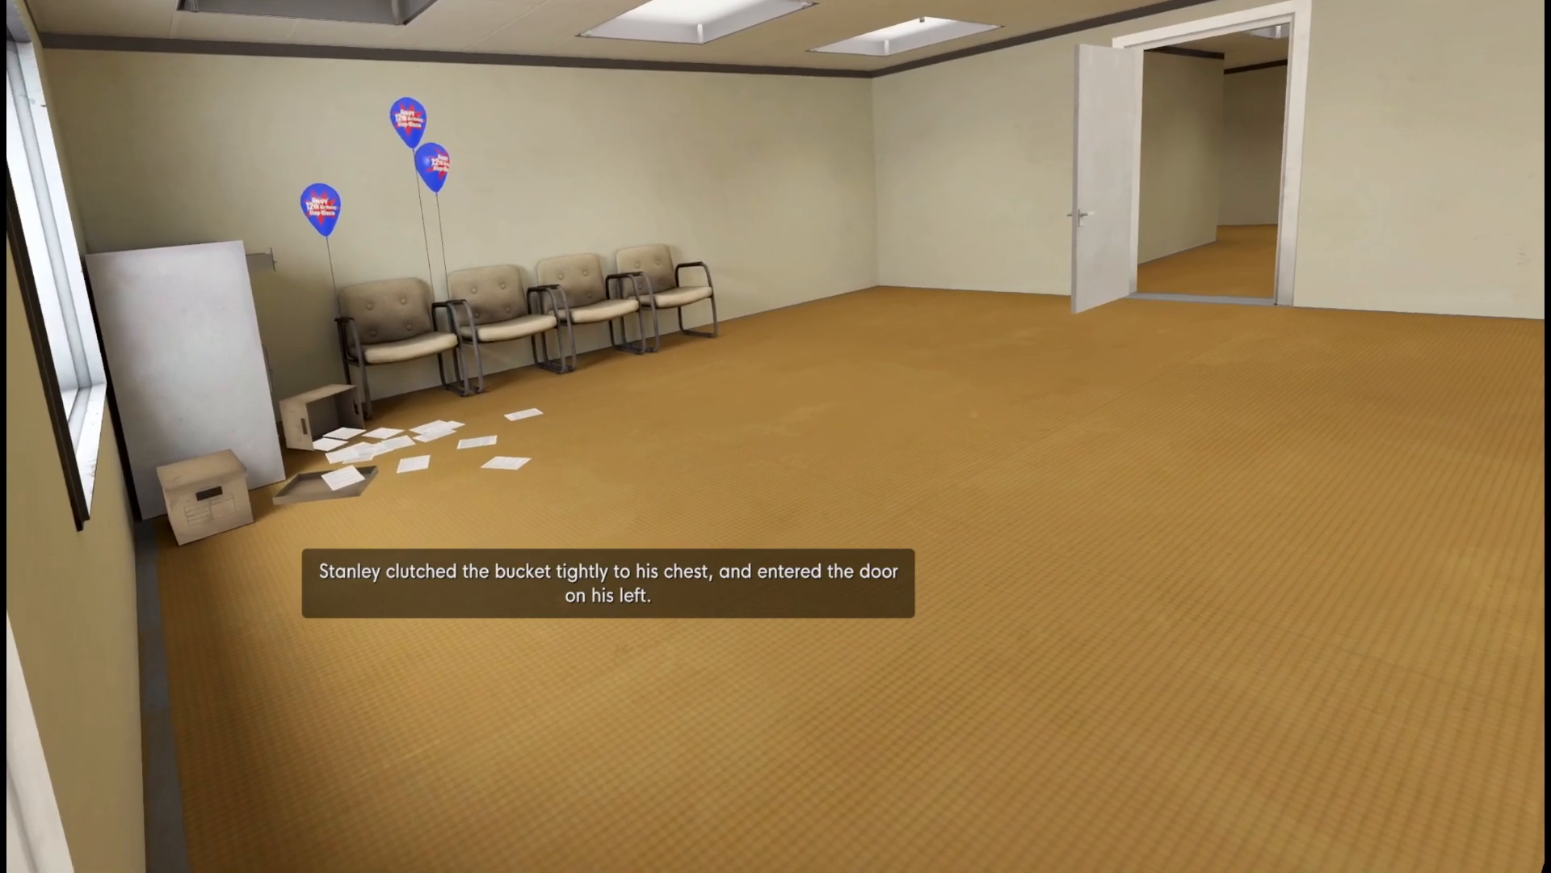
pyautogui.moveTo(775, 436)
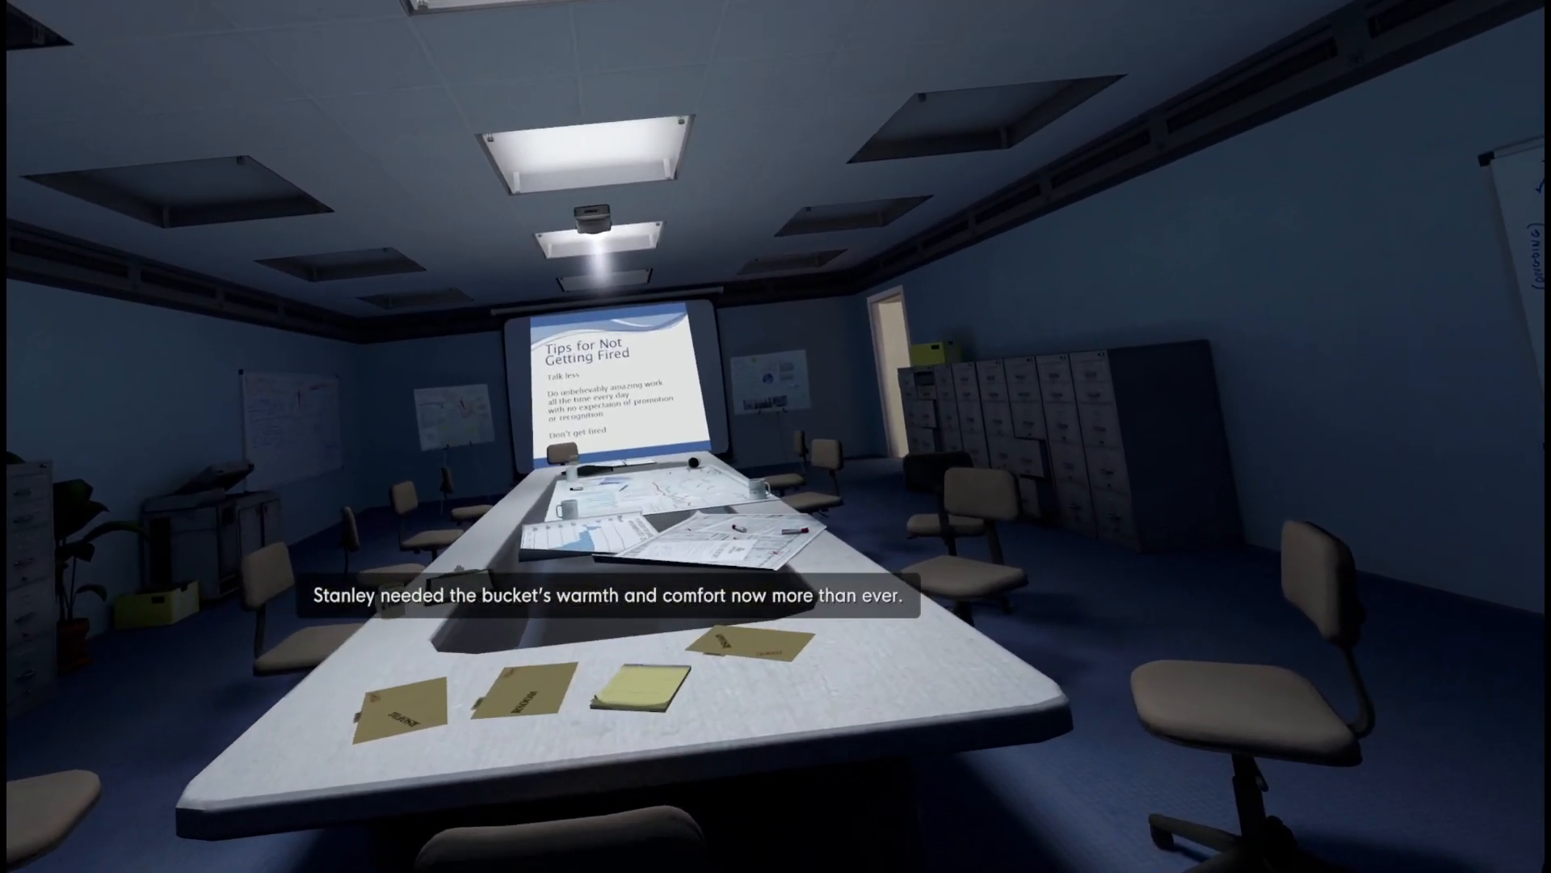
pyautogui.moveTo(775, 437)
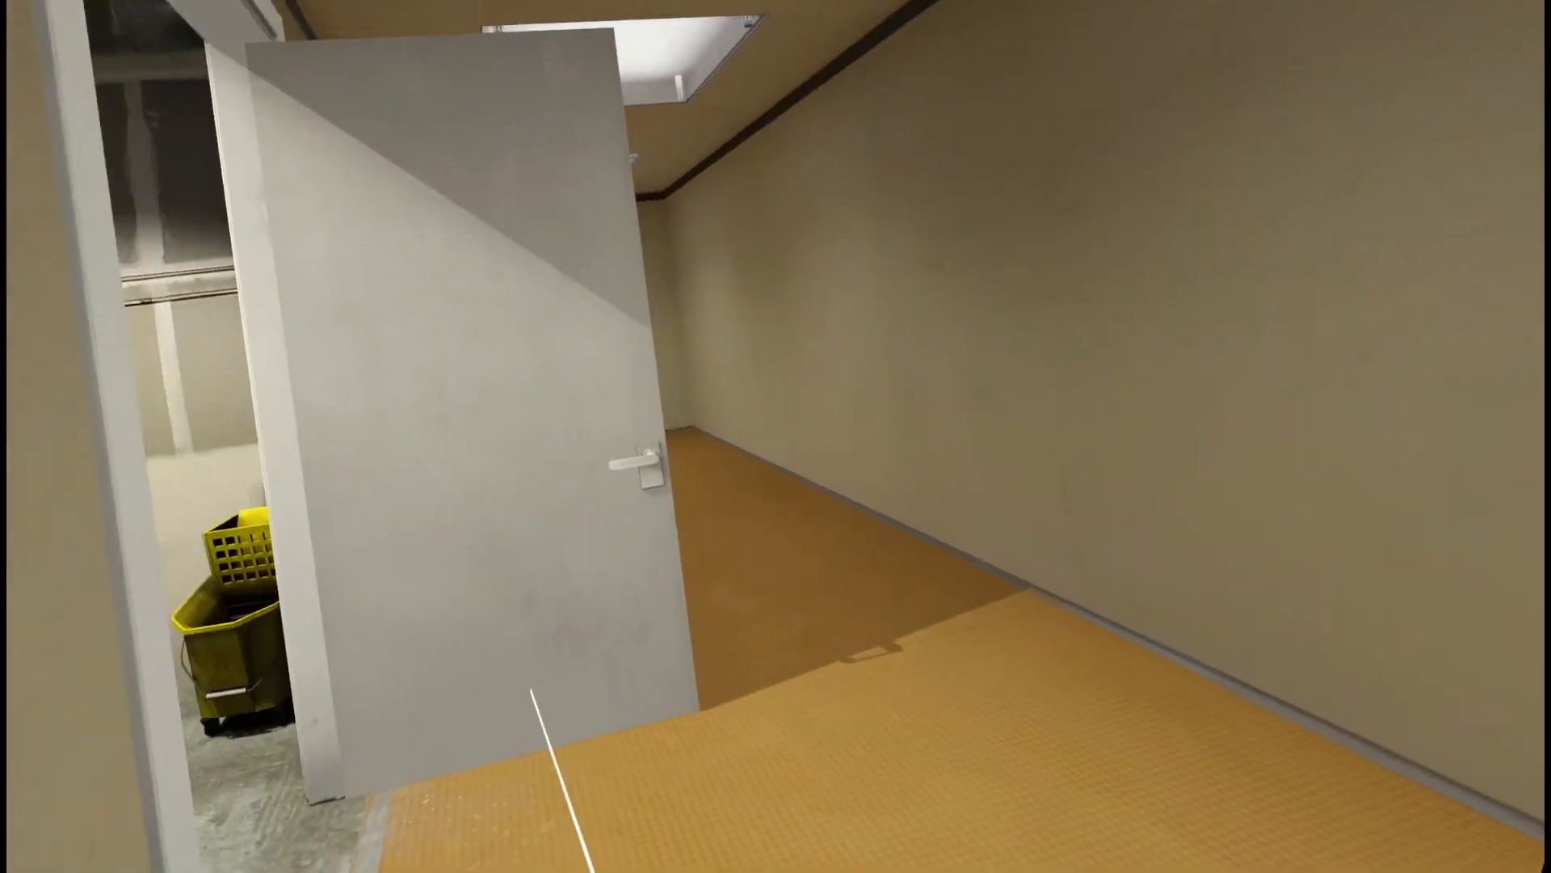
pyautogui.moveTo(776, 436)
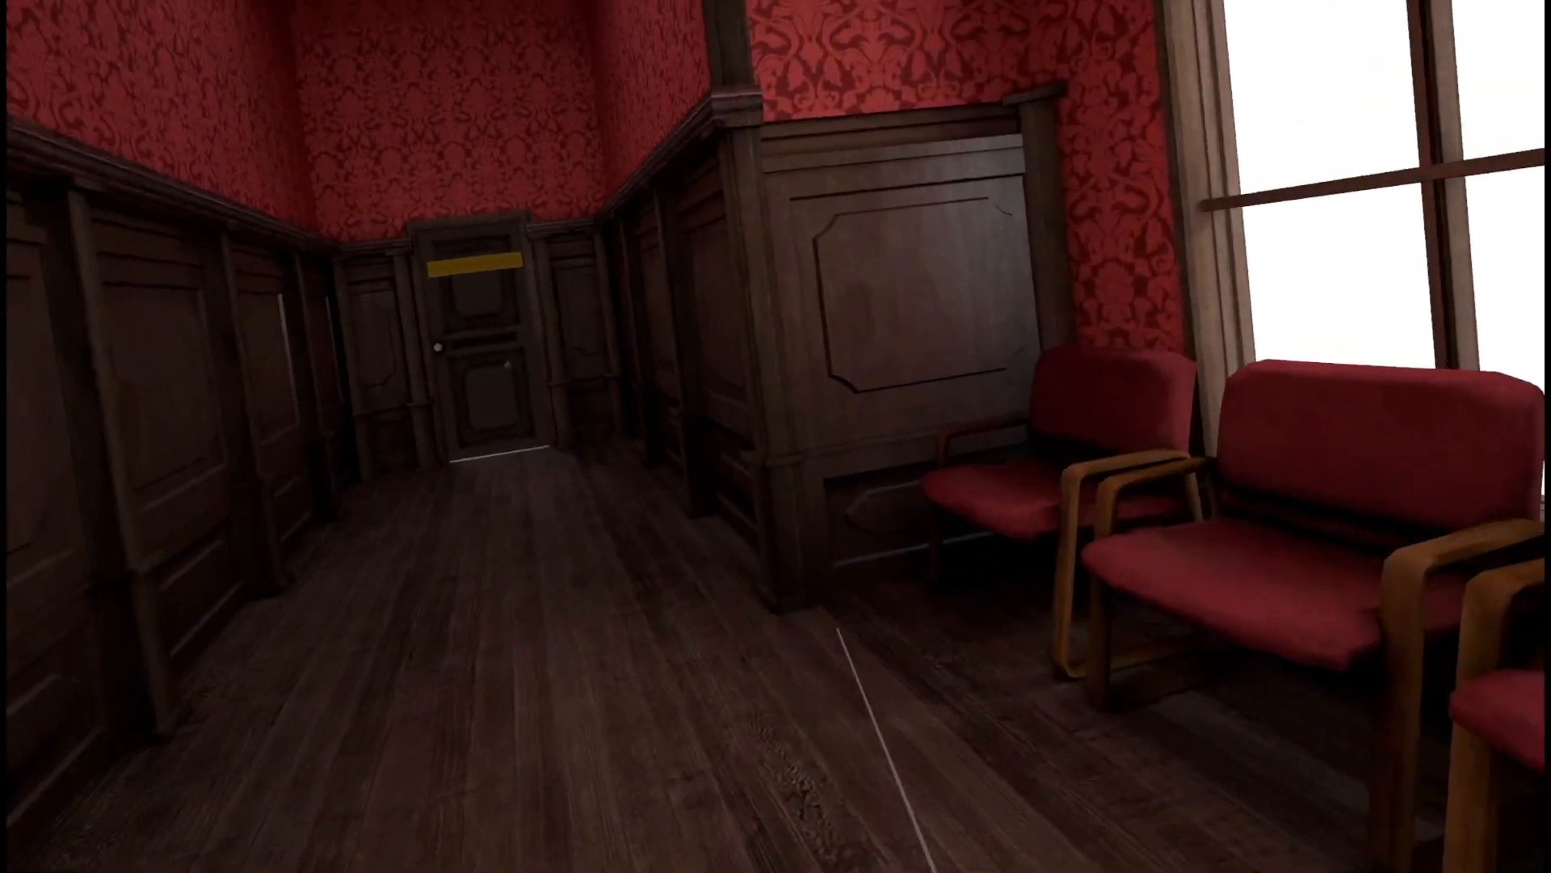
pyautogui.moveTo(776, 437)
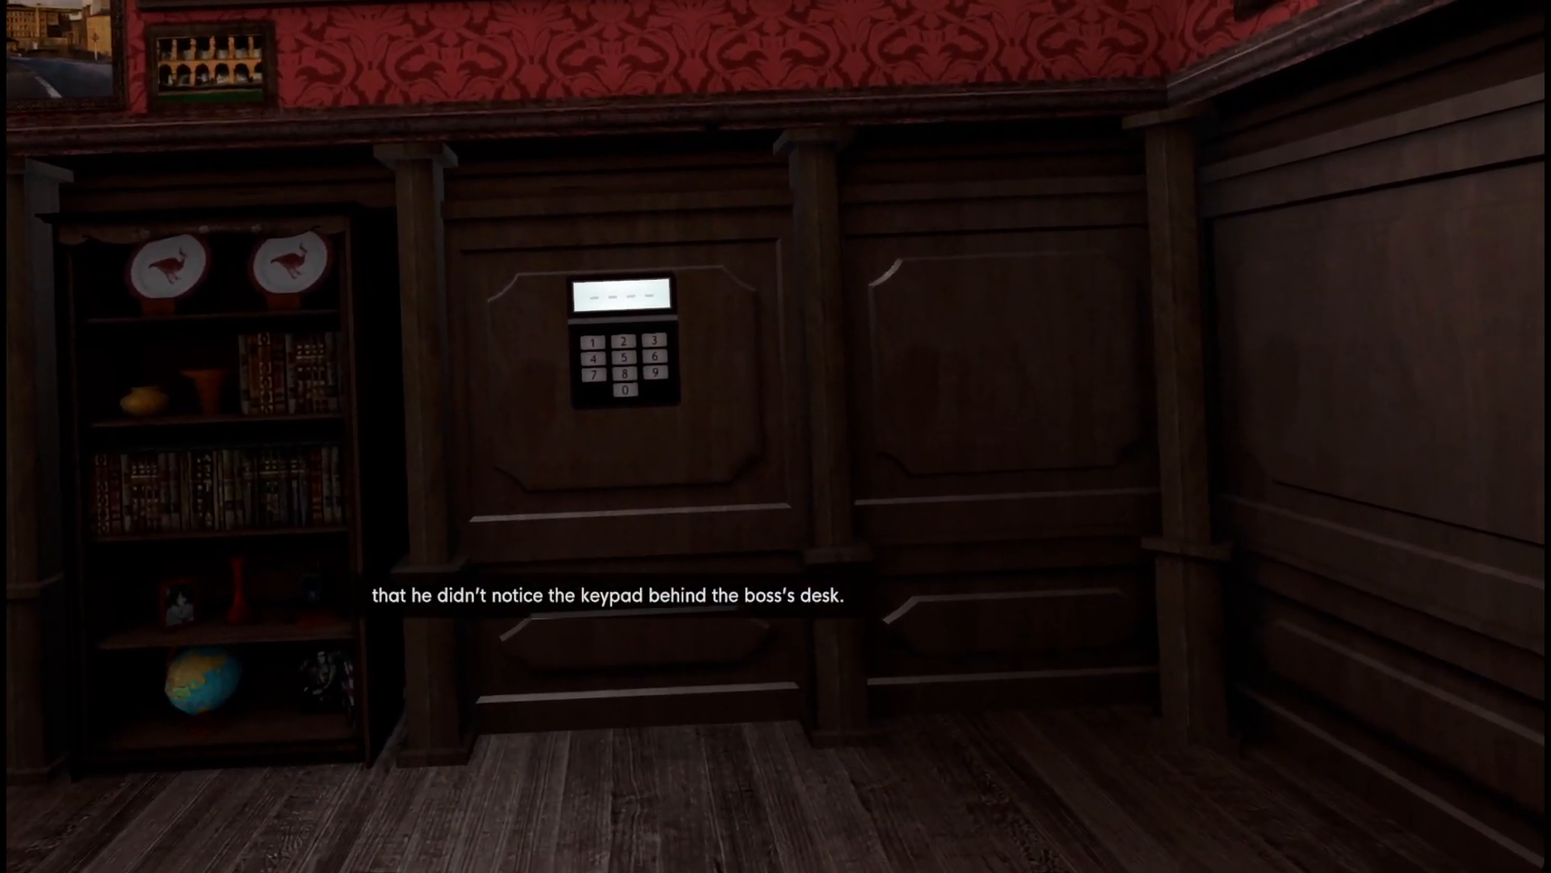
# Step: Use the keypad and descend below the boss's office into the floodlit concrete warehouse
pyautogui.click(618, 347)
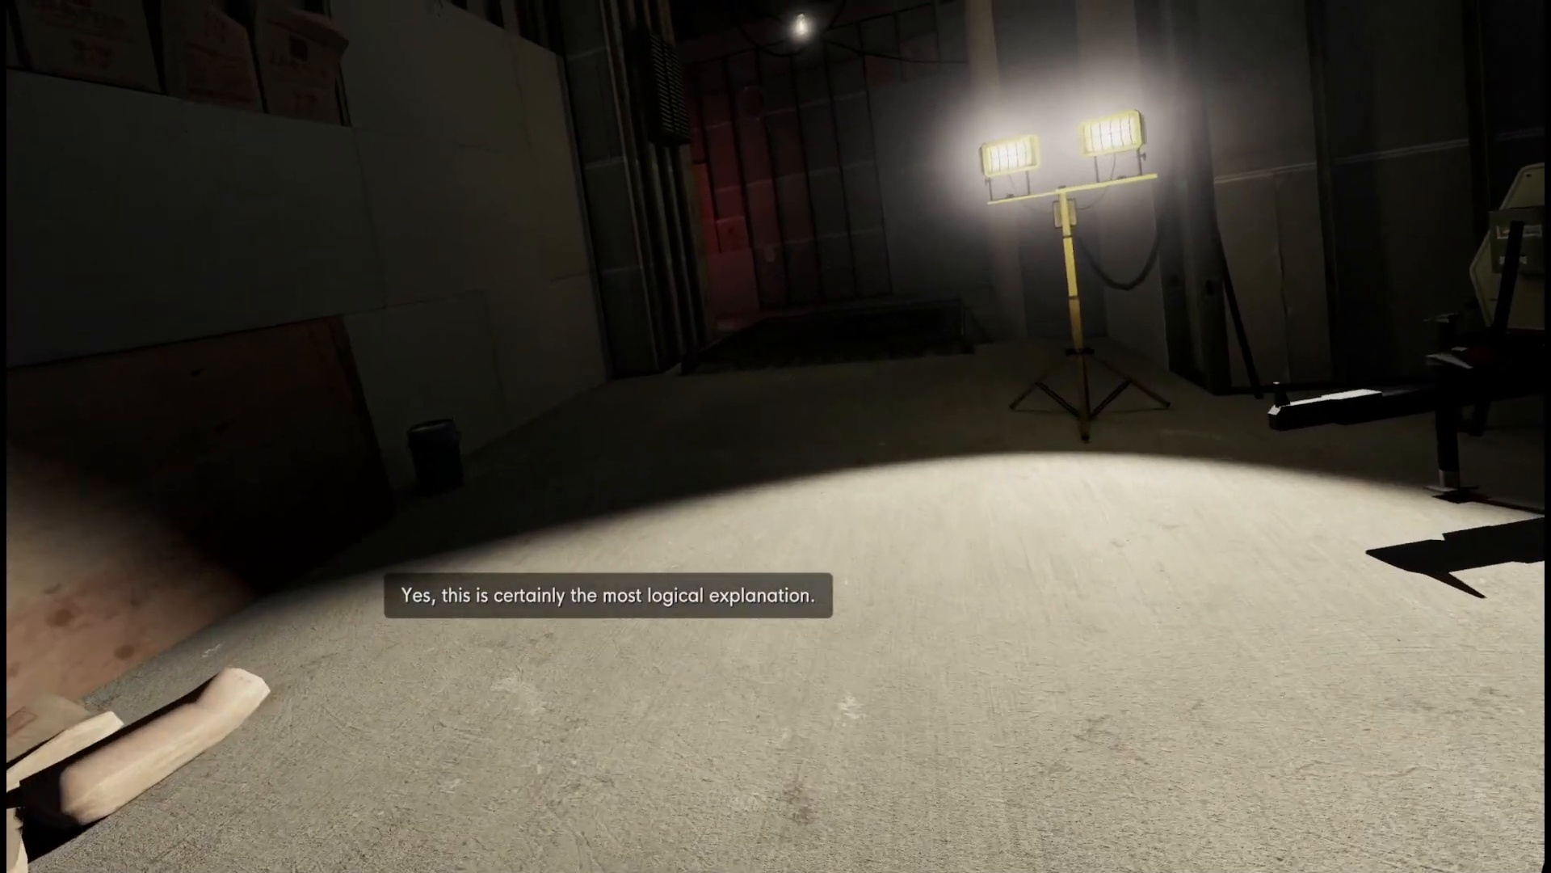
pyautogui.moveTo(775, 437)
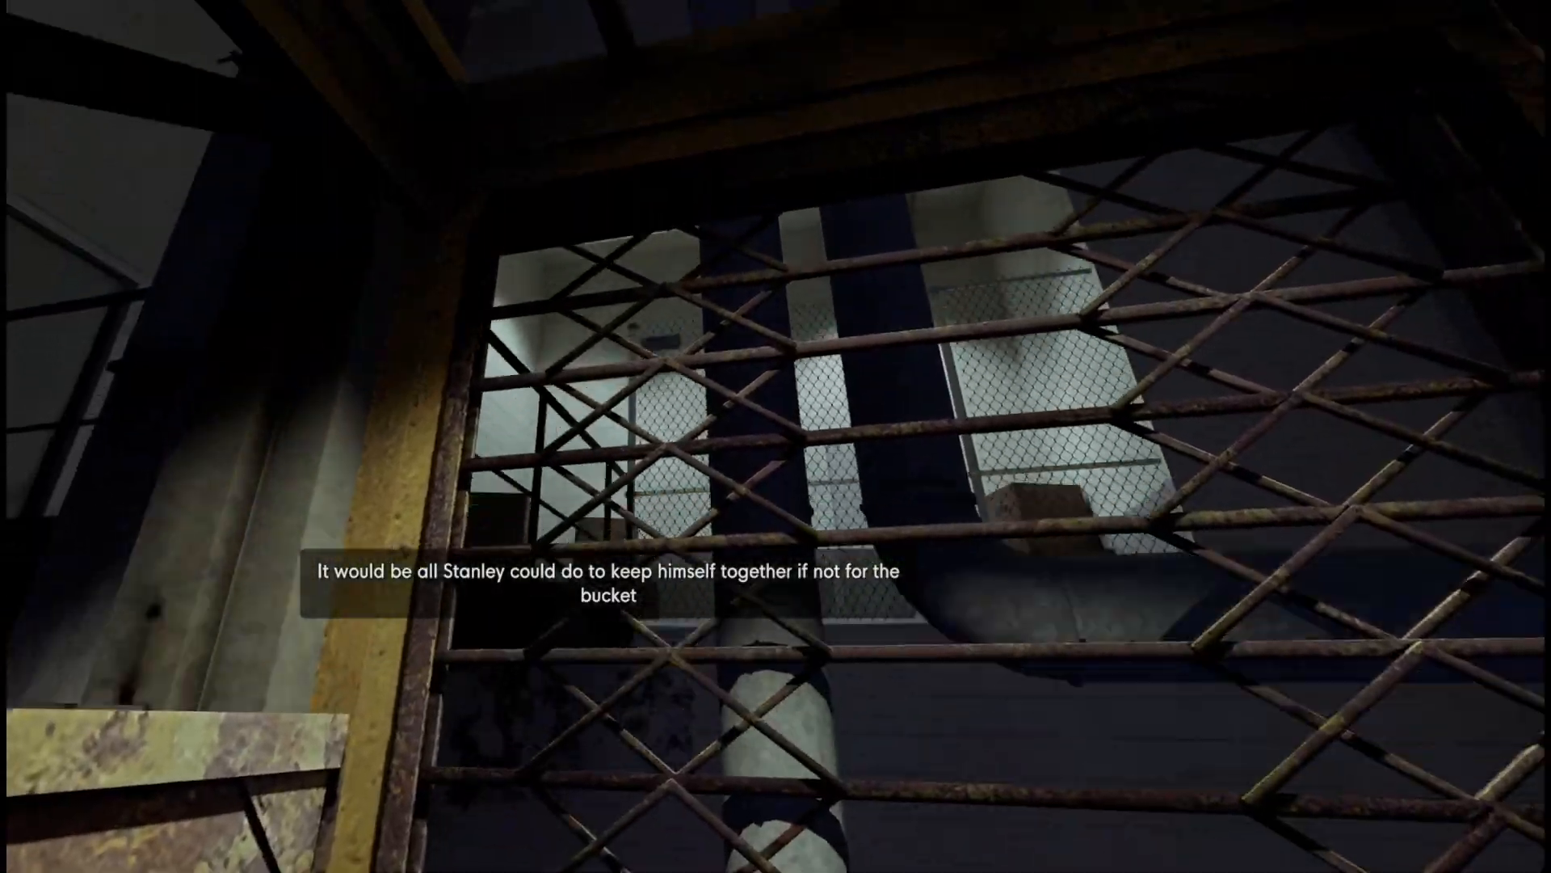
pyautogui.moveTo(776, 436)
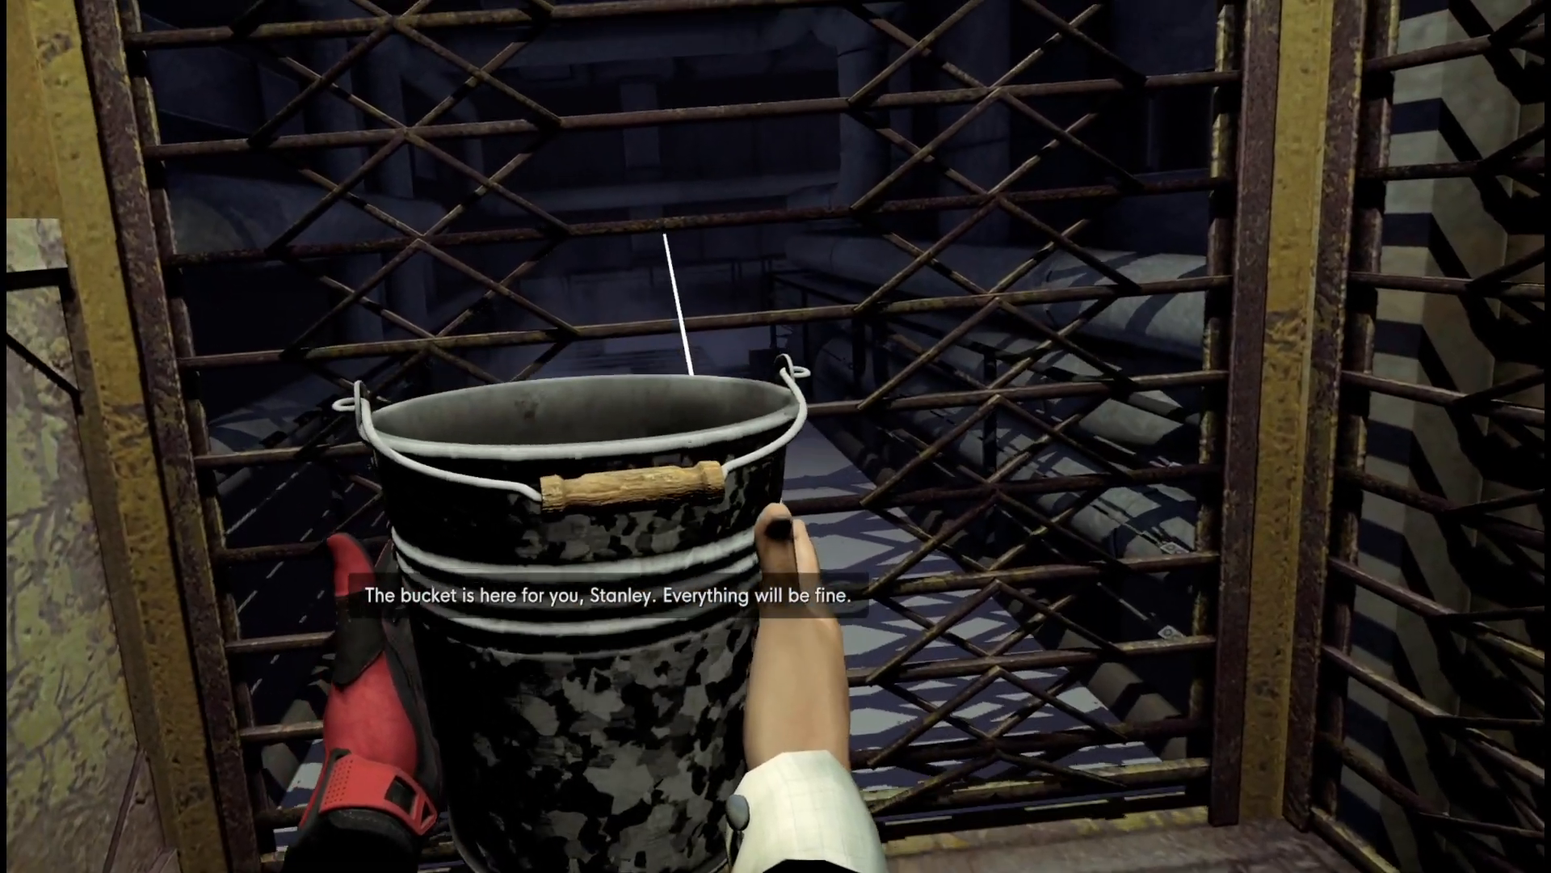
# Step: Step off the caged lift onto the dark pipe-lined catwalk, holding the bucket
pyautogui.press('w')
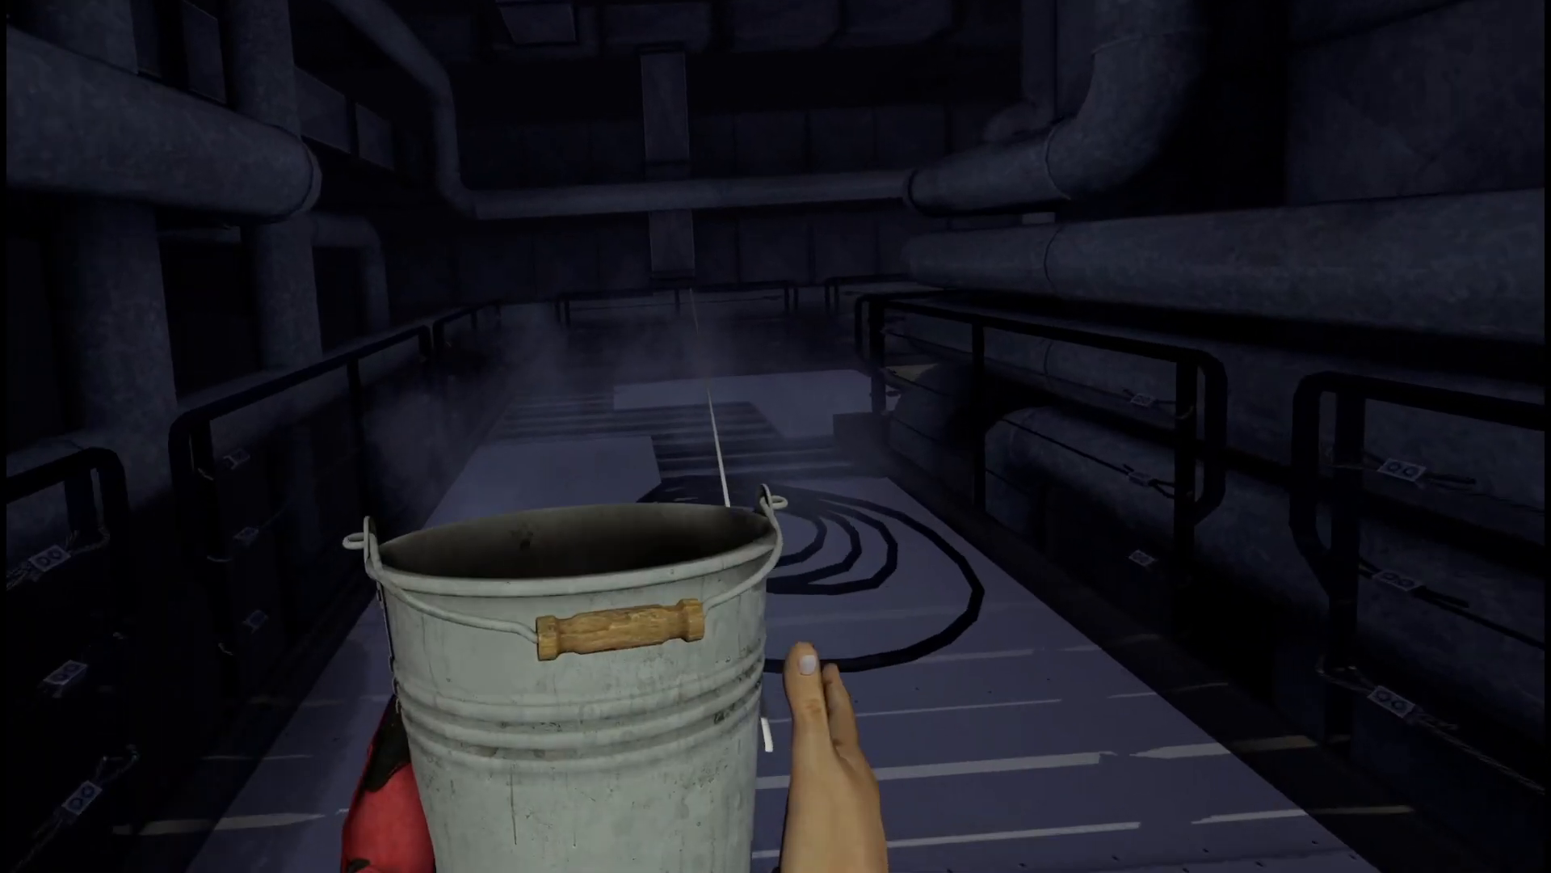
pyautogui.moveTo(776, 436)
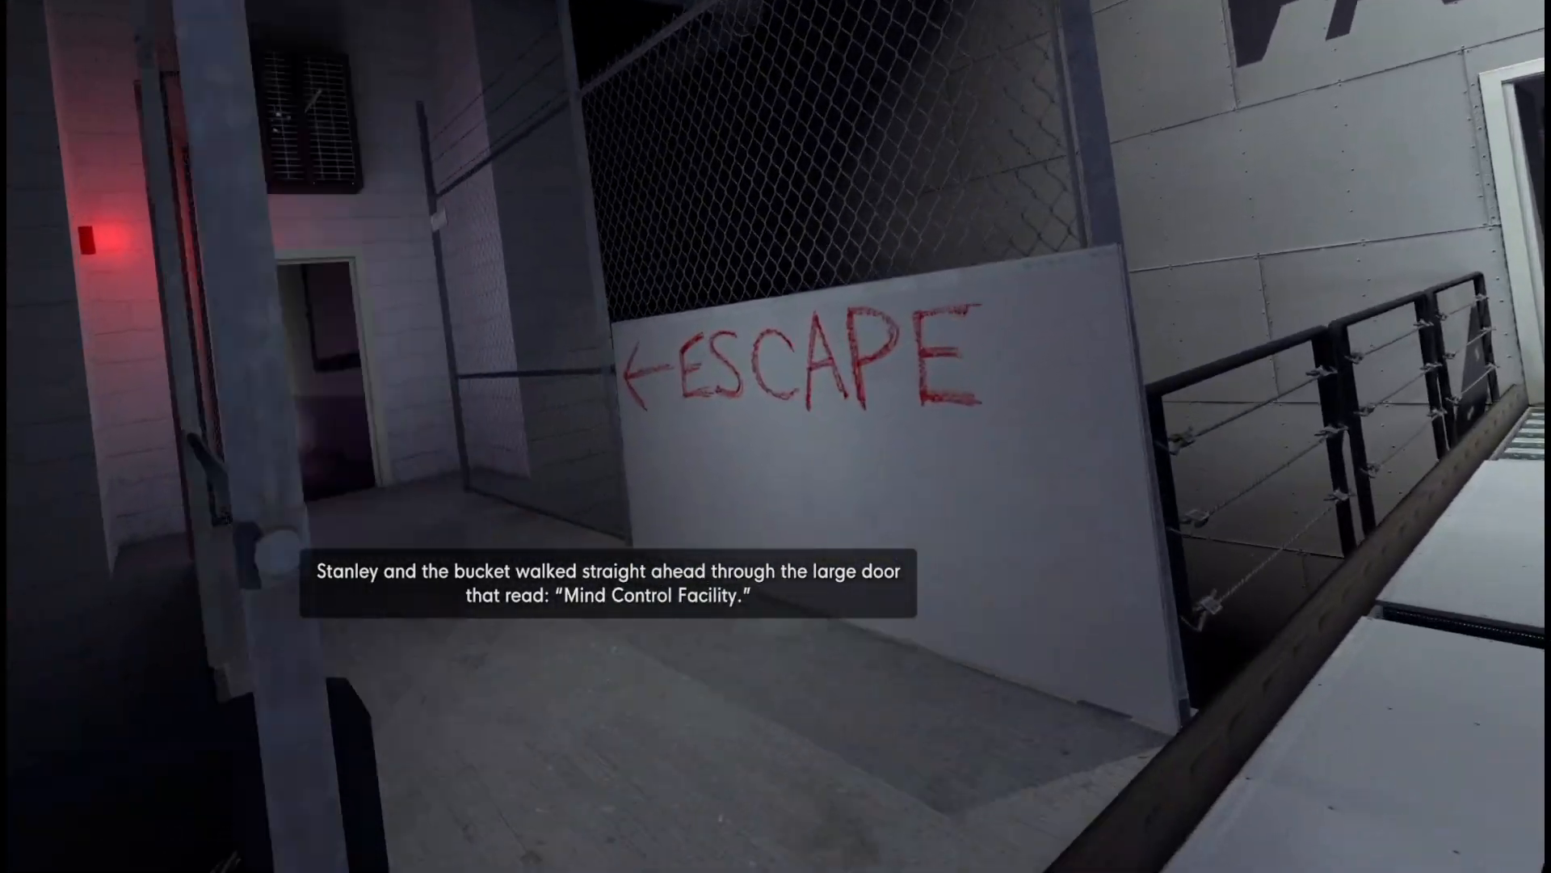
# Step: Walk forward with the bucket to the observation desk and its Employee Observation Protocol sheet
pyautogui.press('w')
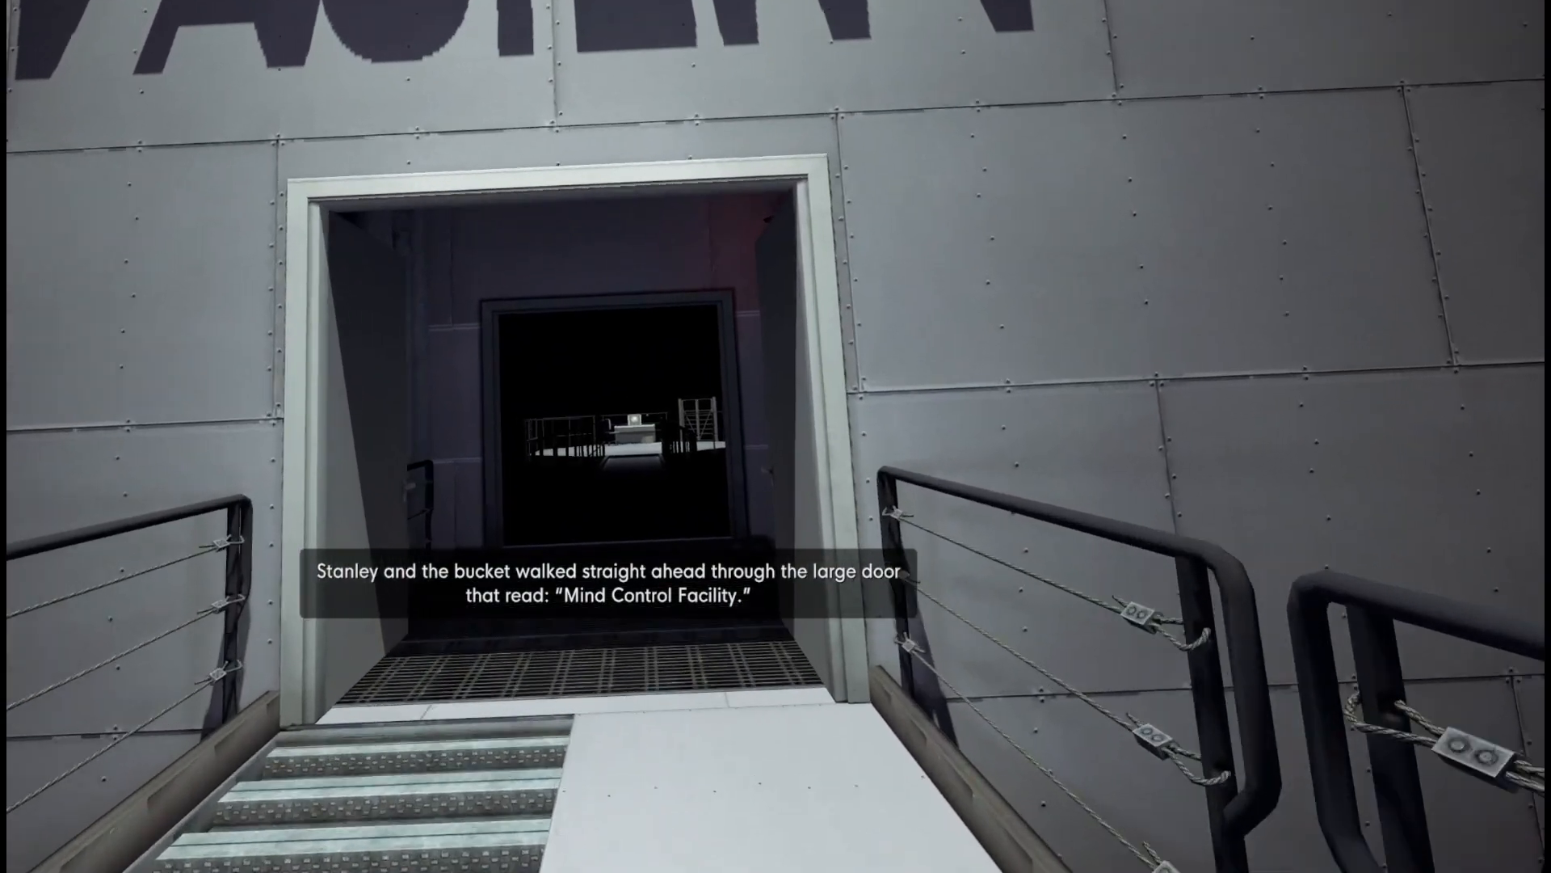
pyautogui.press('w')
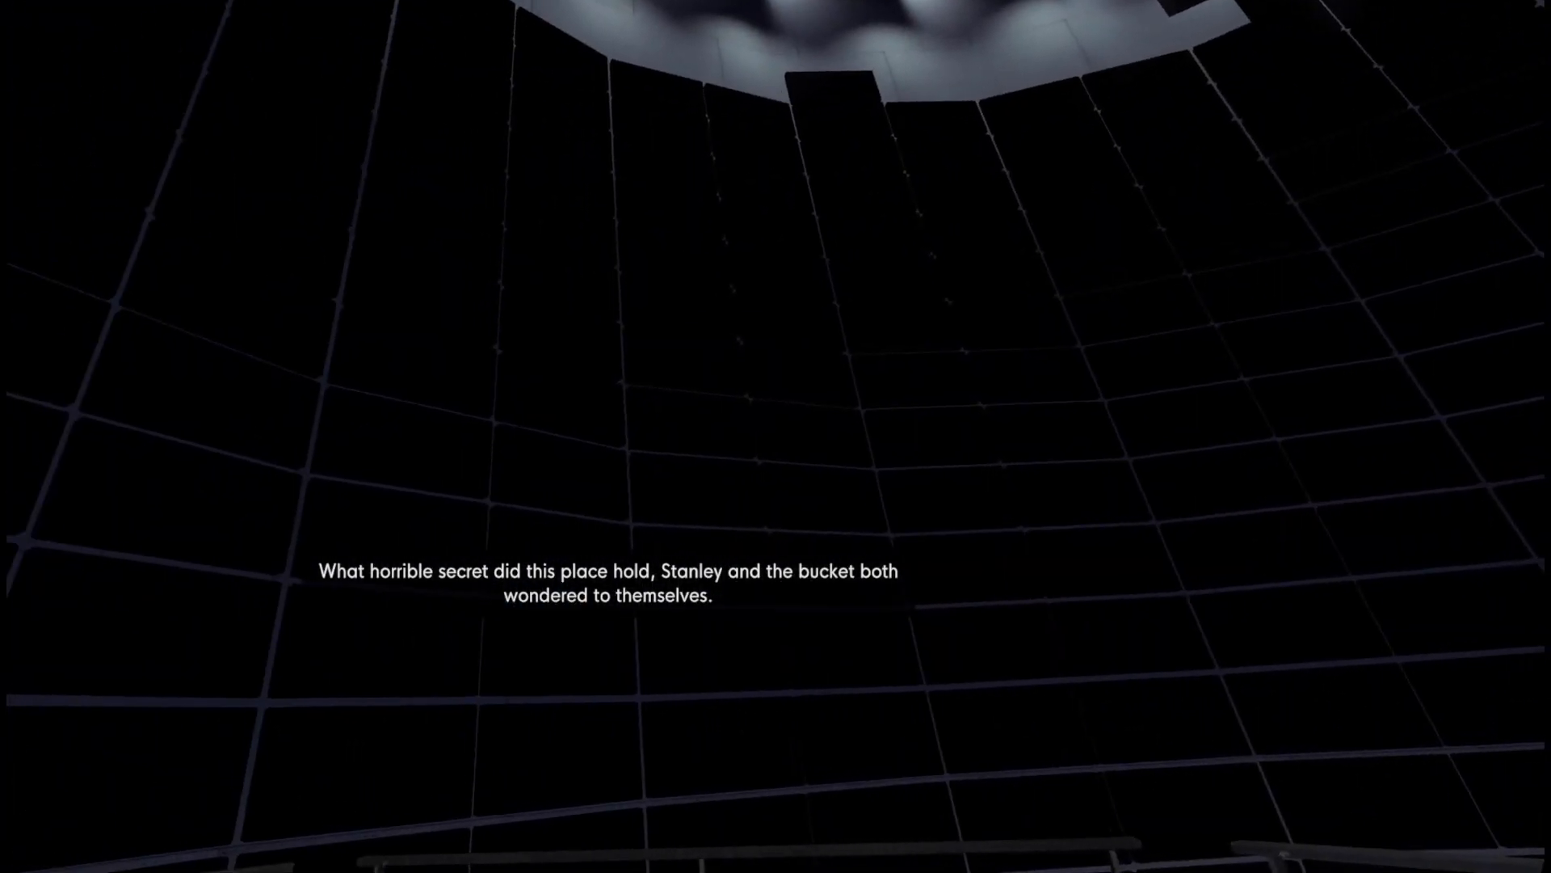
pyautogui.moveTo(775, 436)
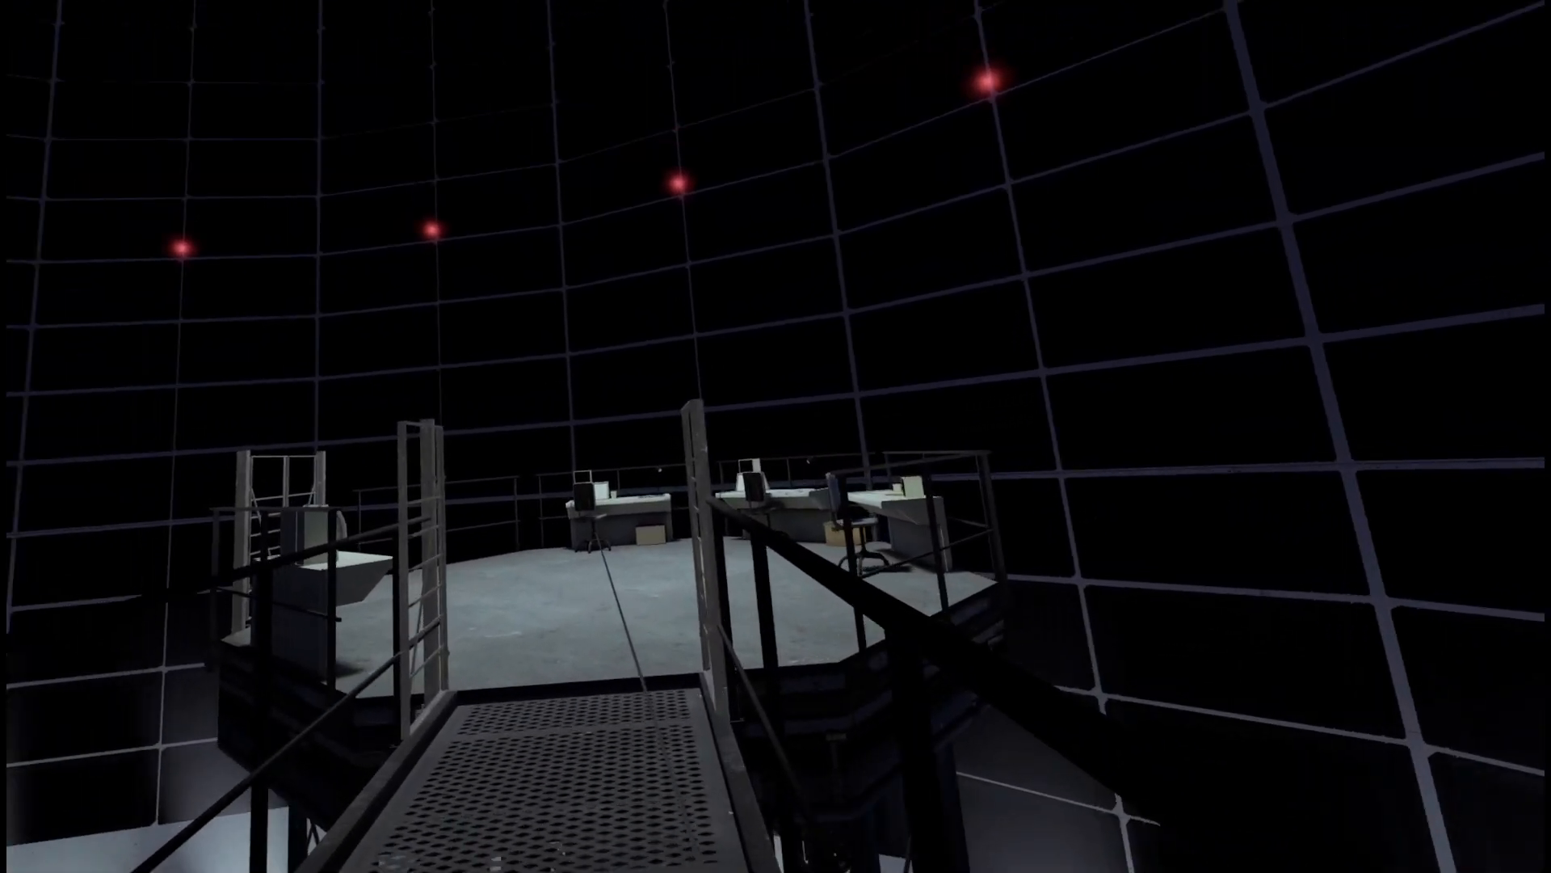
pyautogui.moveTo(776, 436)
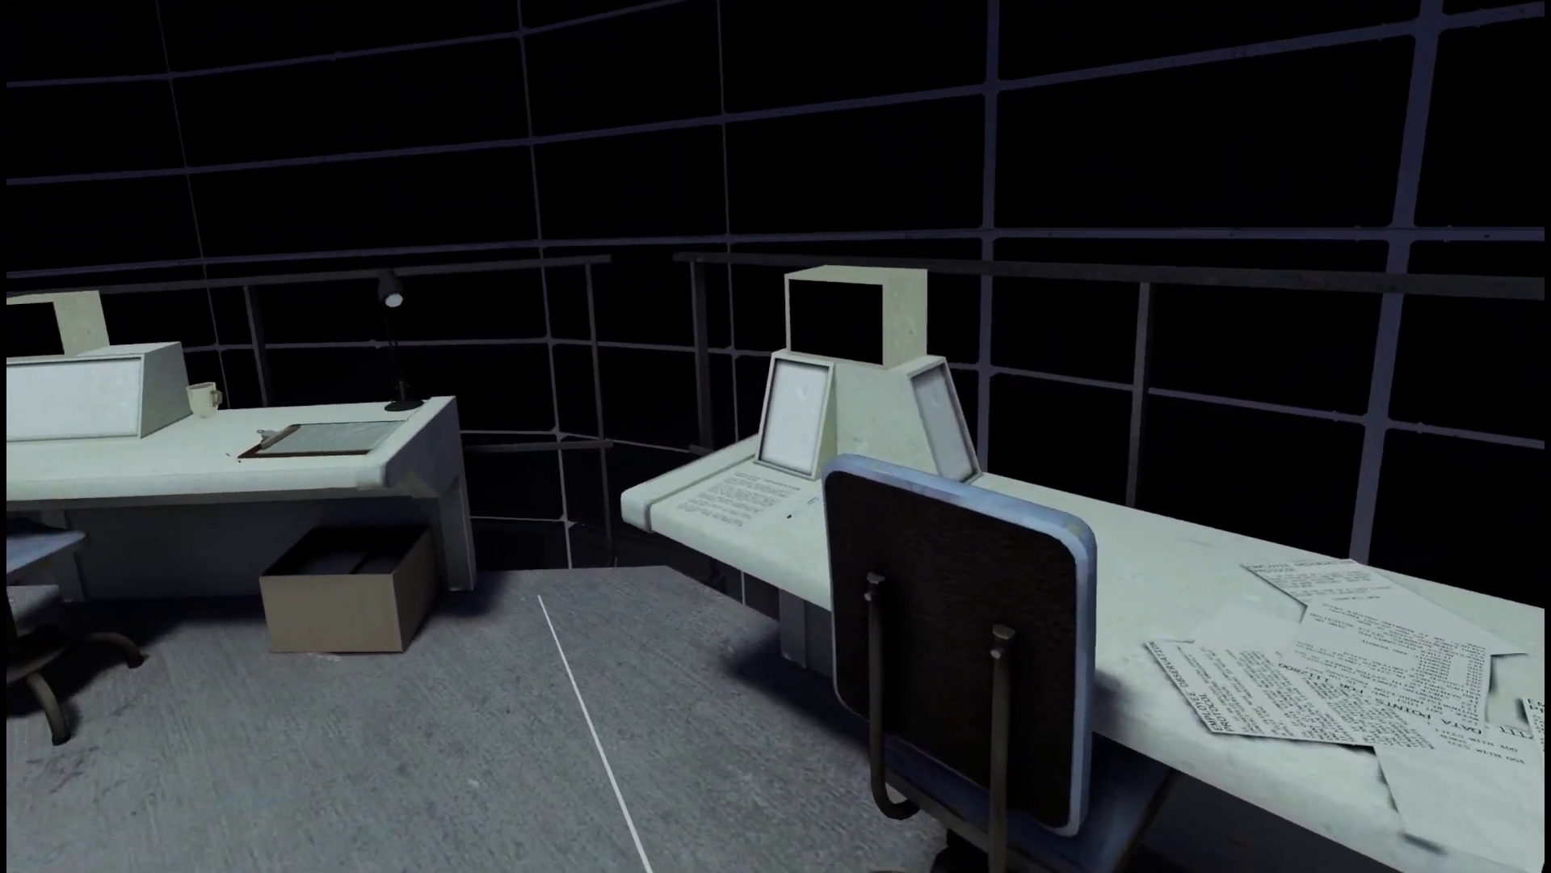
pyautogui.moveTo(775, 436)
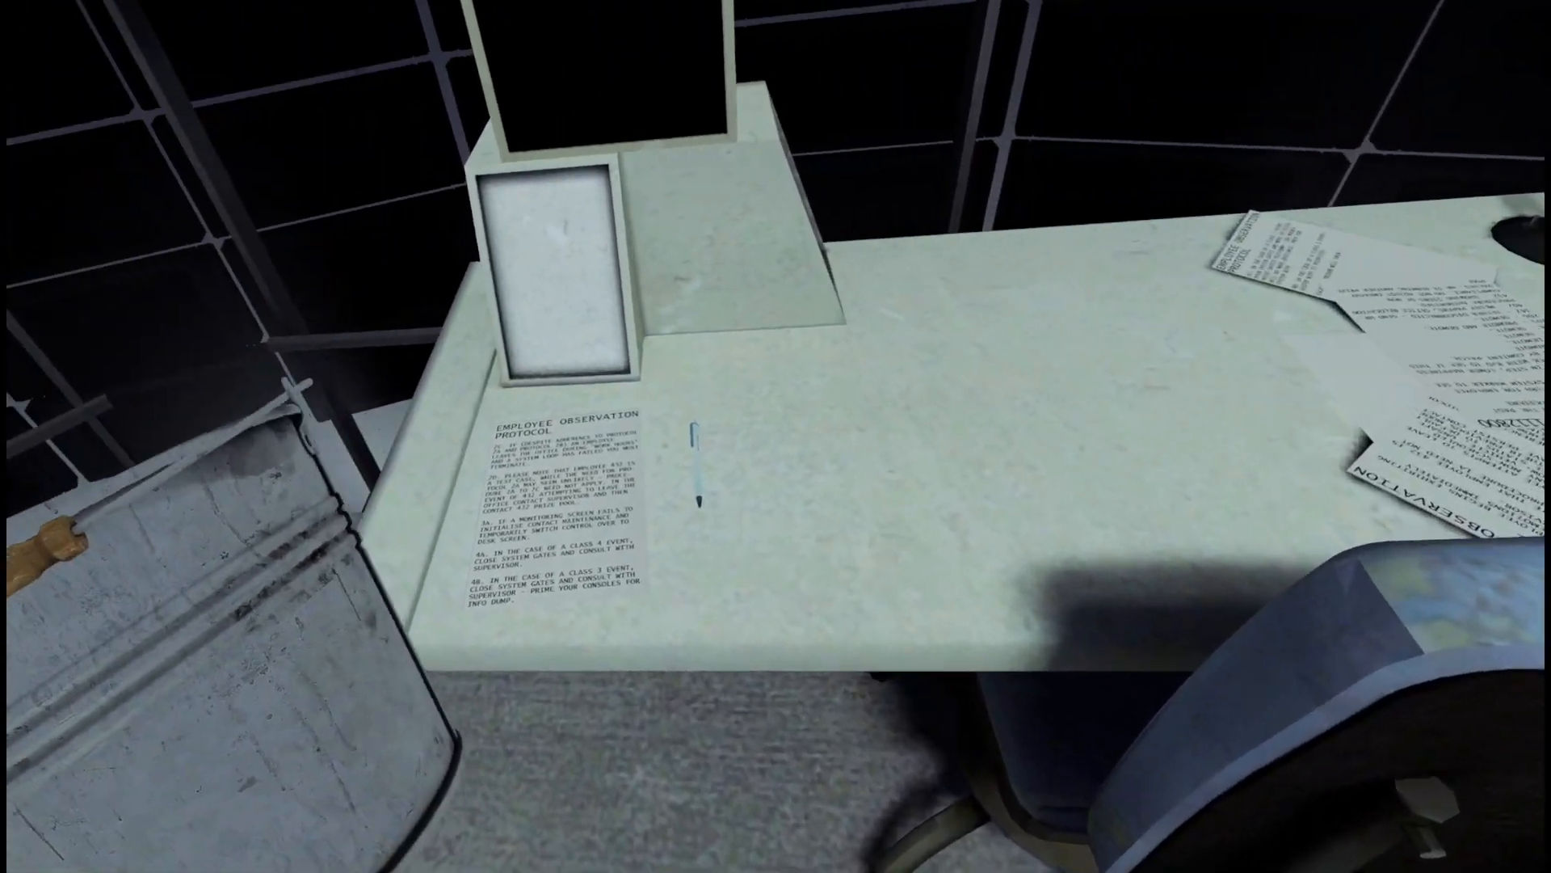
pyautogui.moveTo(775, 436)
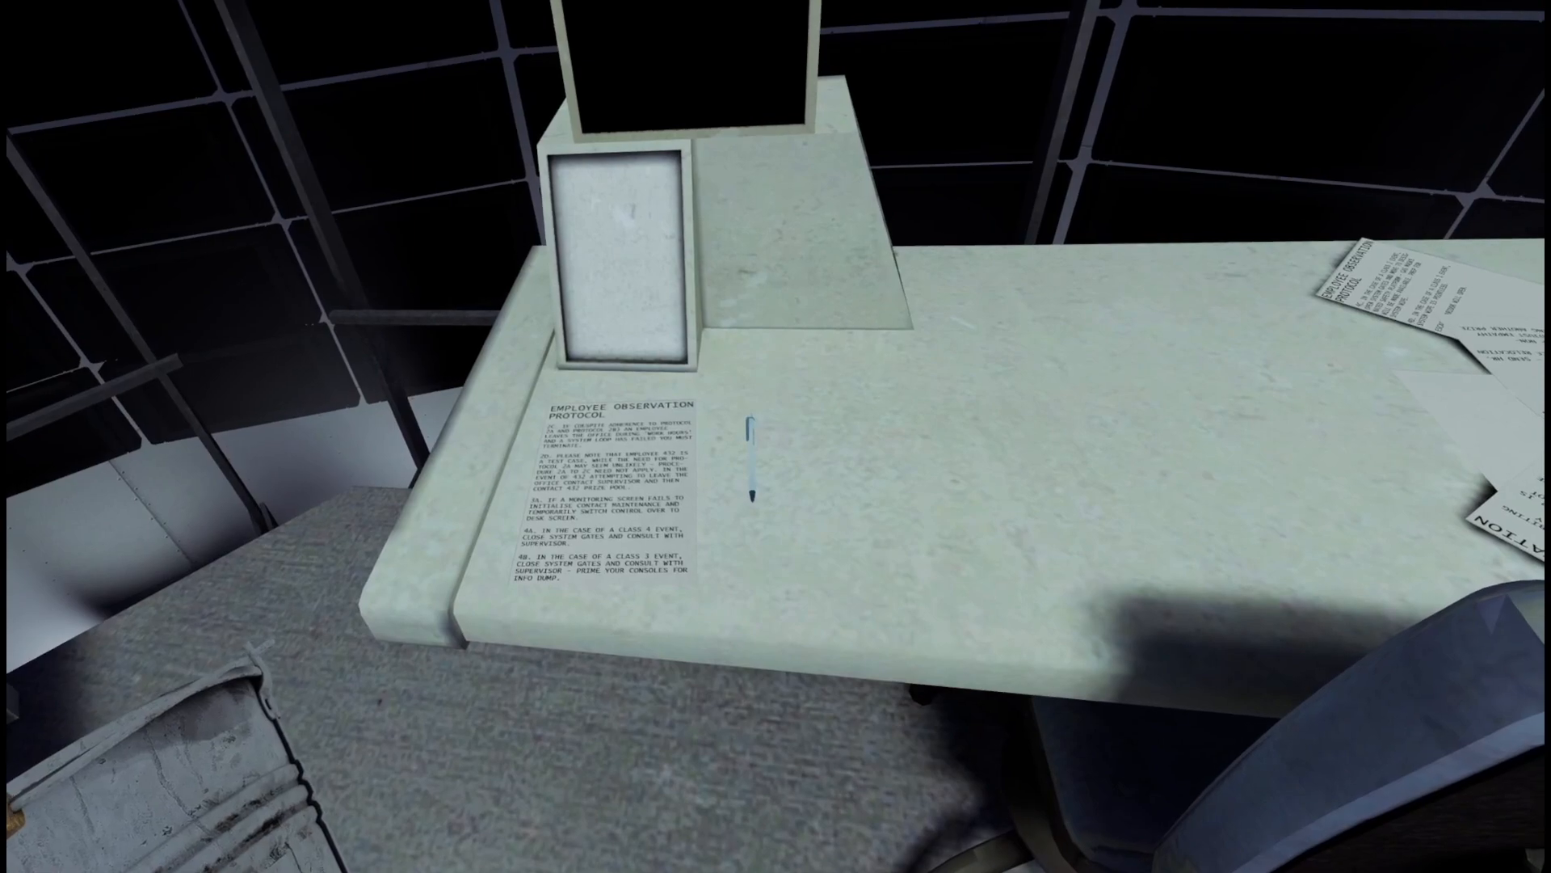
pyautogui.moveTo(775, 437)
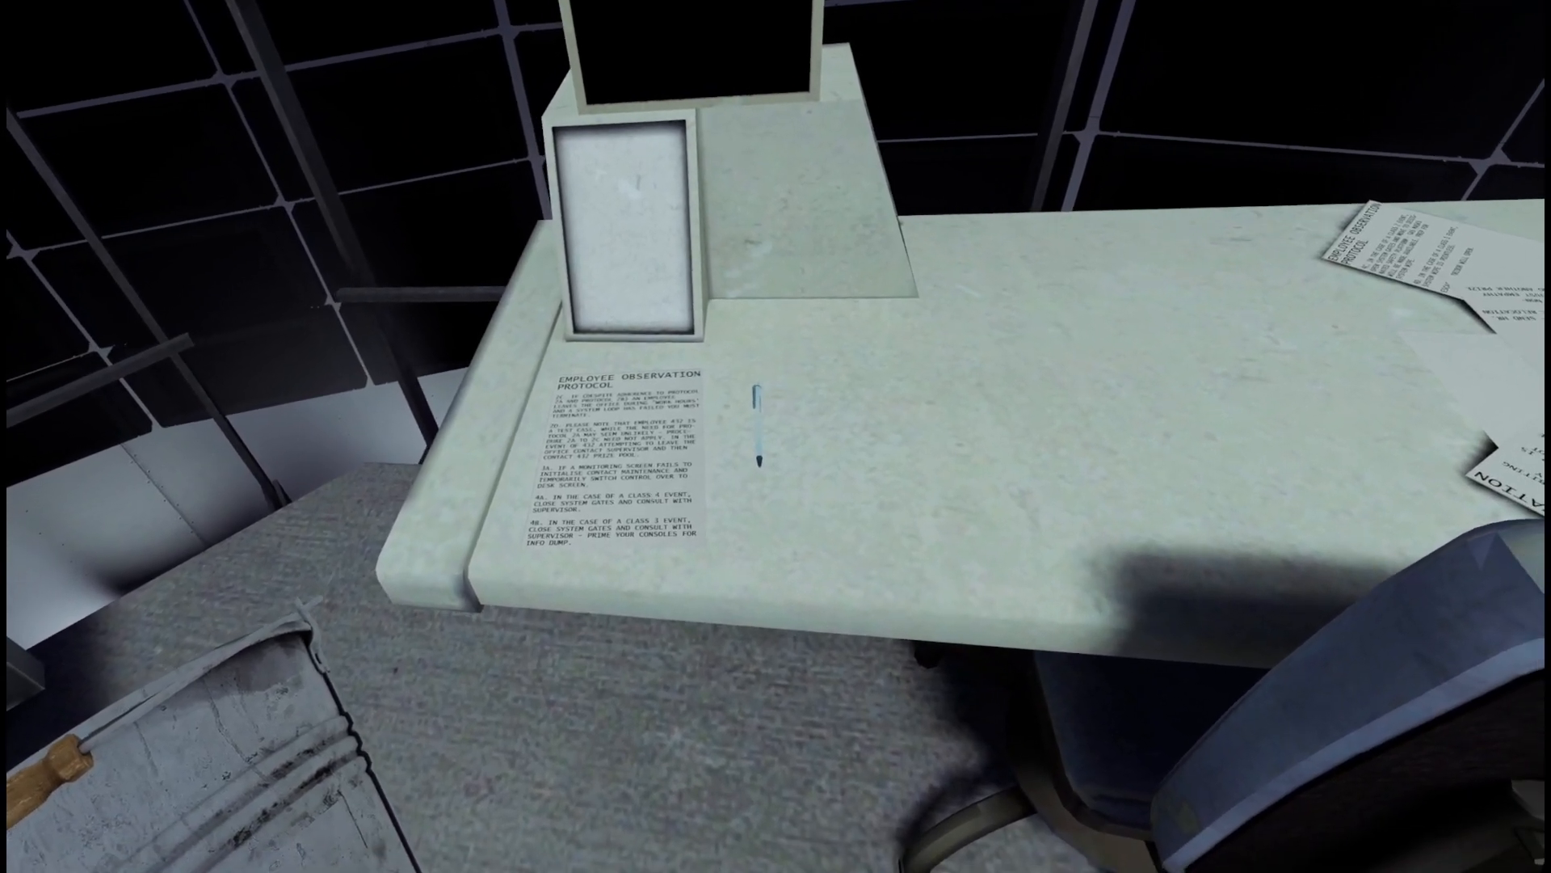
pyautogui.moveTo(776, 437)
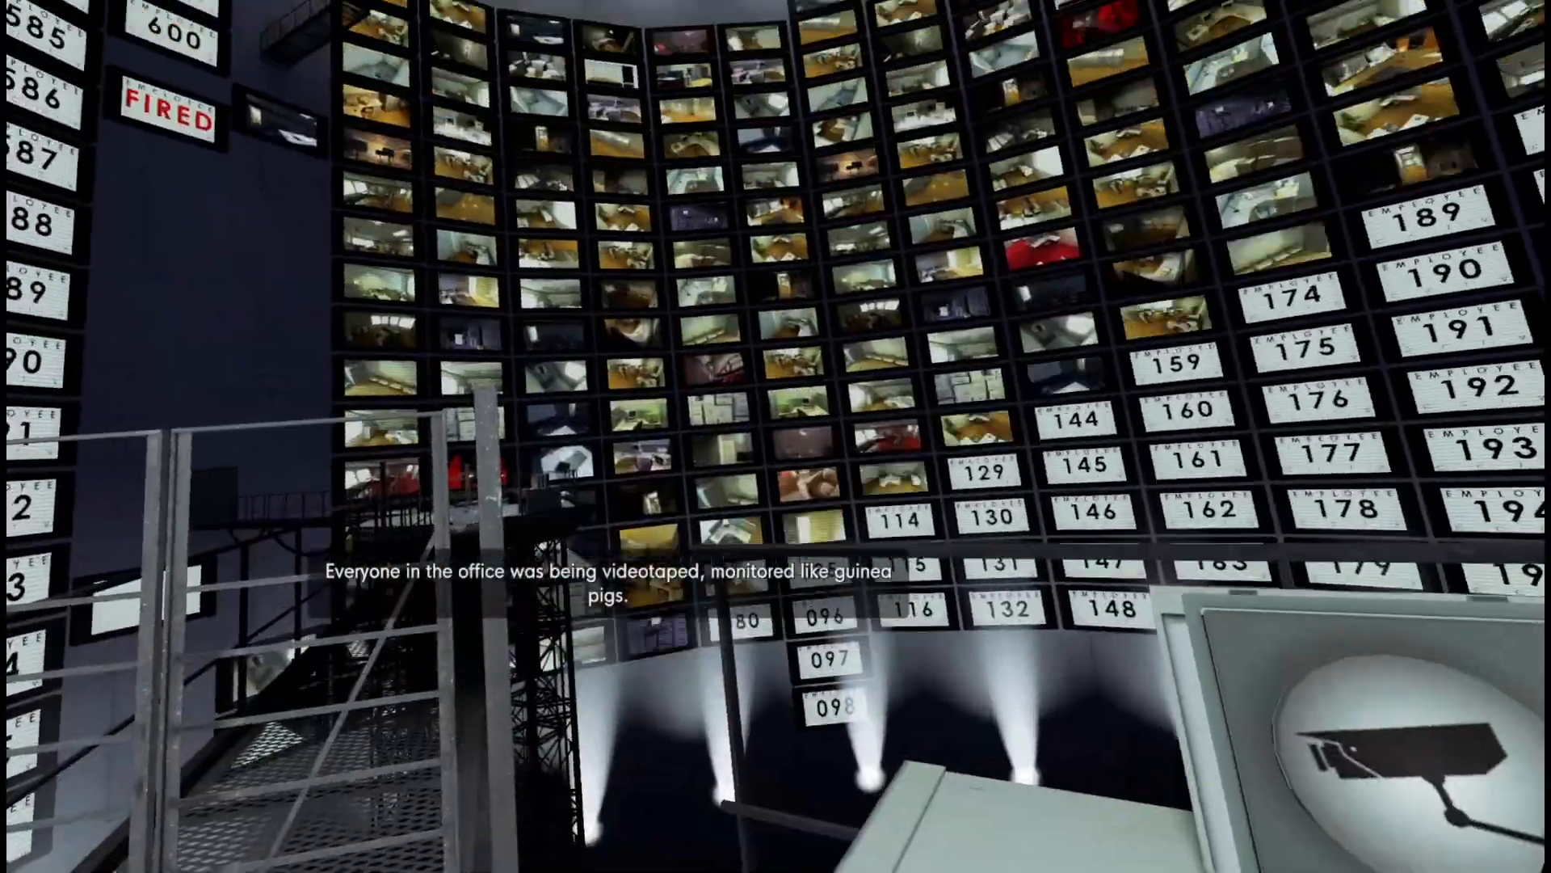
pyautogui.moveTo(776, 437)
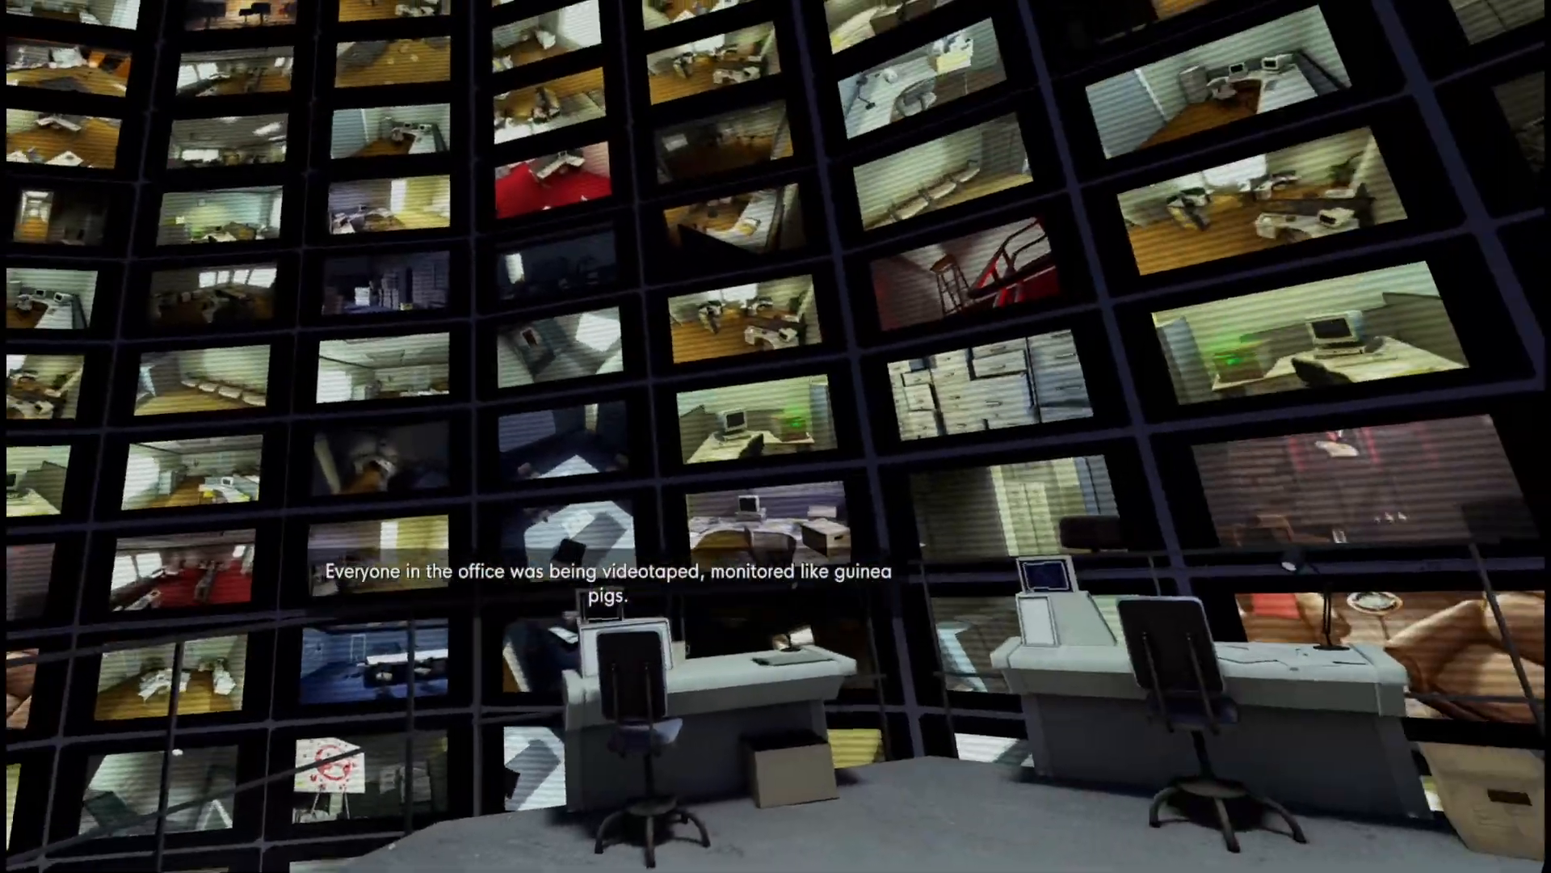
pyautogui.moveTo(775, 437)
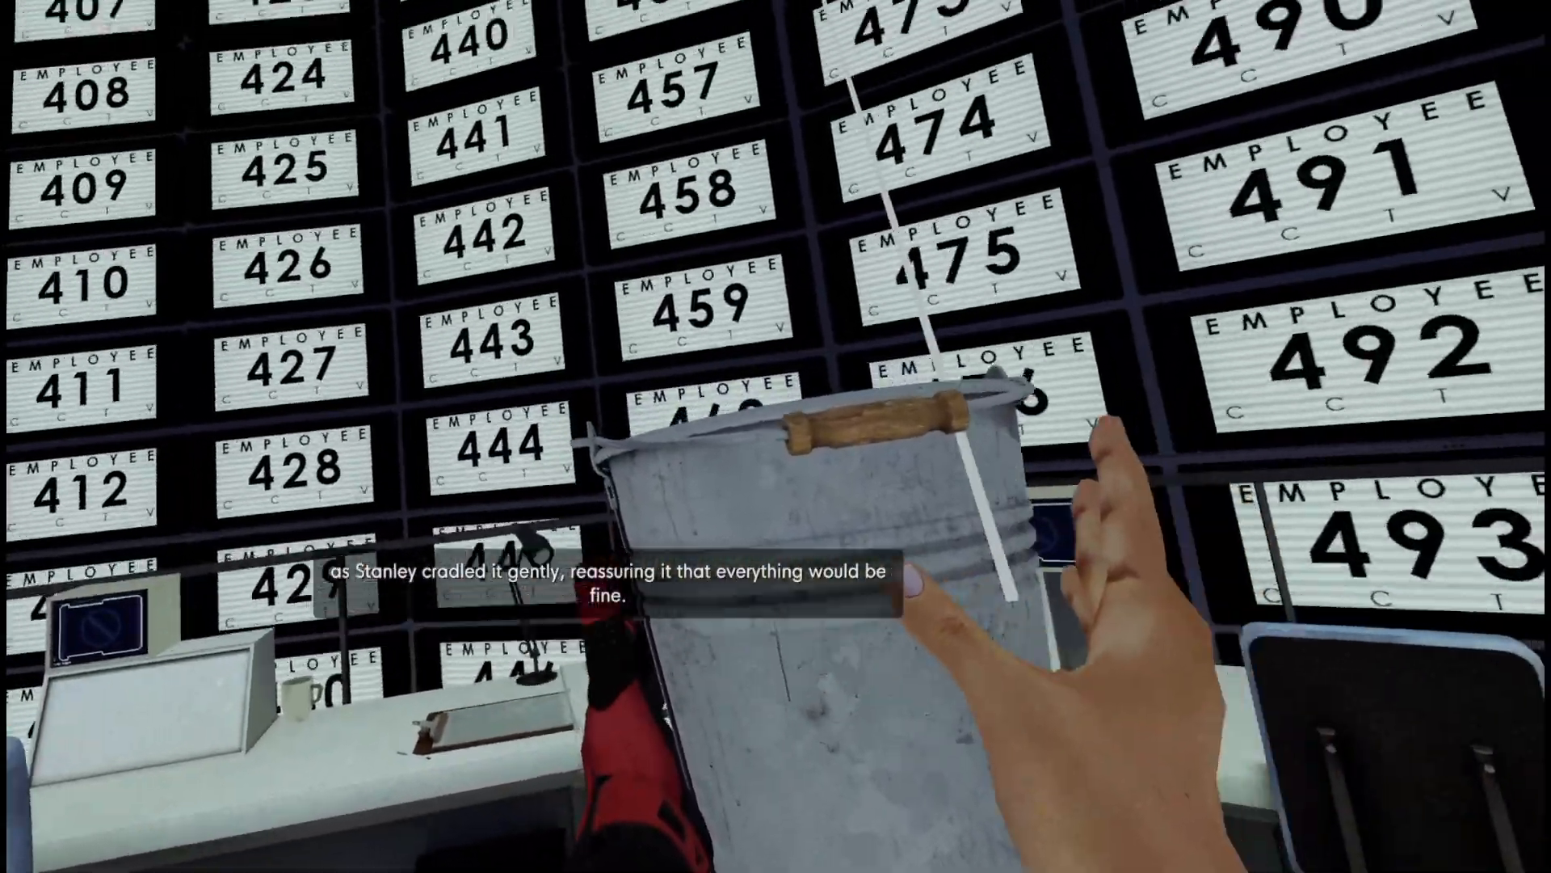
pyautogui.moveTo(776, 437)
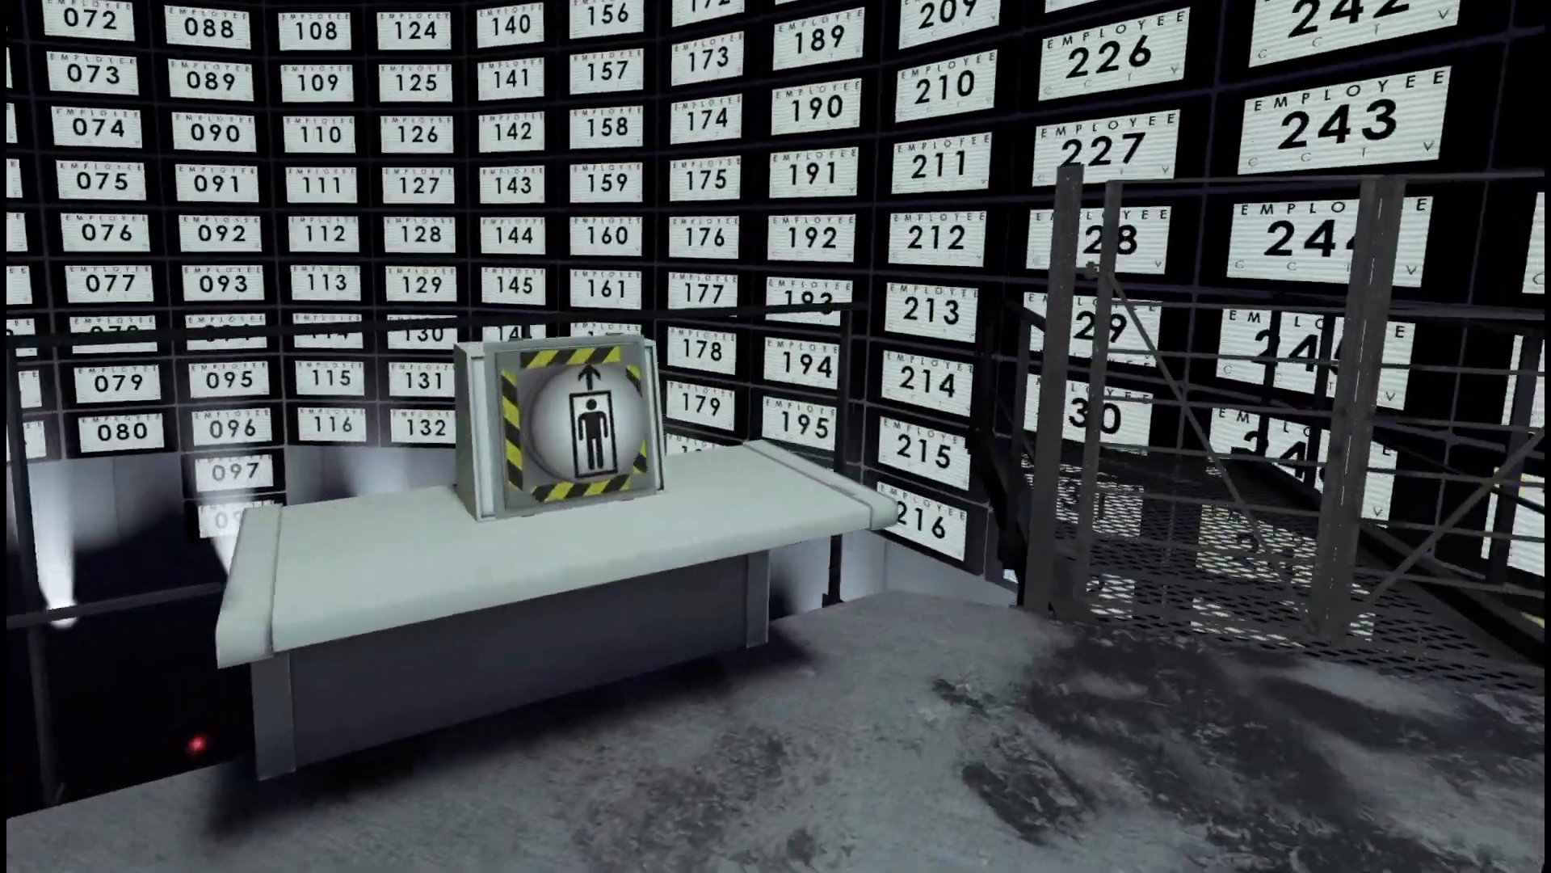
pyautogui.moveTo(775, 437)
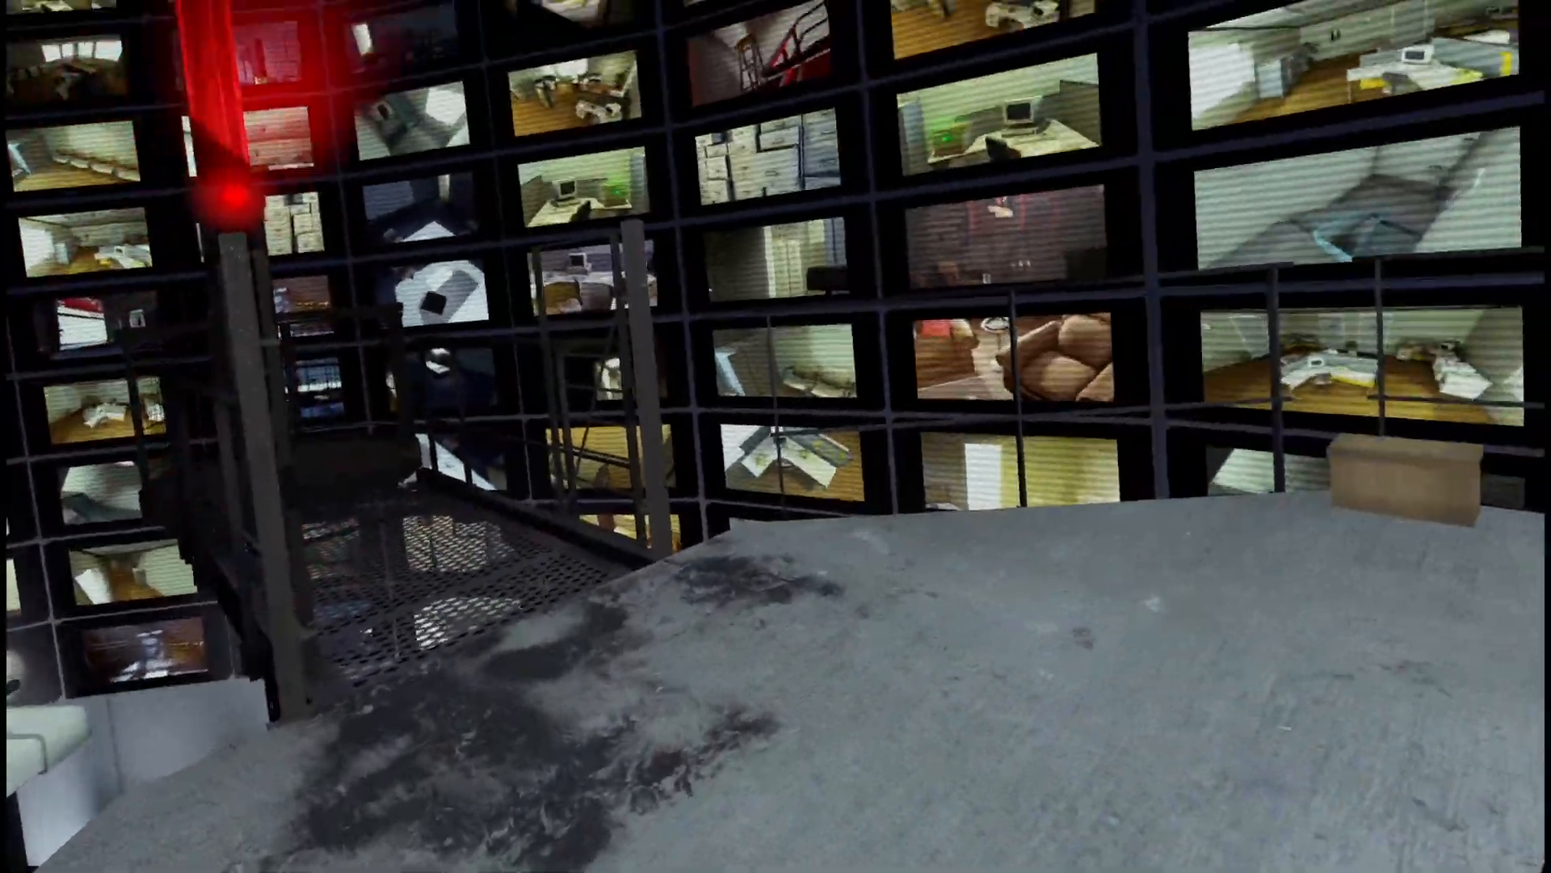
pyautogui.moveTo(776, 436)
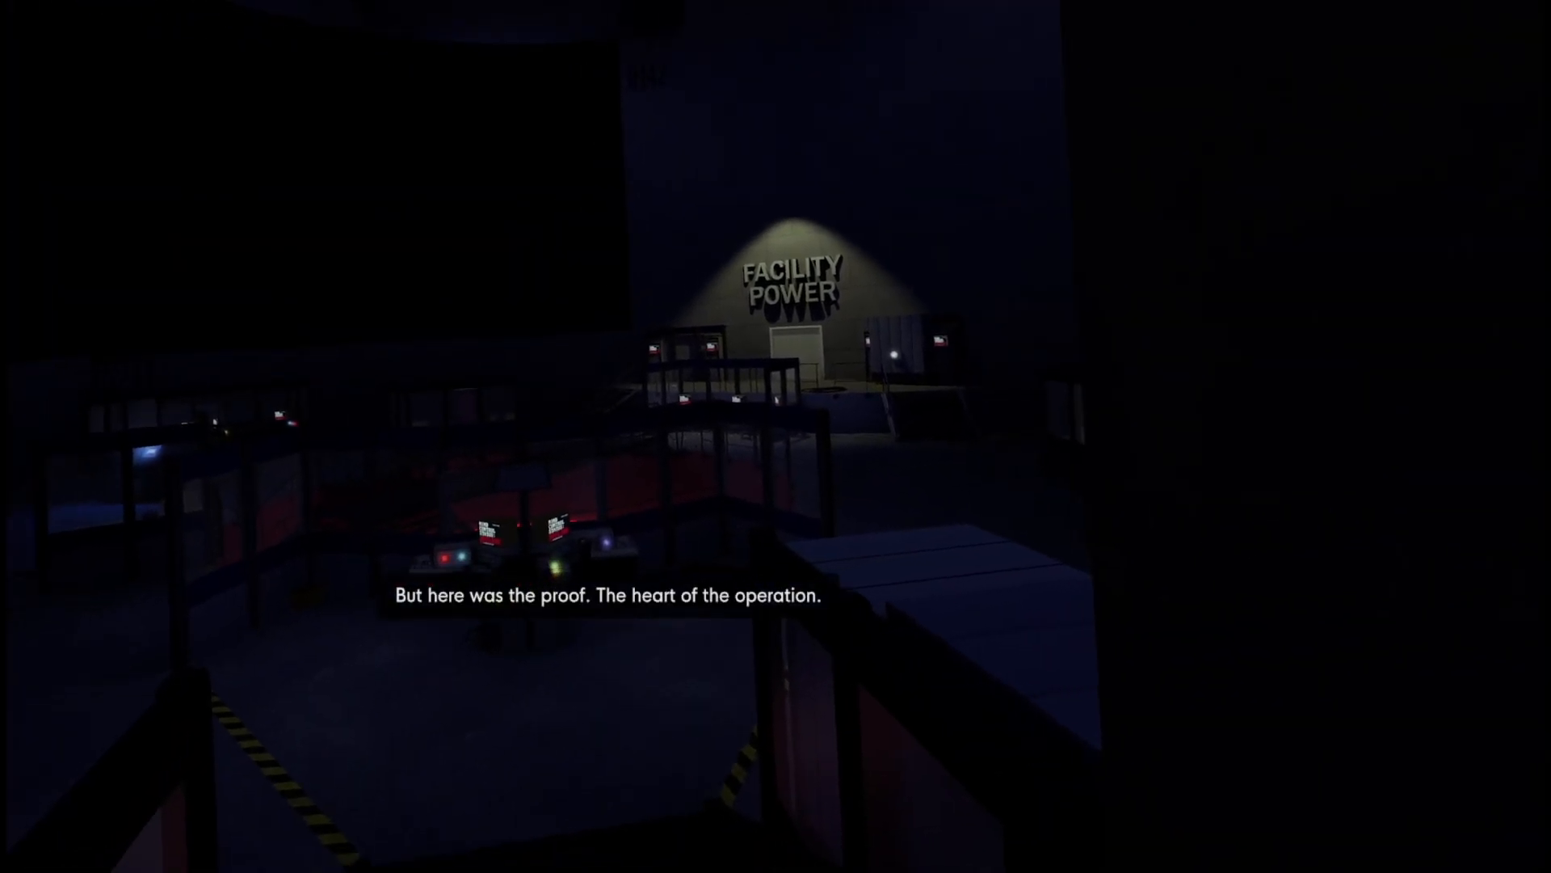
pyautogui.moveTo(776, 437)
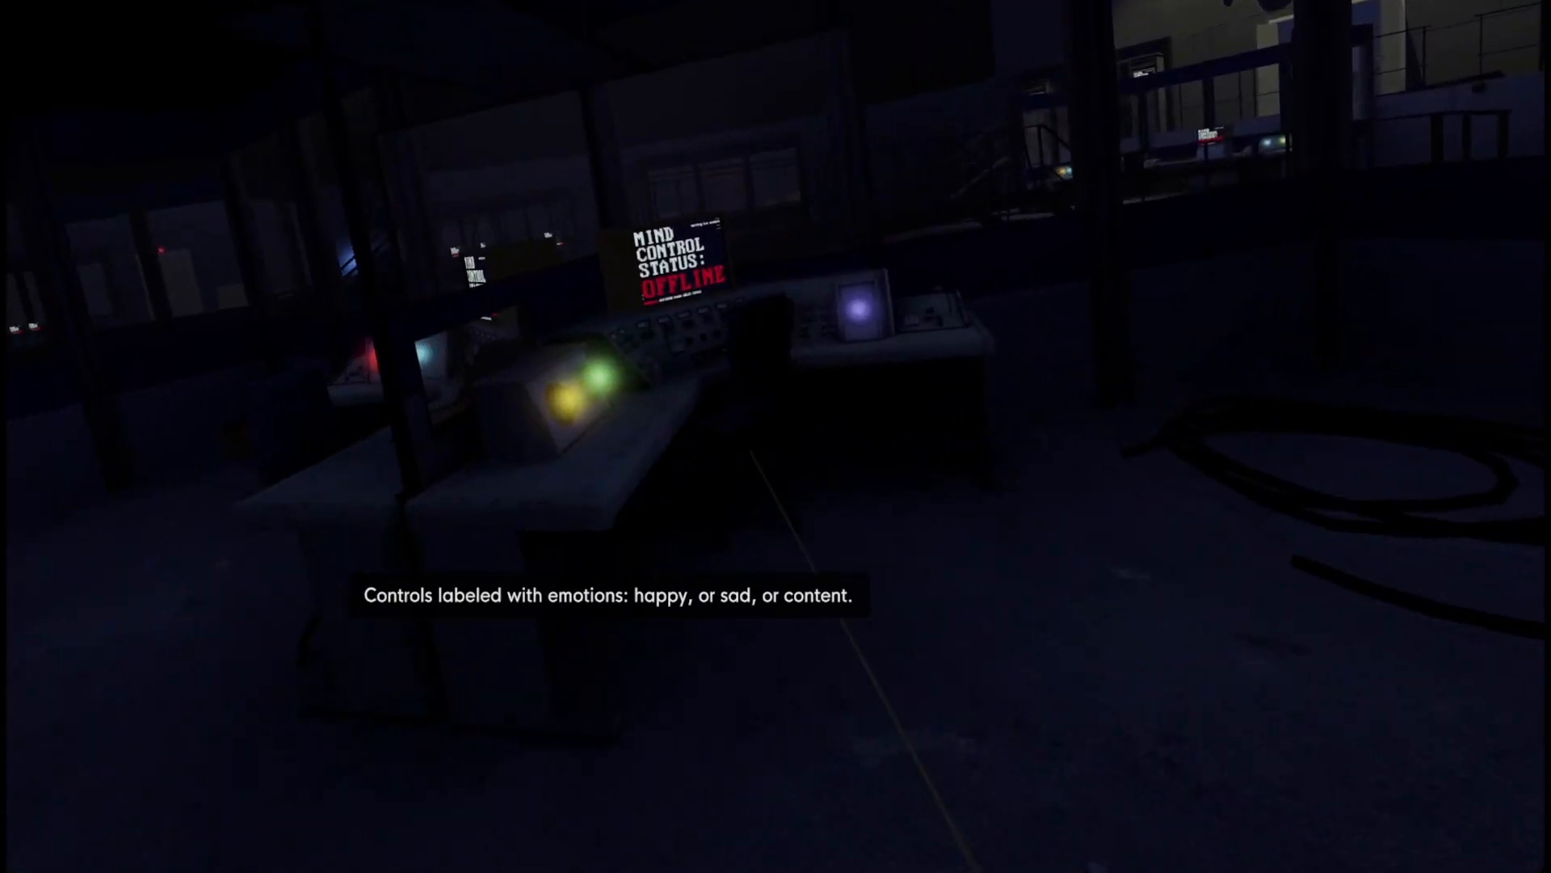
pyautogui.moveTo(775, 436)
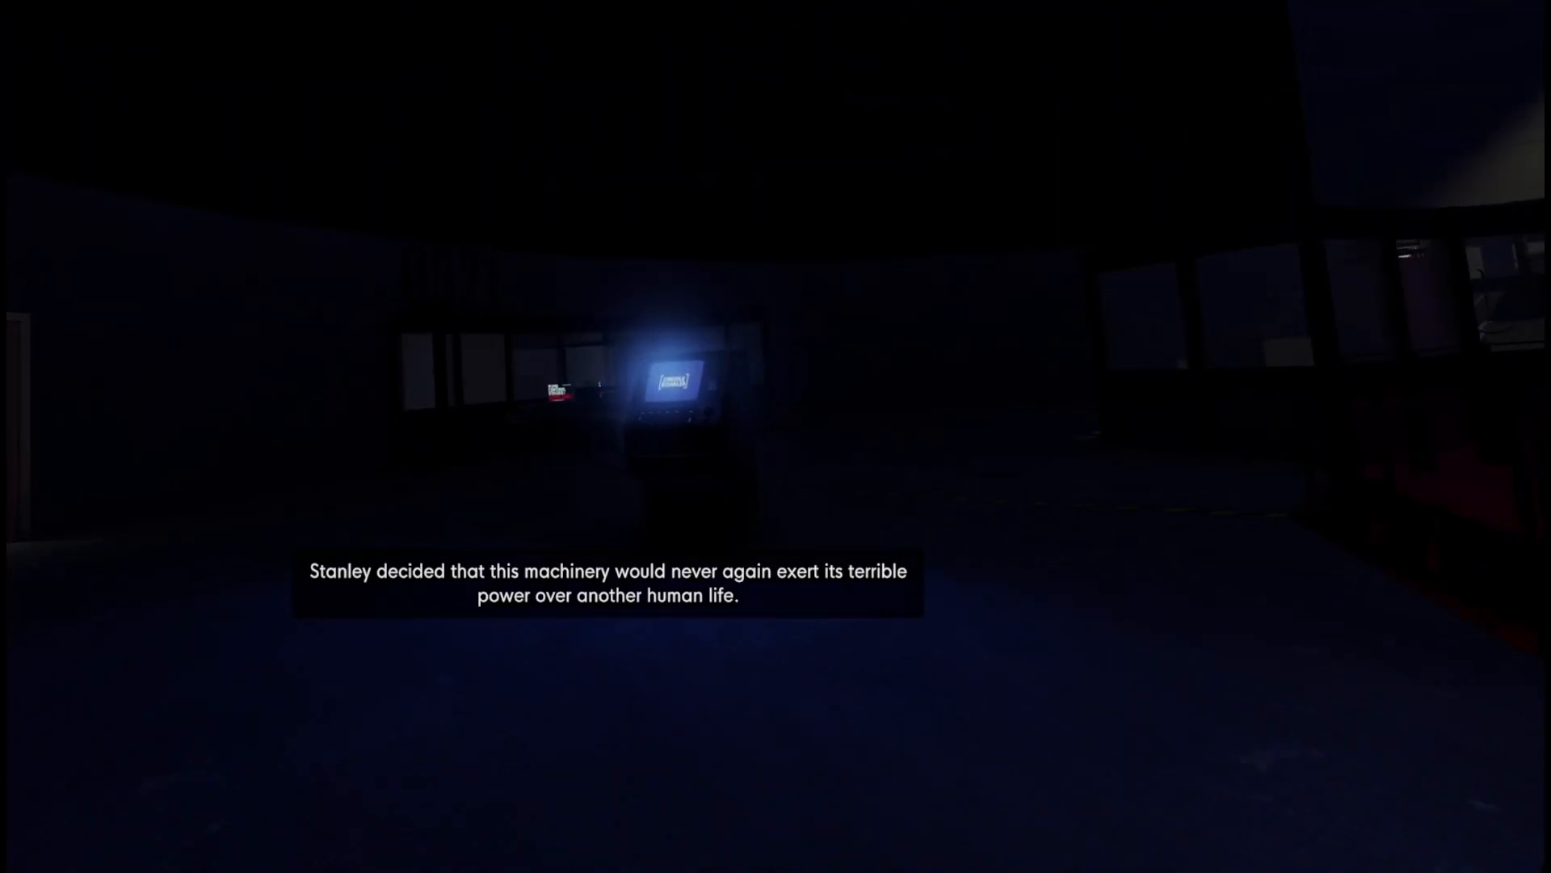
pyautogui.moveTo(775, 436)
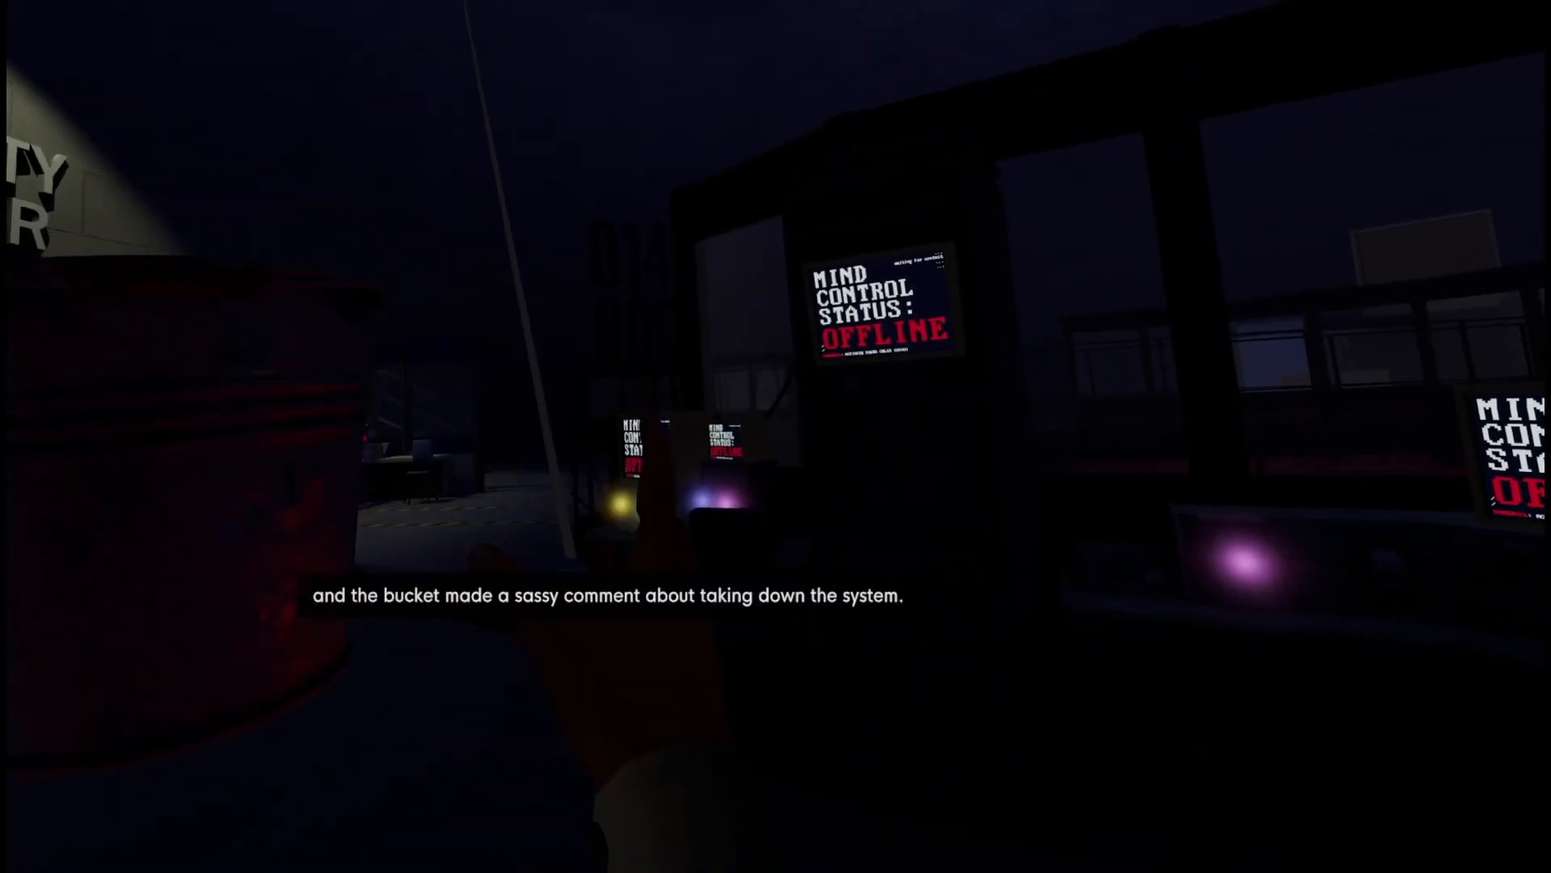
pyautogui.moveTo(775, 437)
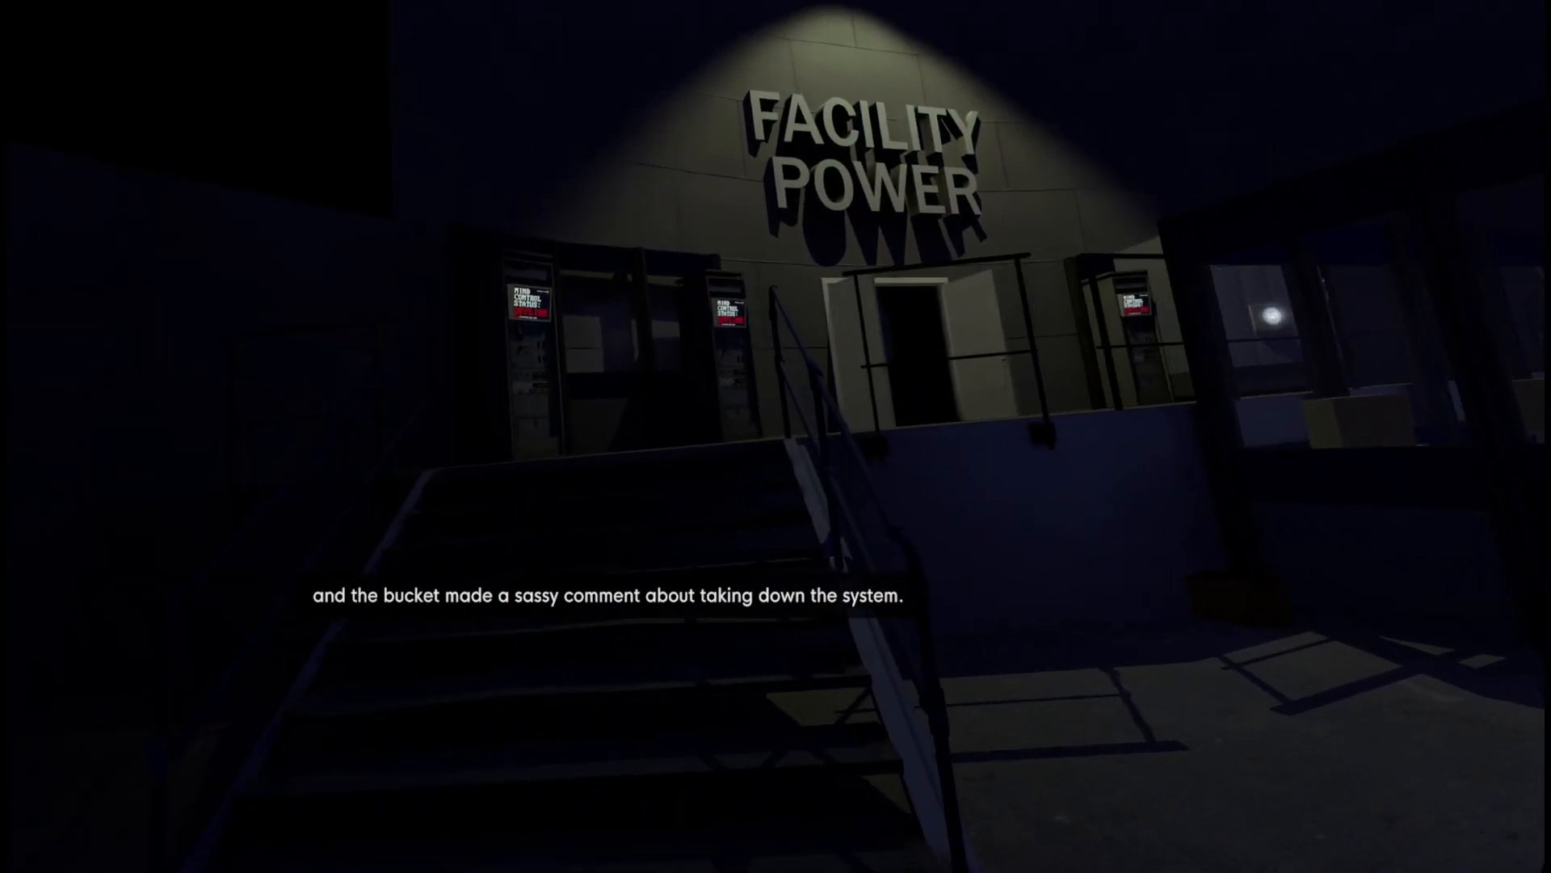
pyautogui.moveTo(775, 436)
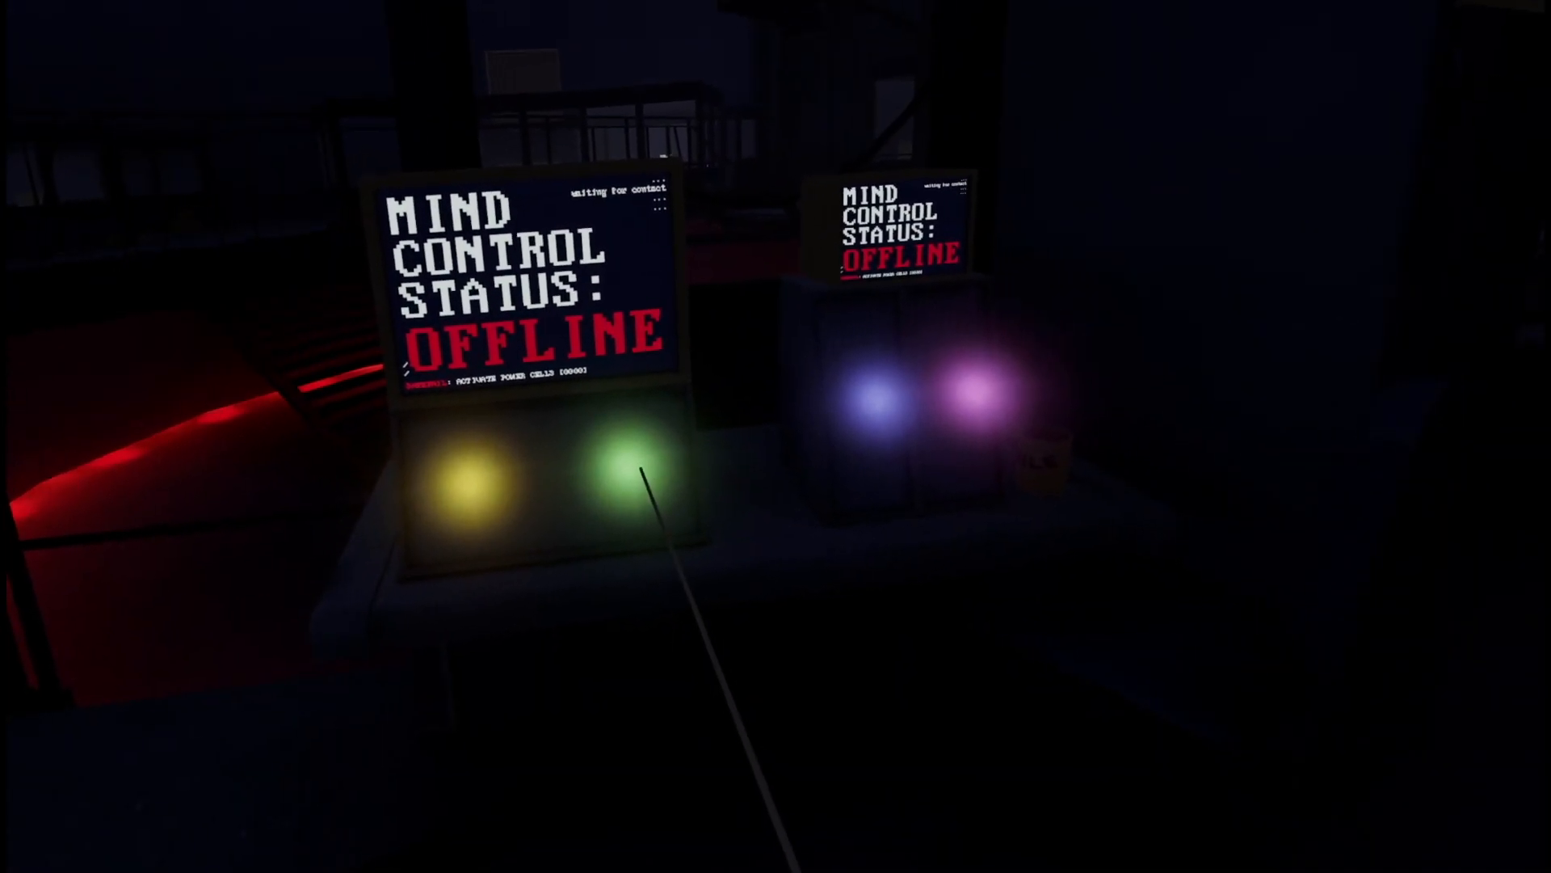
pyautogui.moveTo(775, 436)
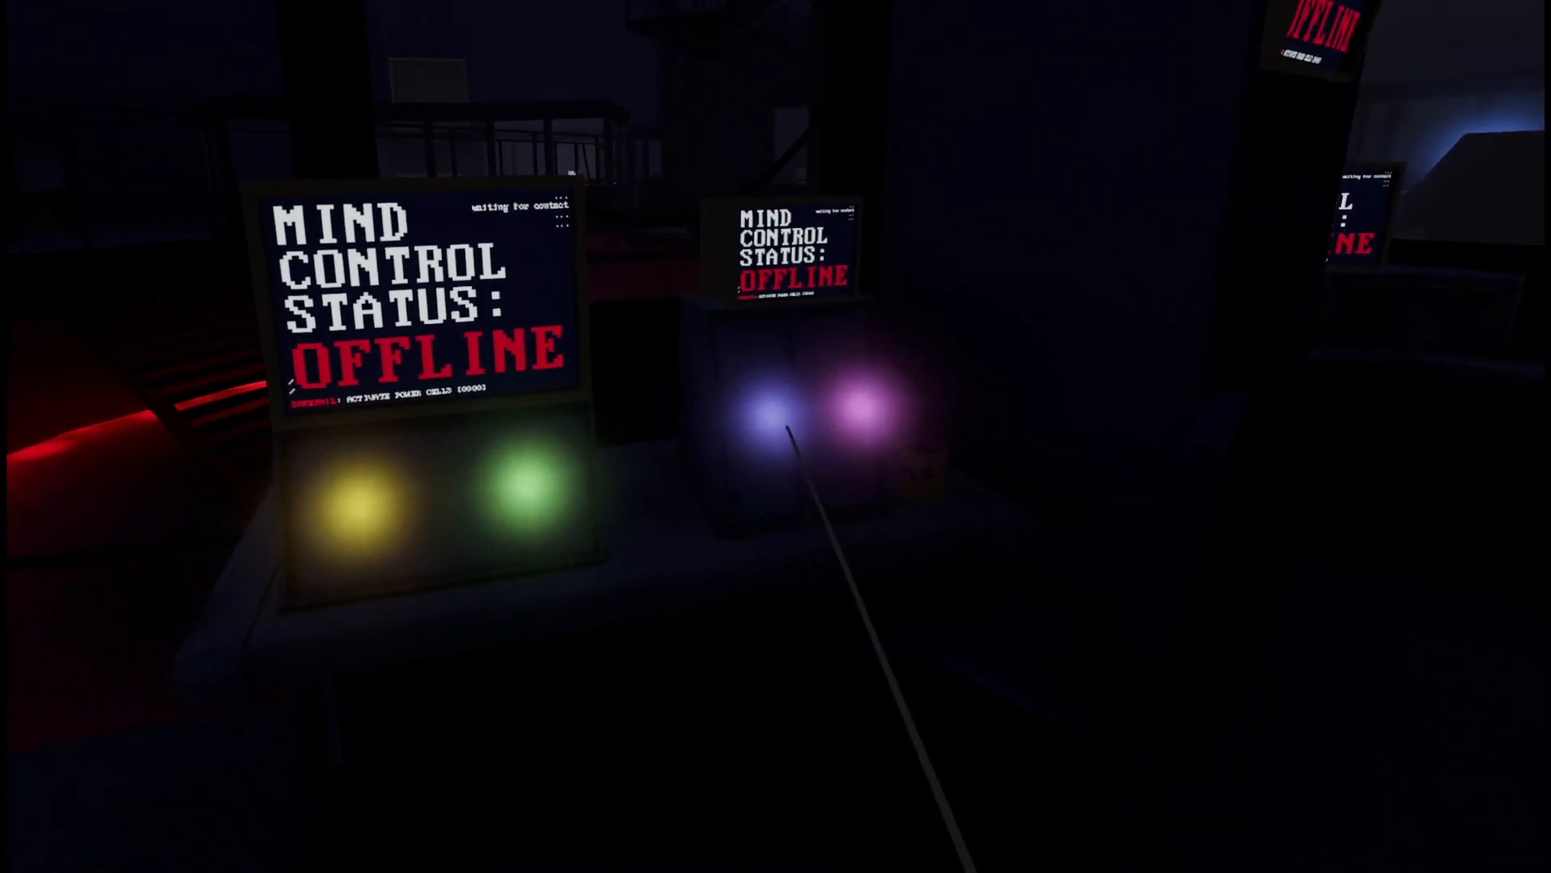
pyautogui.moveTo(775, 436)
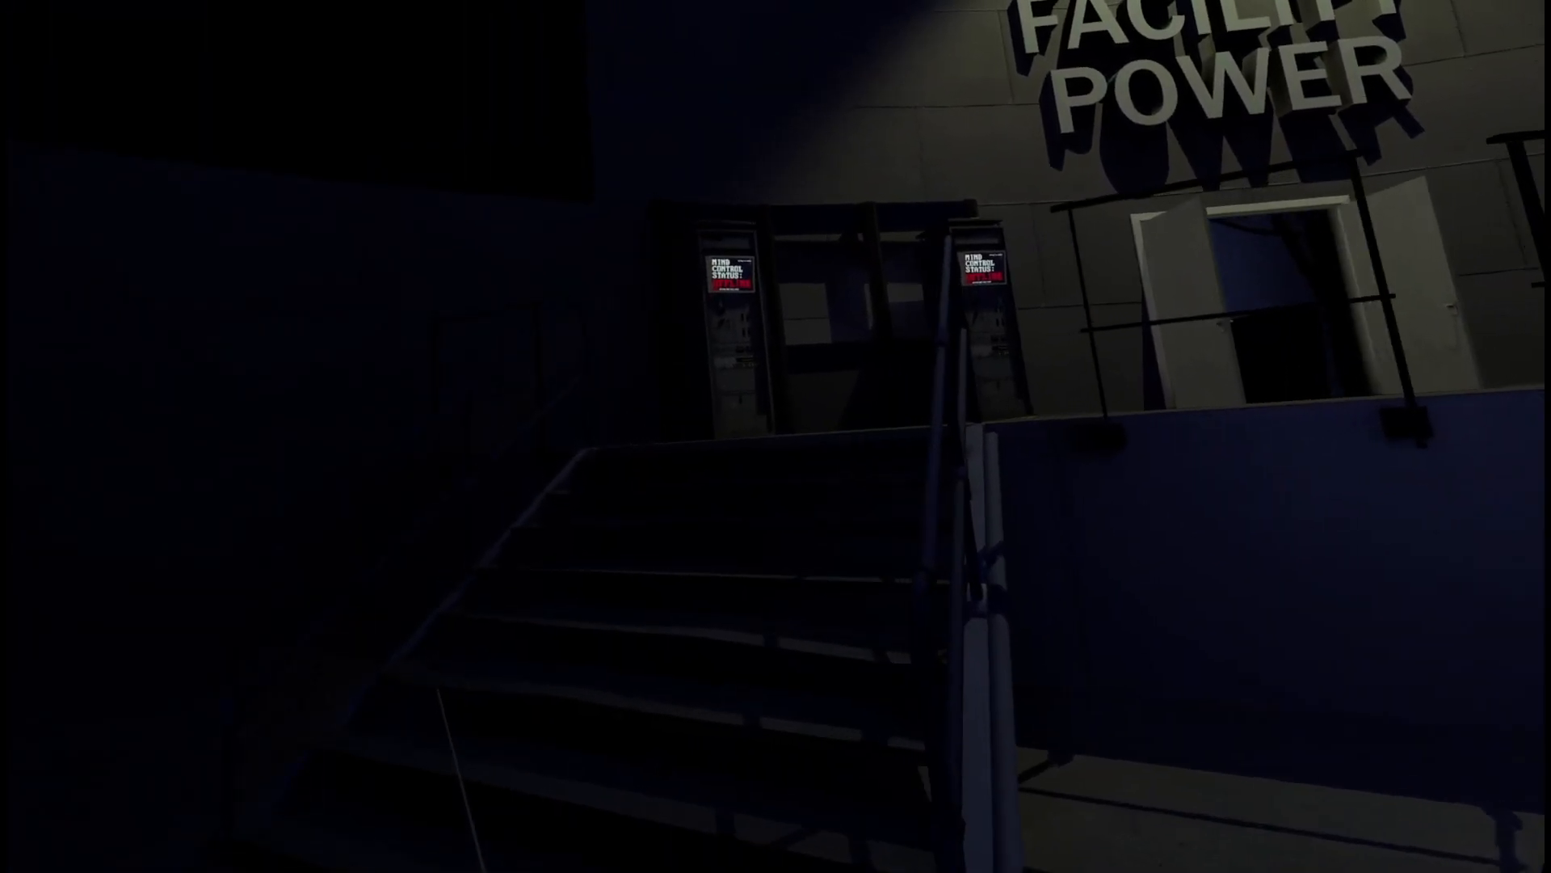
pyautogui.moveTo(776, 436)
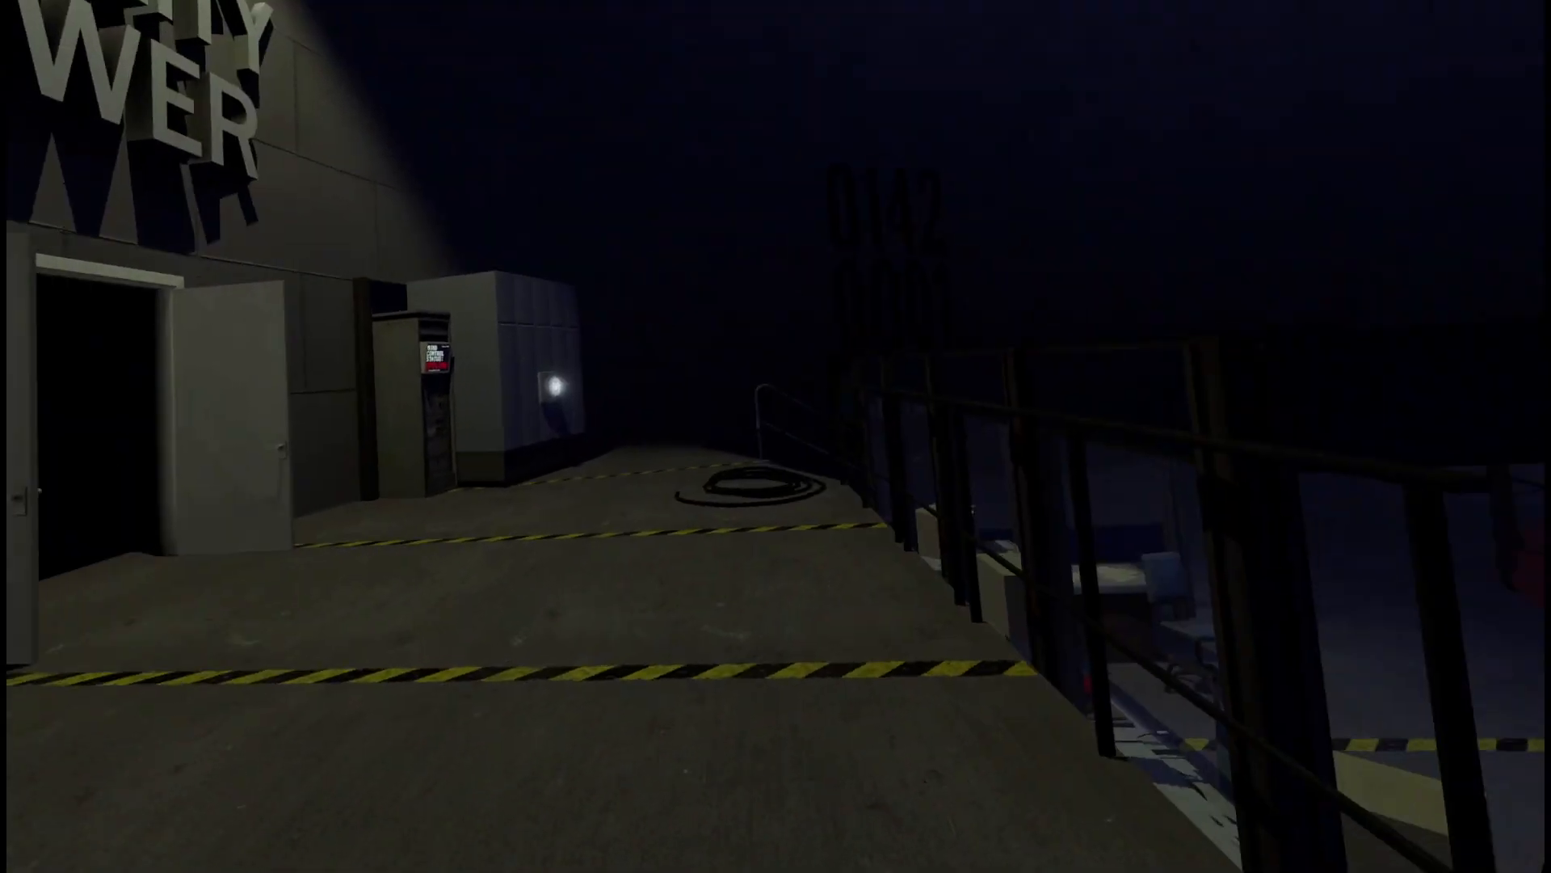
pyautogui.moveTo(776, 436)
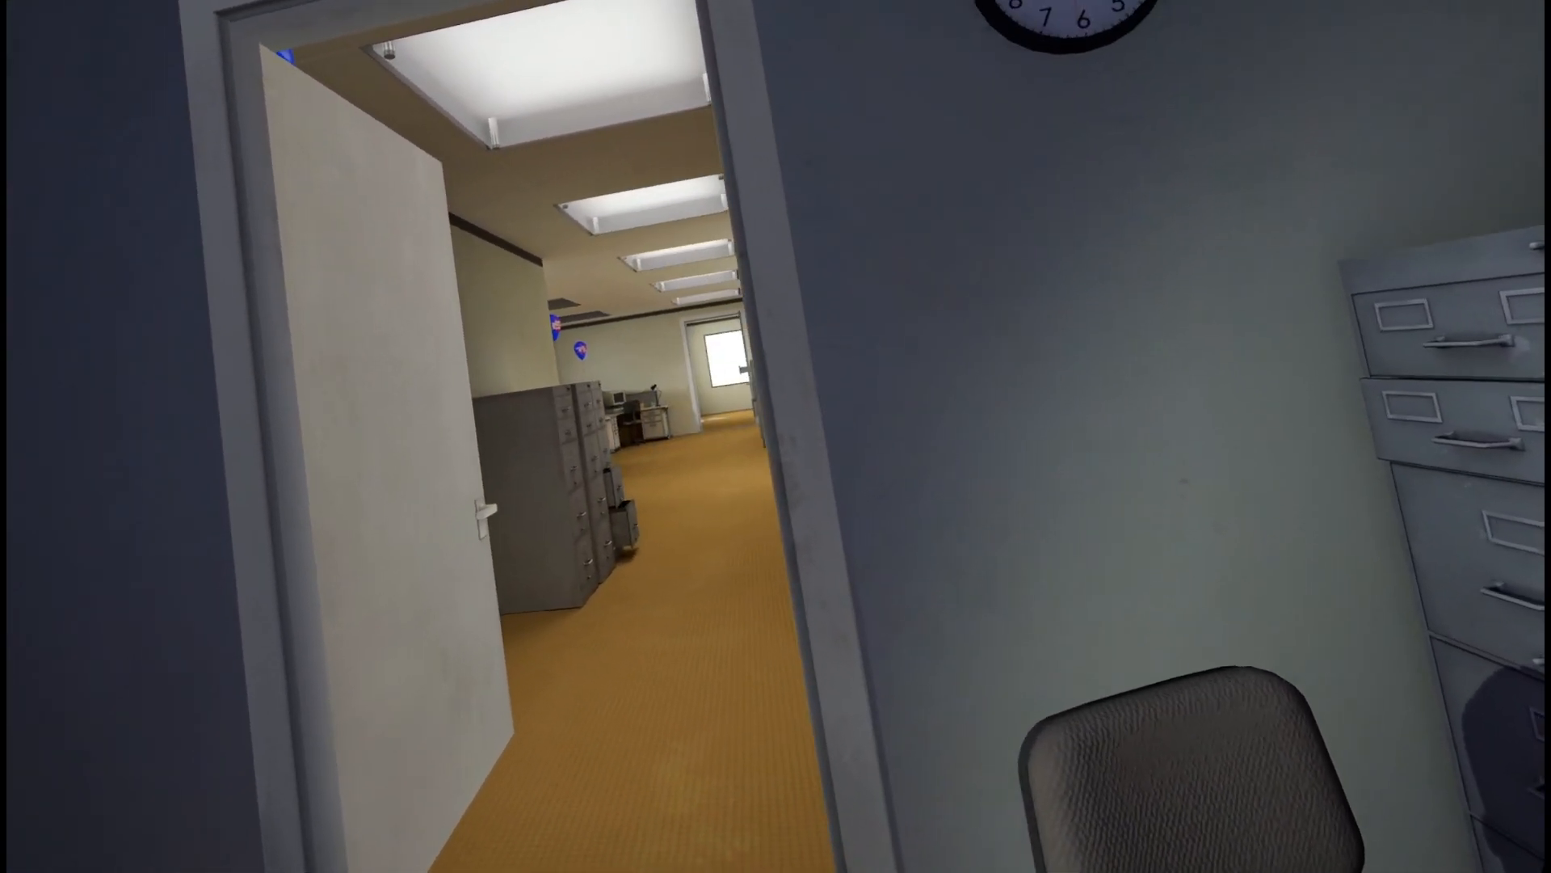
pyautogui.moveTo(776, 436)
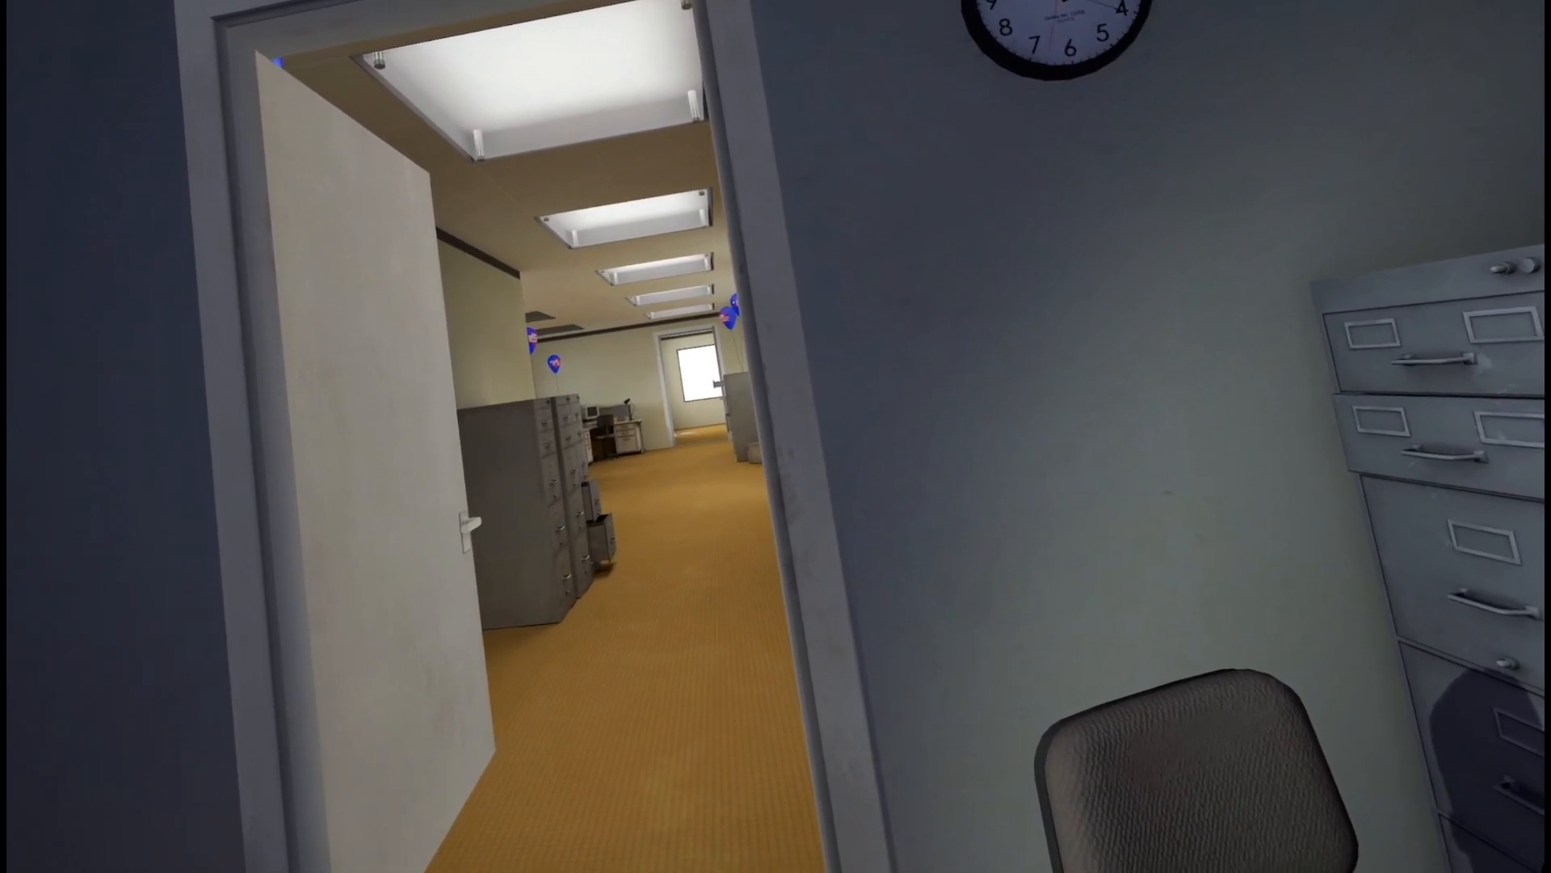
pyautogui.moveTo(776, 436)
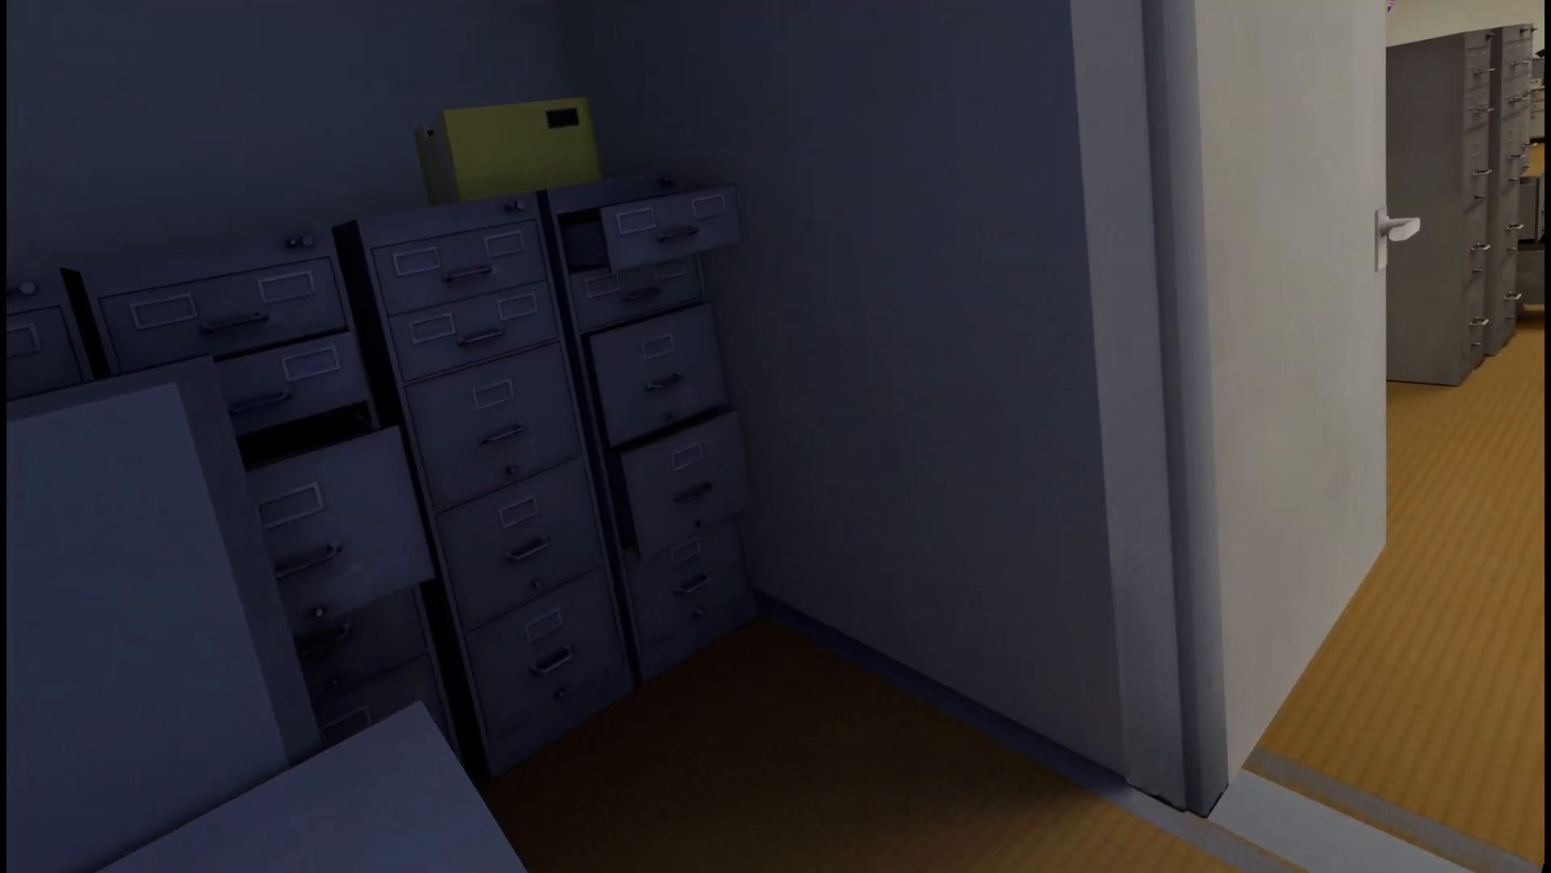
pyautogui.moveTo(776, 436)
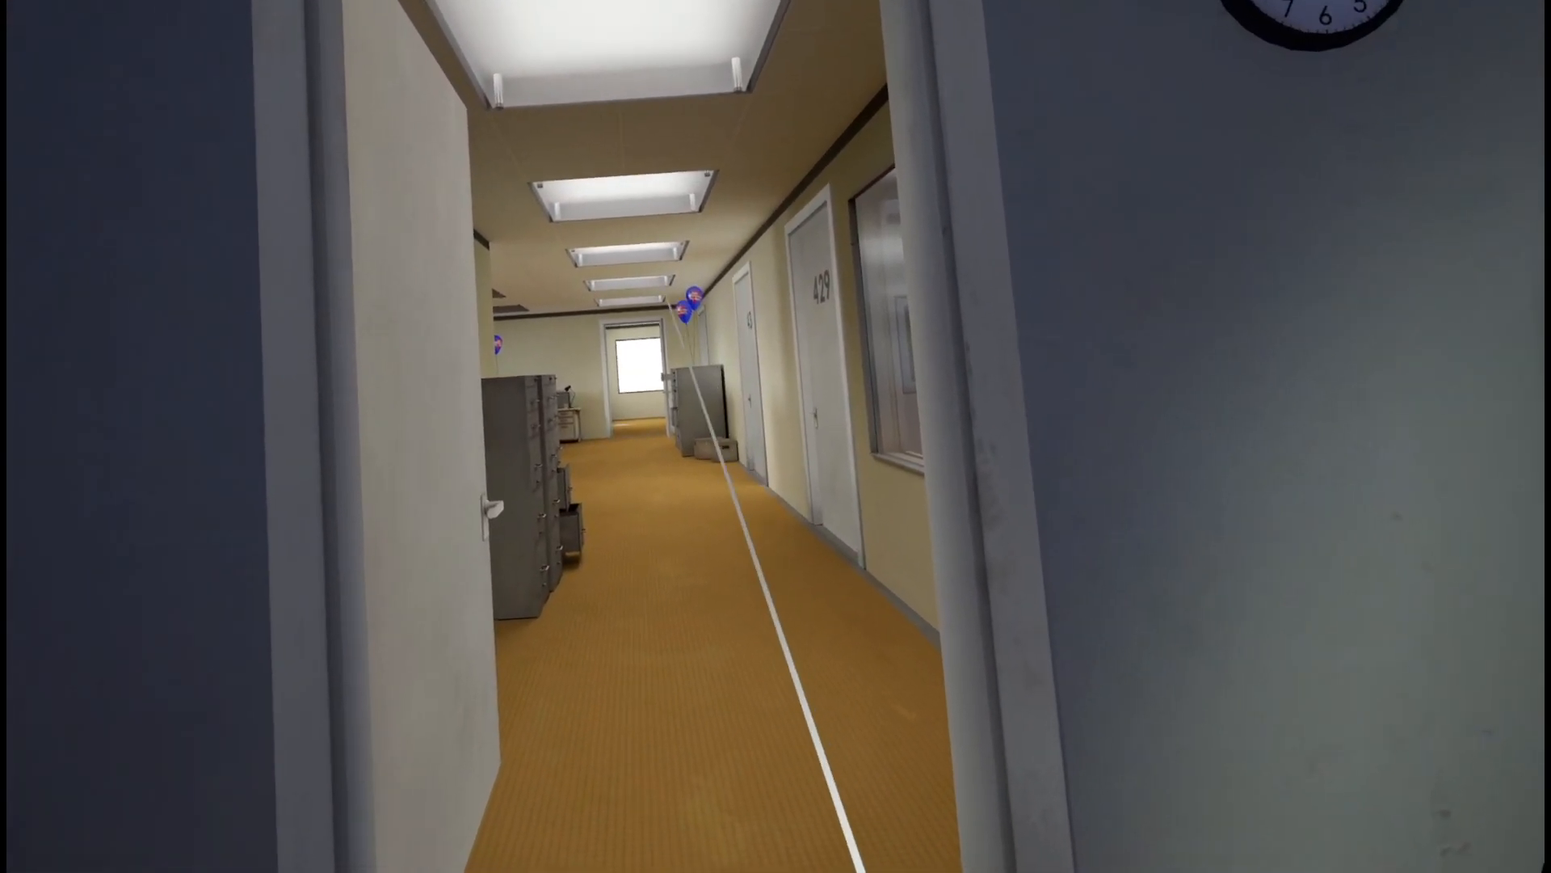
pyautogui.moveTo(776, 436)
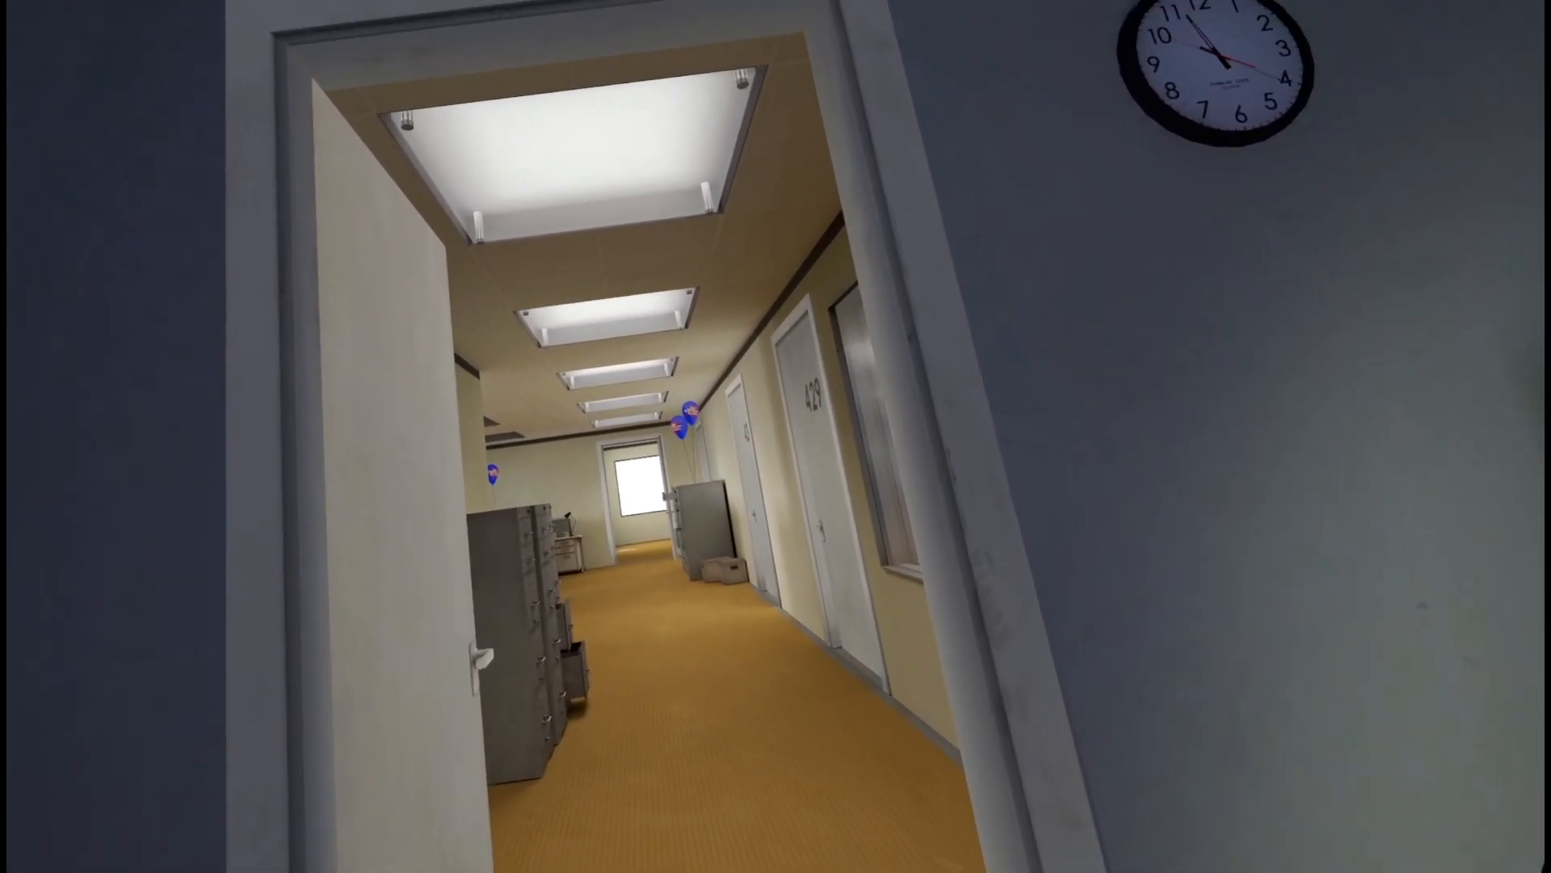
pyautogui.moveTo(775, 436)
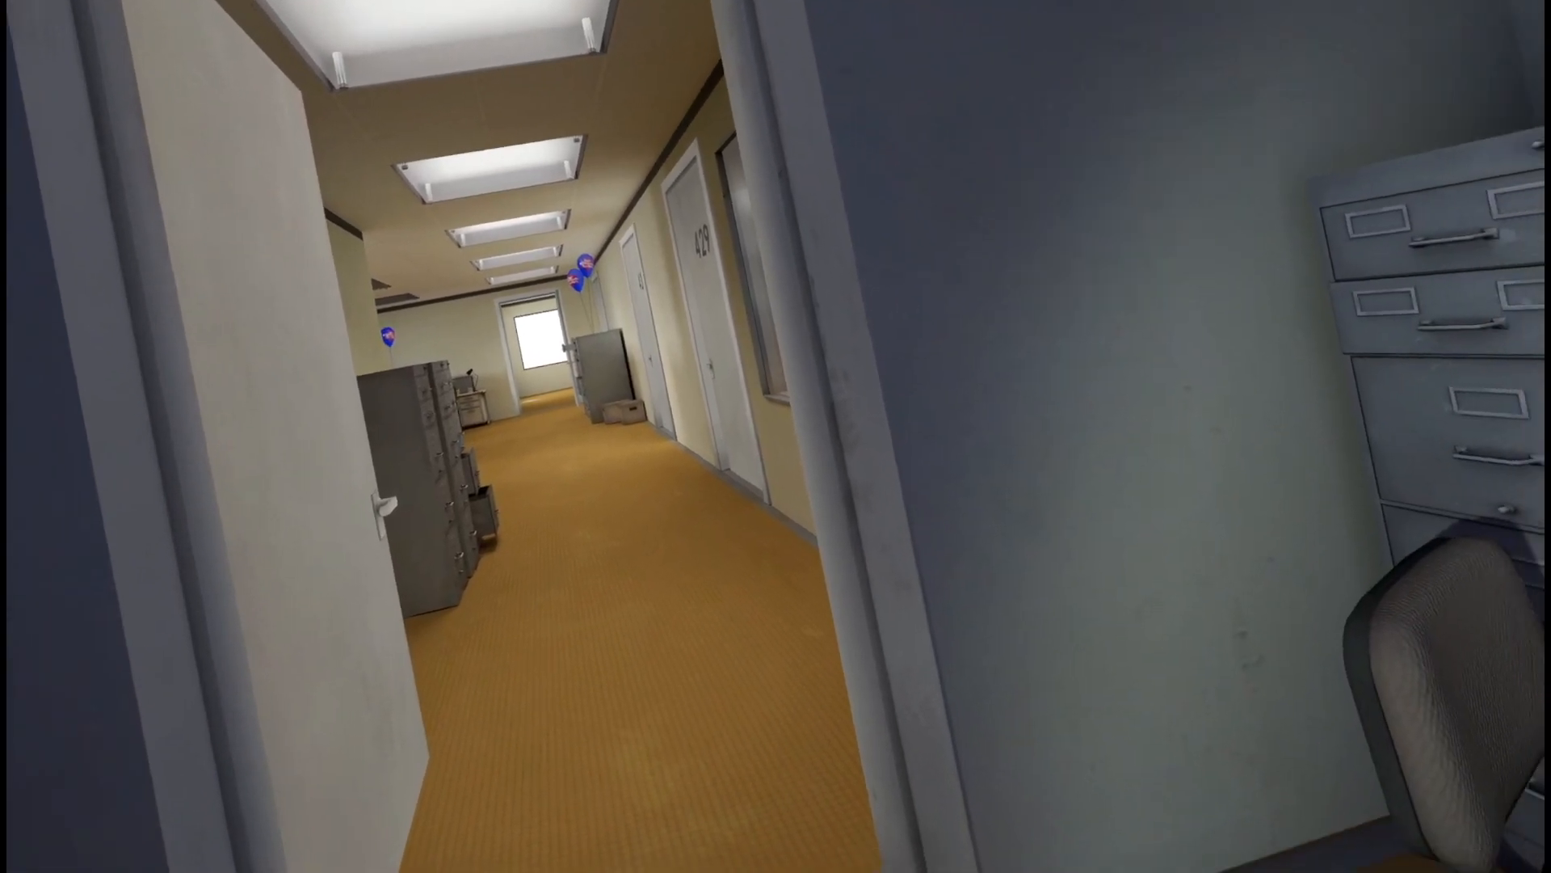
pyautogui.moveTo(775, 437)
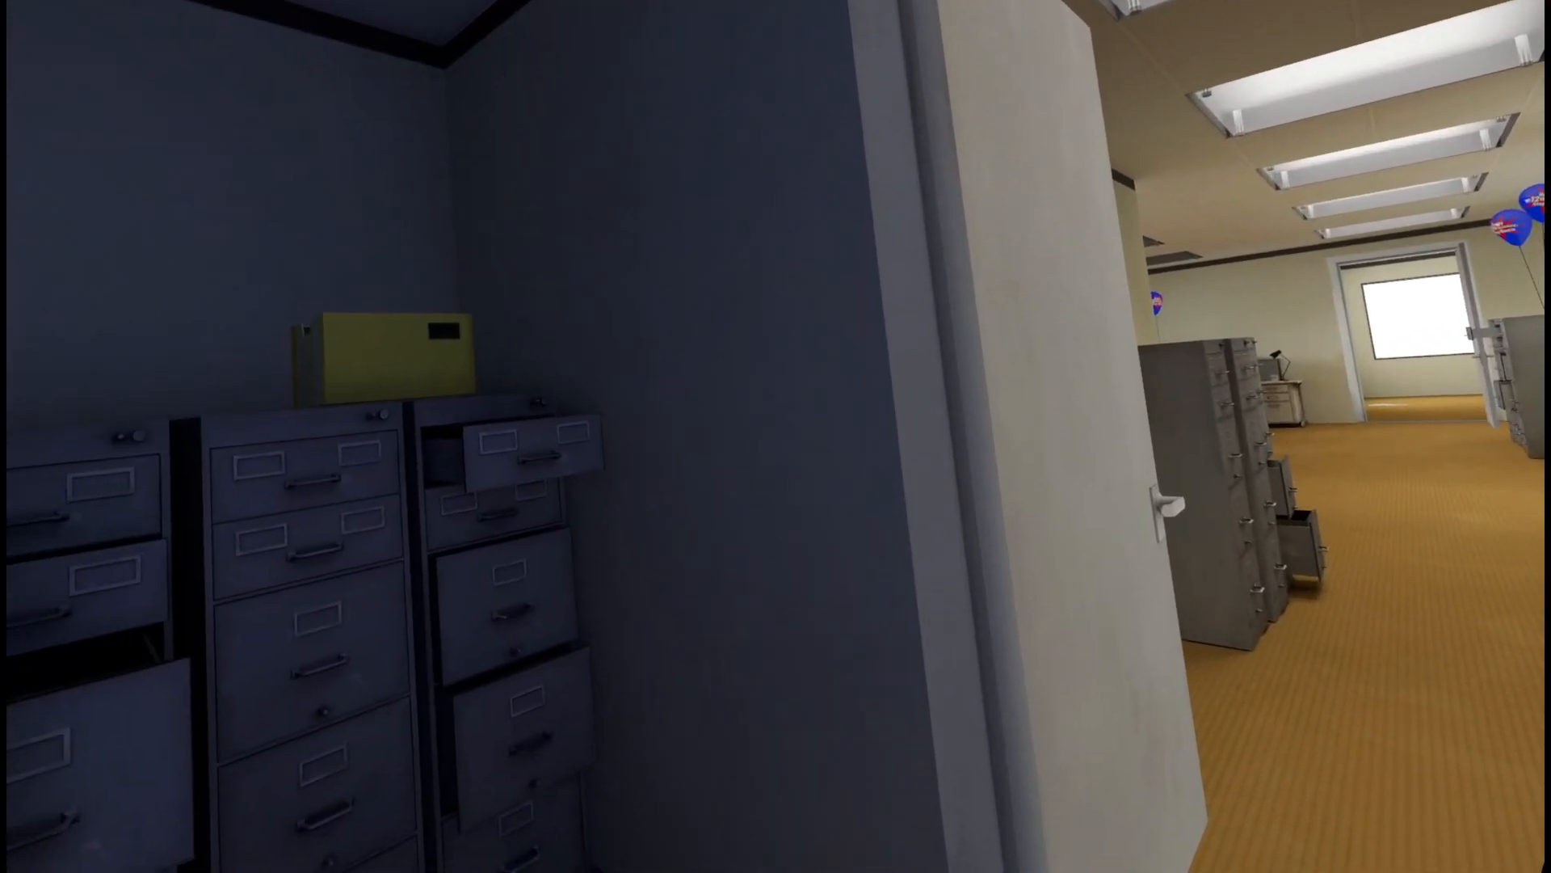
pyautogui.moveTo(776, 437)
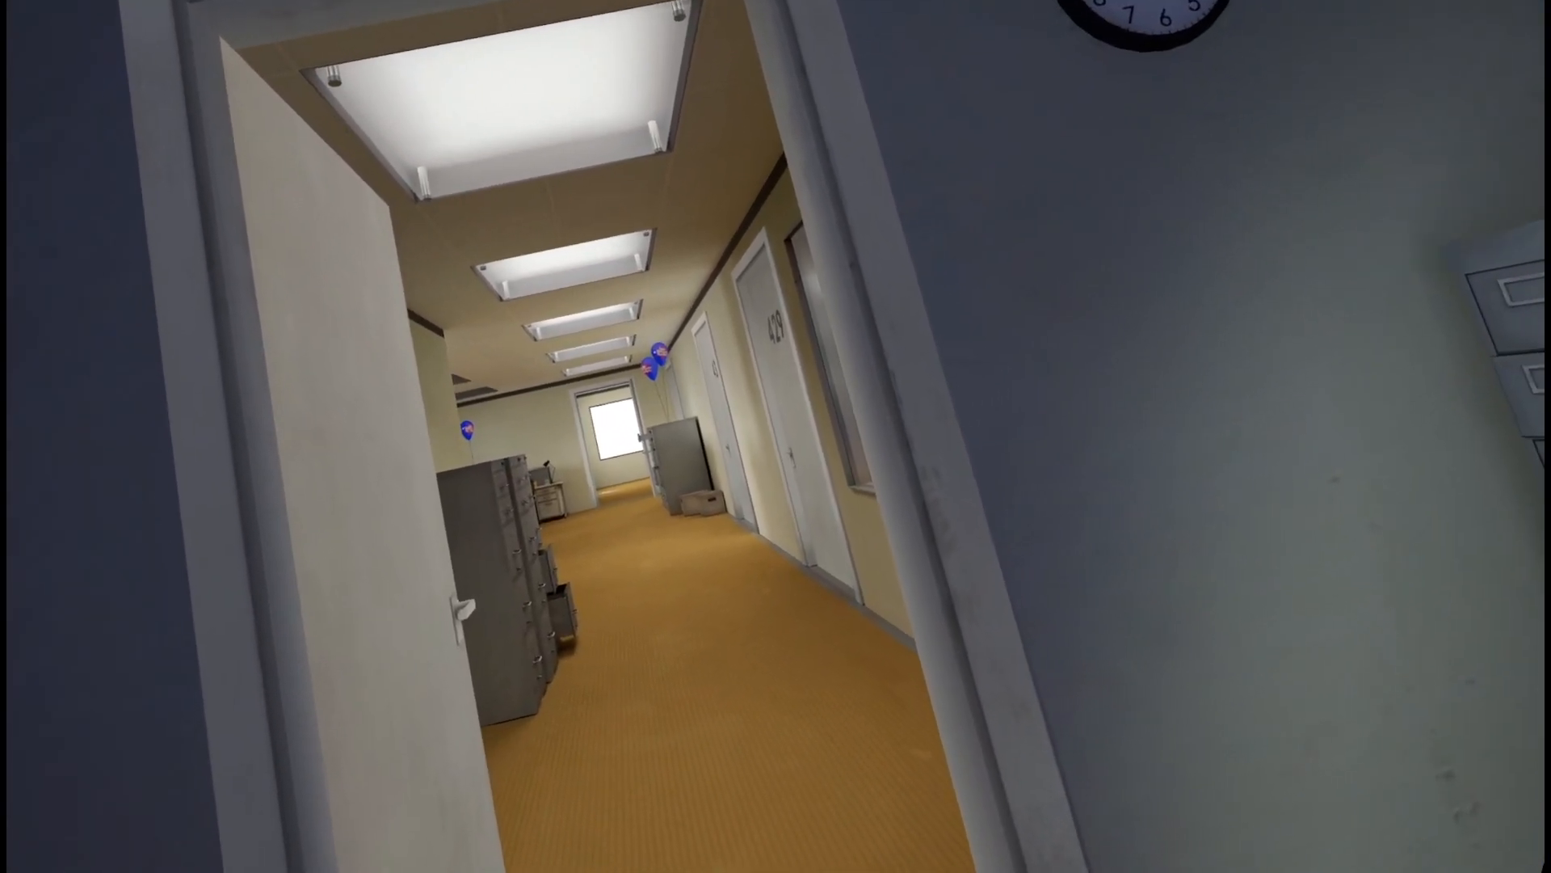
pyautogui.moveTo(776, 436)
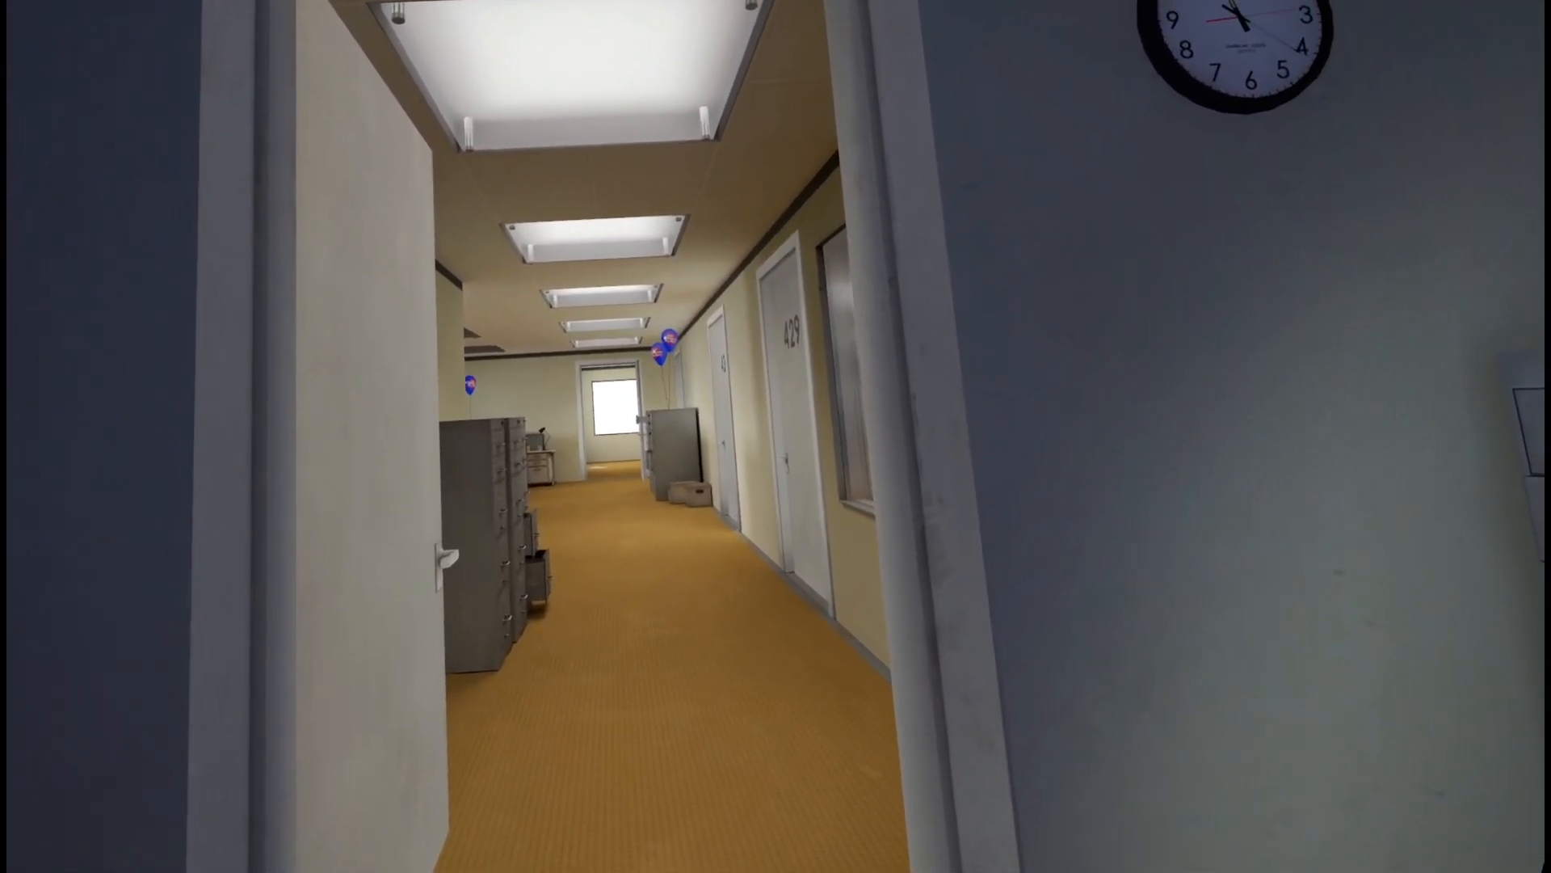
# Step: Walk out of the office and stop in the doorway facing the hallway toward door 429
pyautogui.press('w')
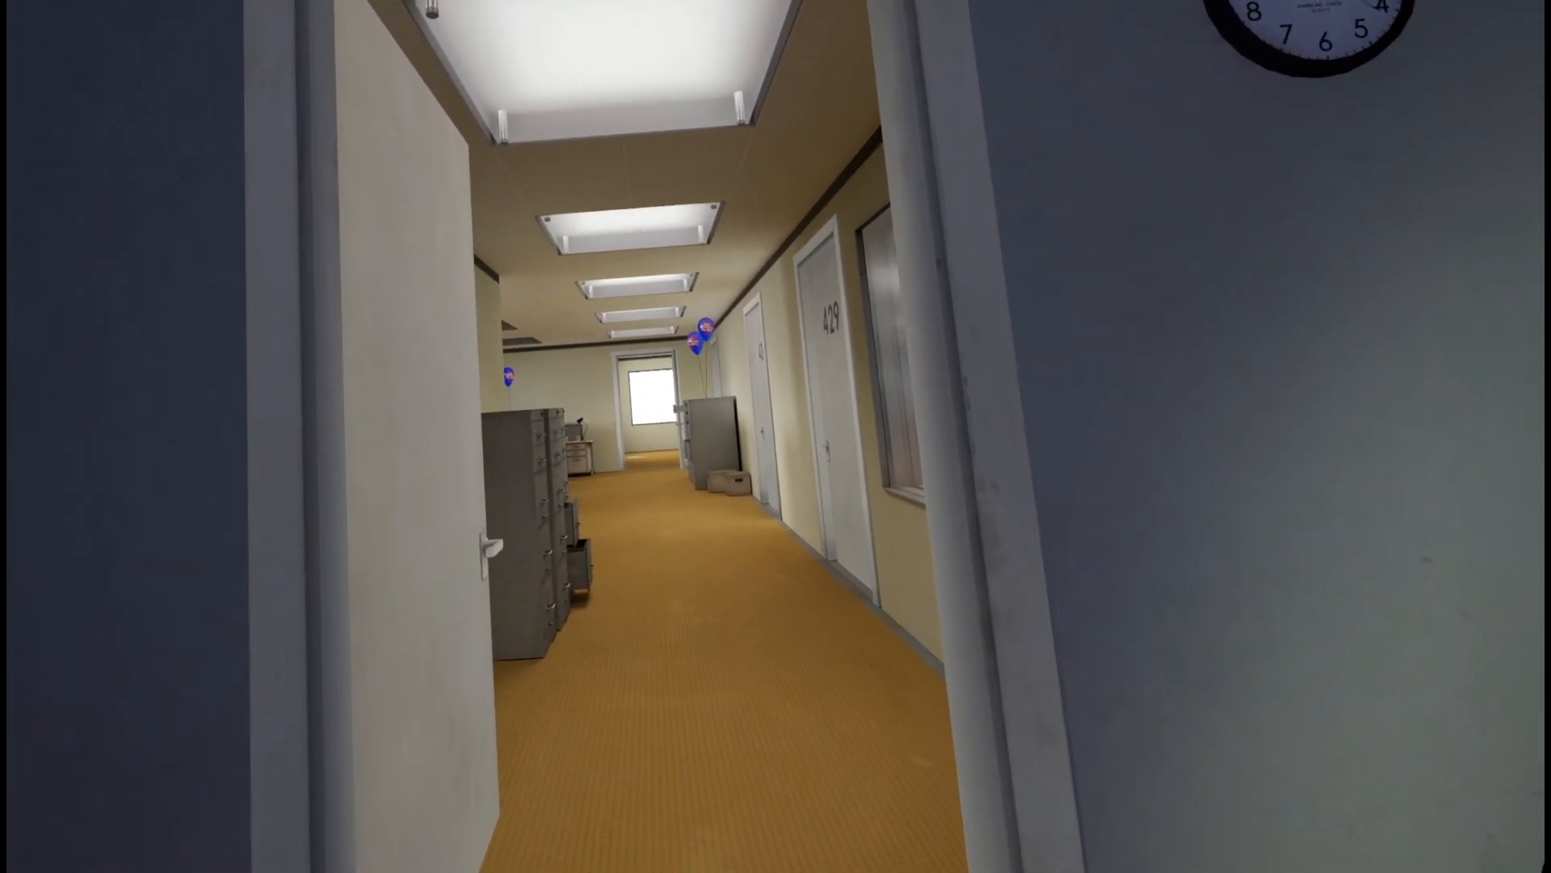
pyautogui.press('w')
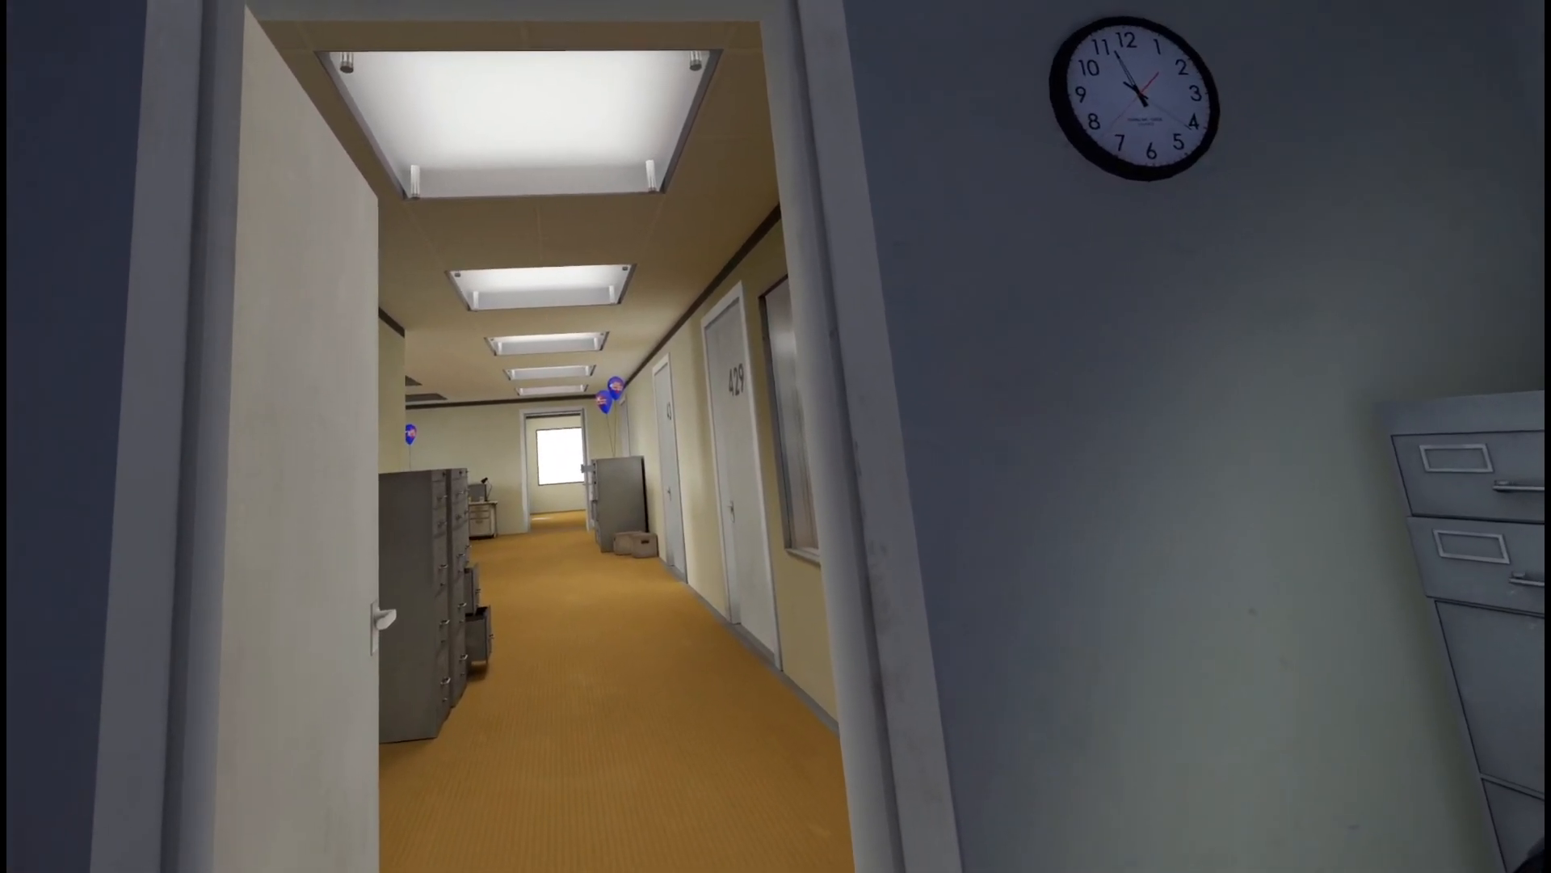
pyautogui.moveTo(776, 436)
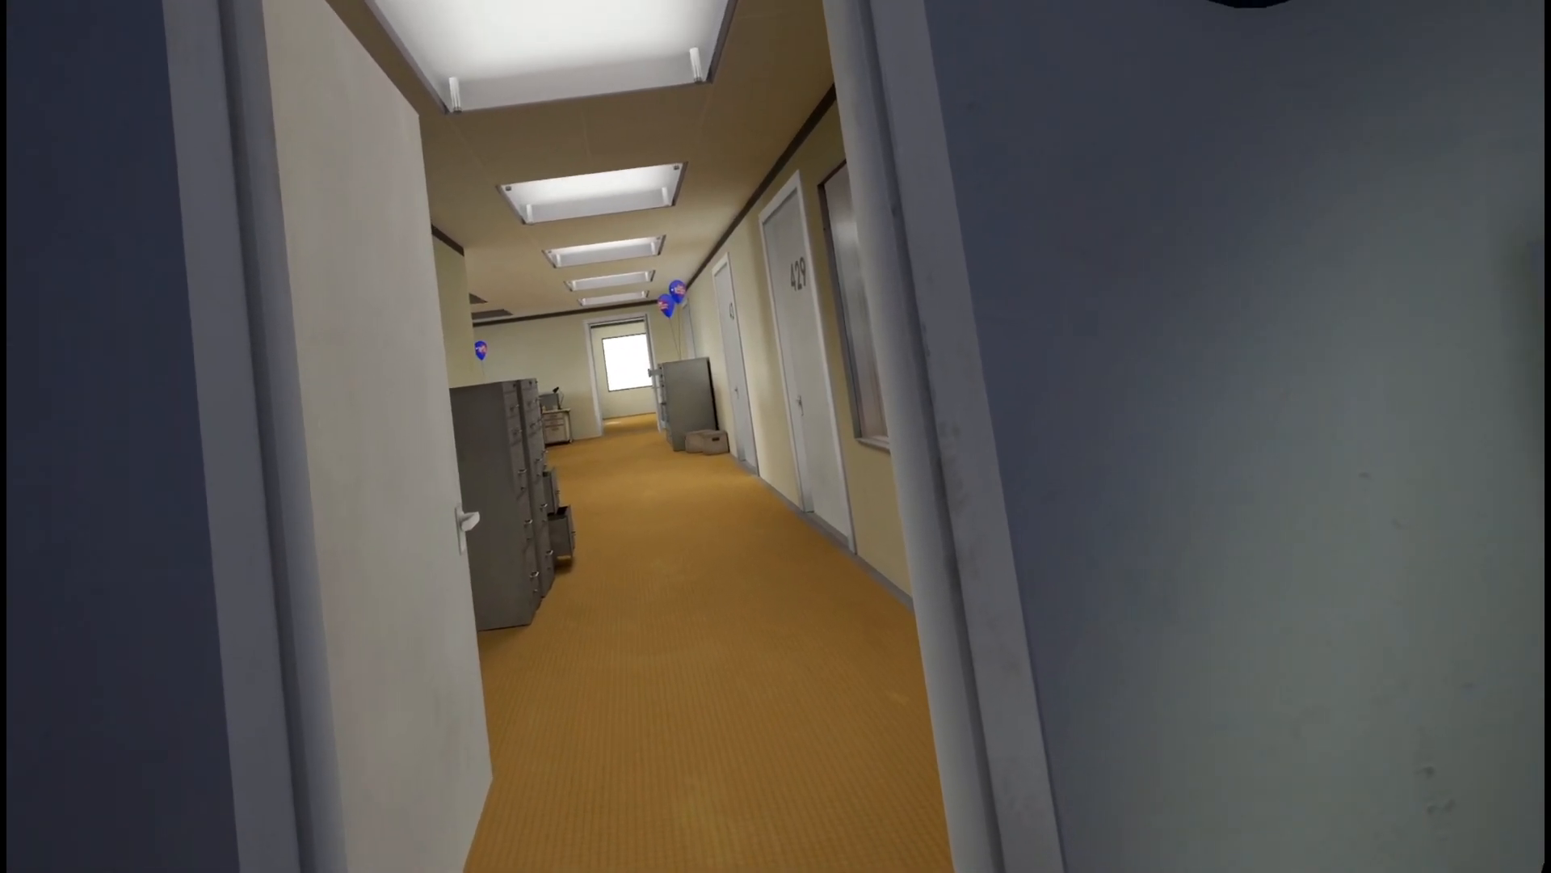
pyautogui.press('w')
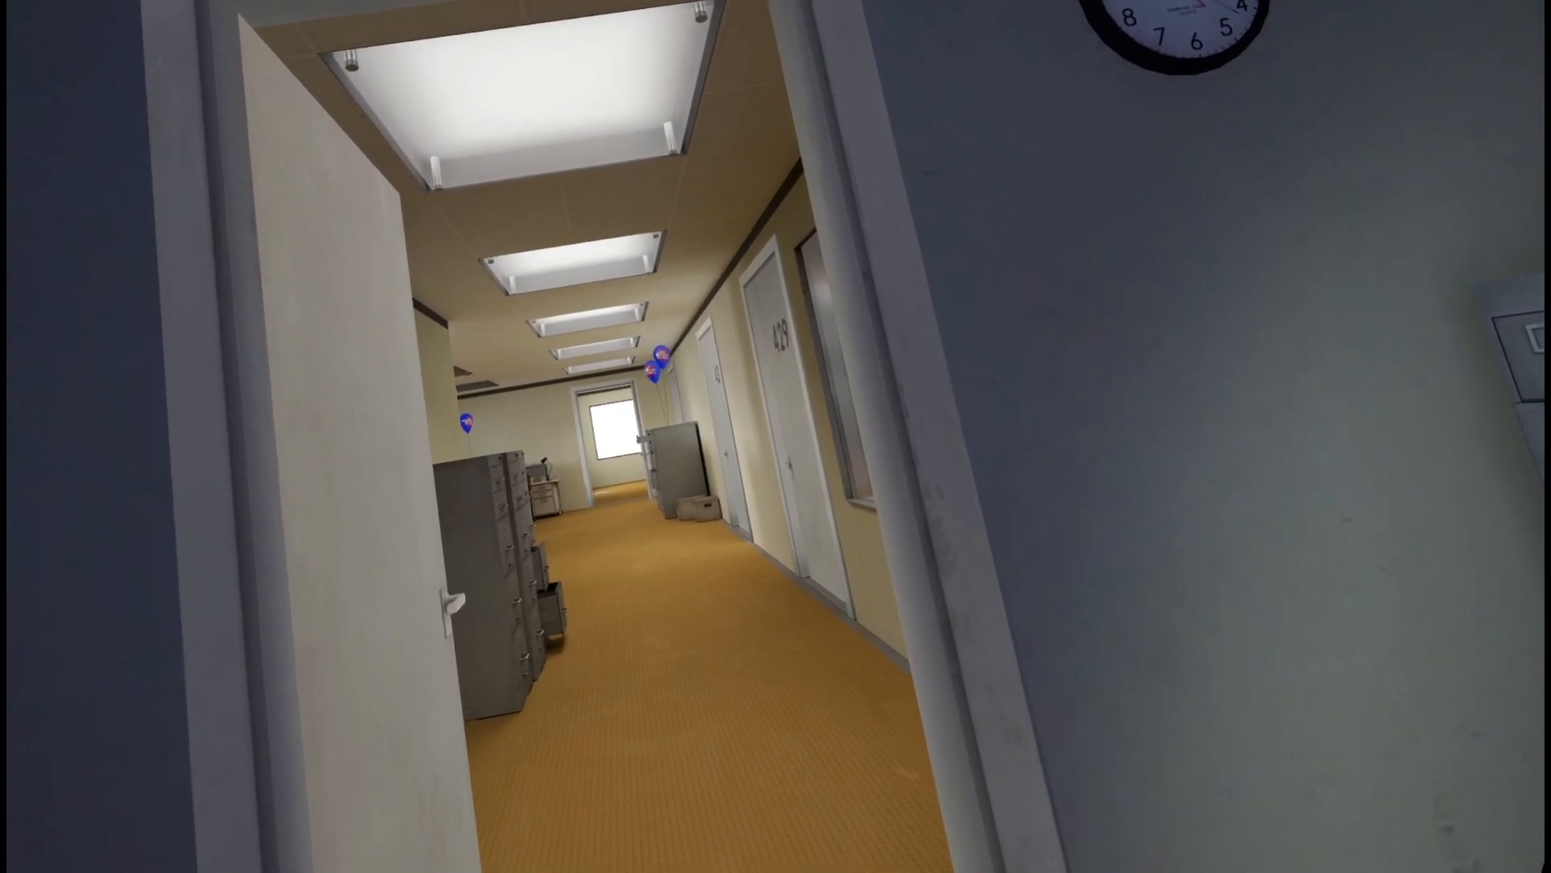
pyautogui.moveTo(776, 436)
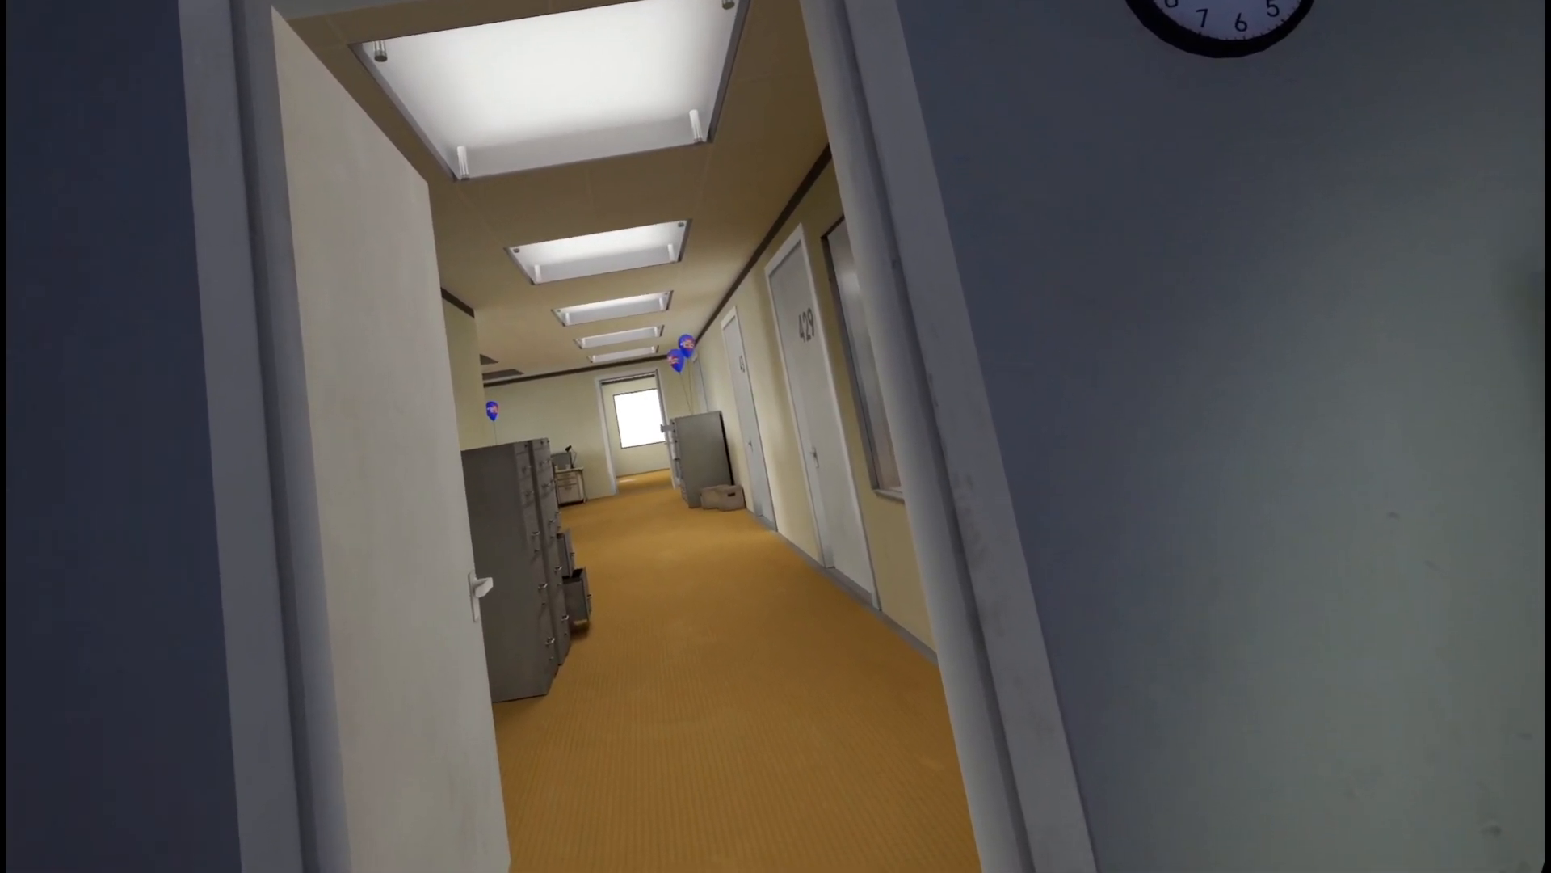
pyautogui.press('w')
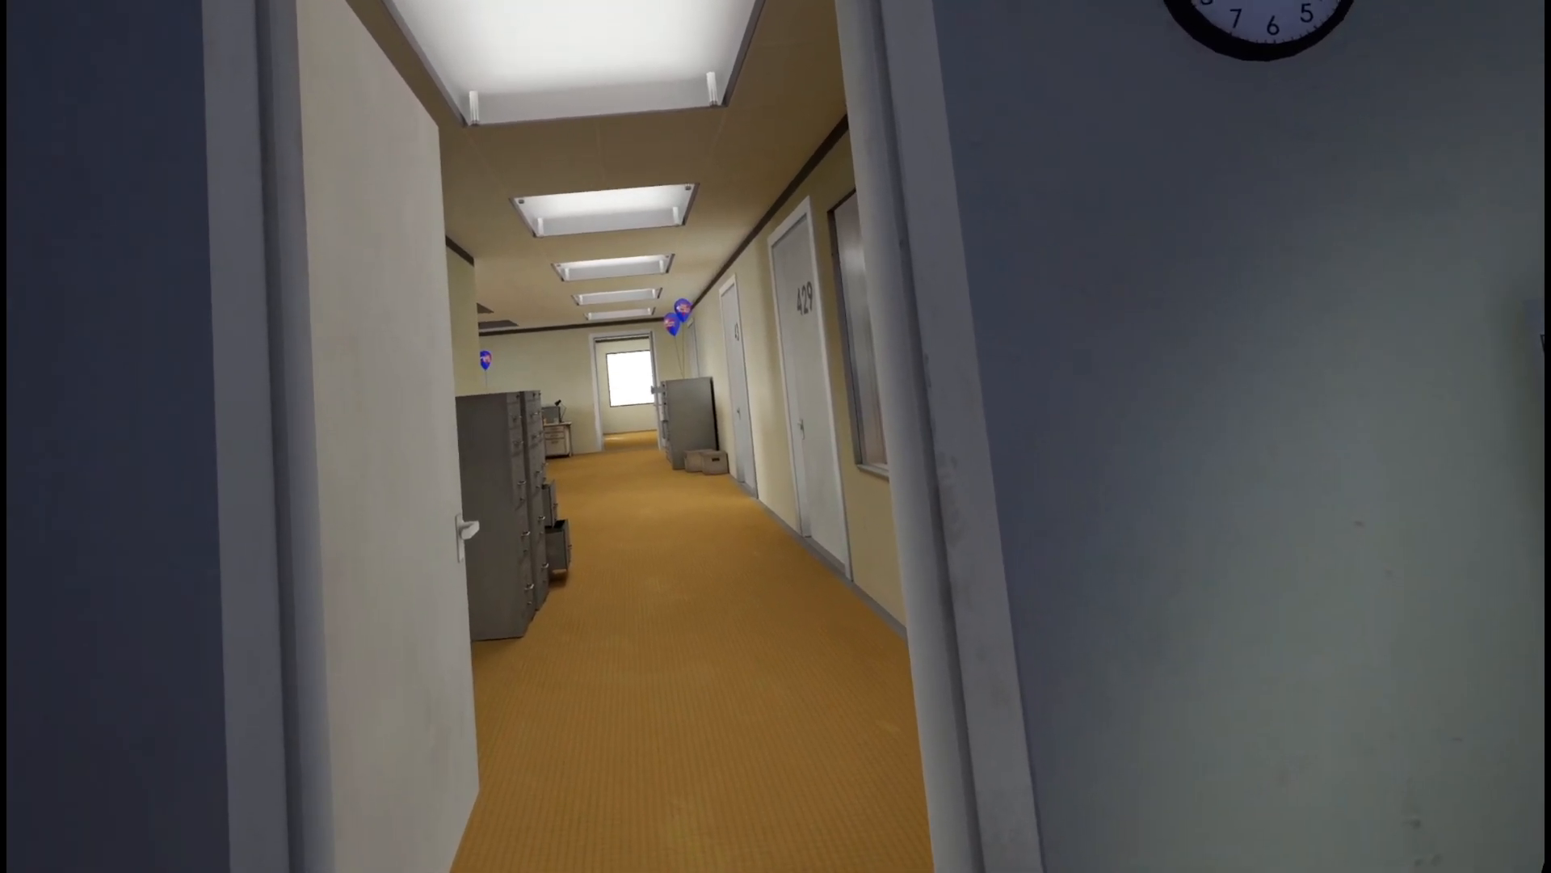
pyautogui.moveTo(775, 436)
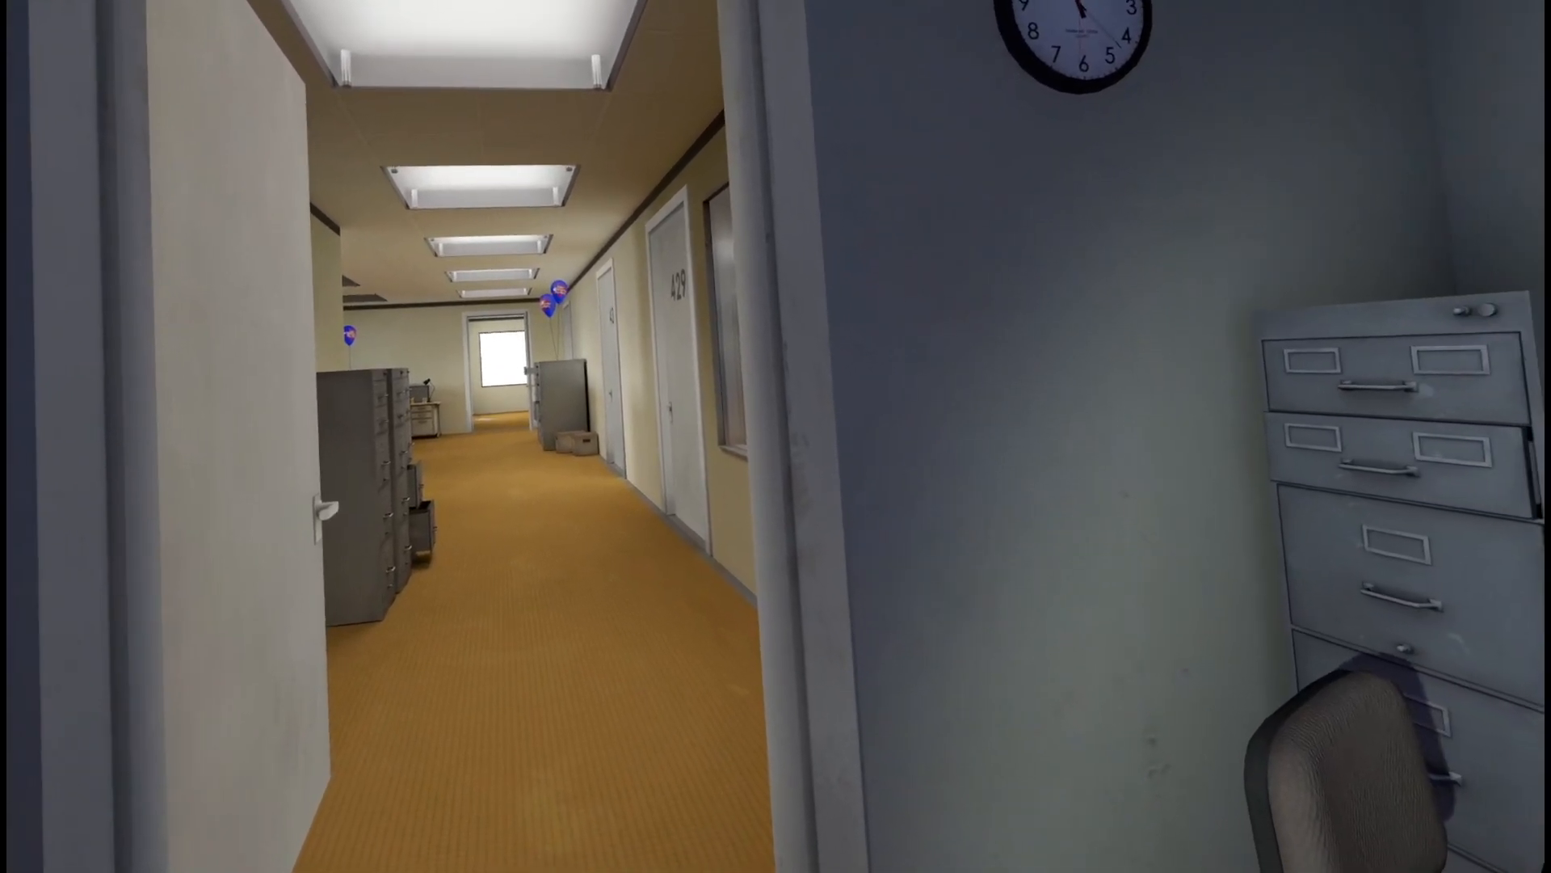
pyautogui.moveTo(775, 437)
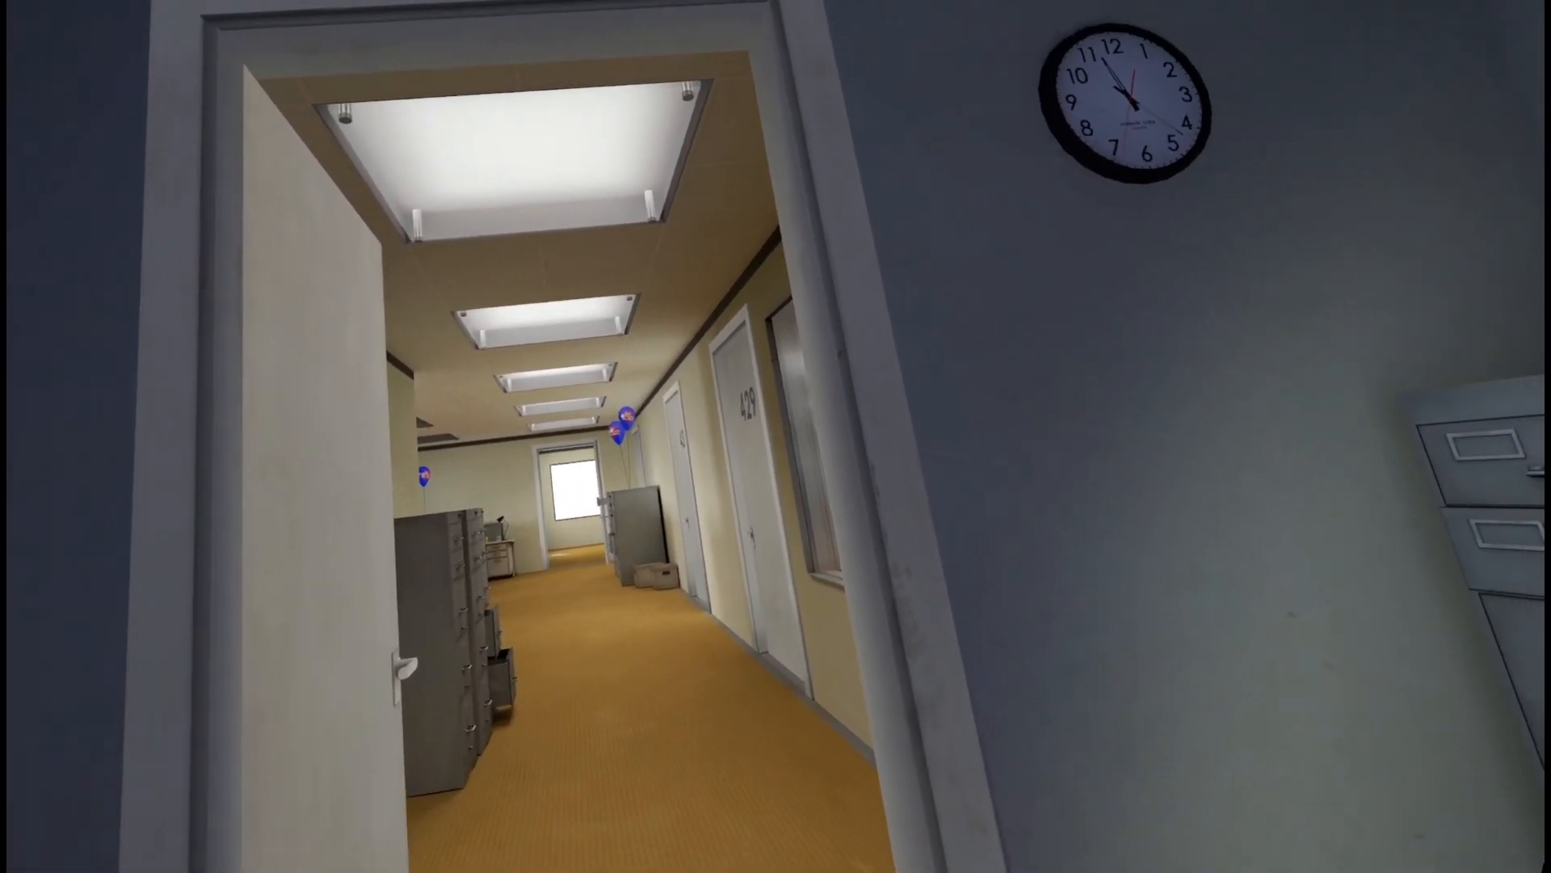
pyautogui.moveTo(775, 436)
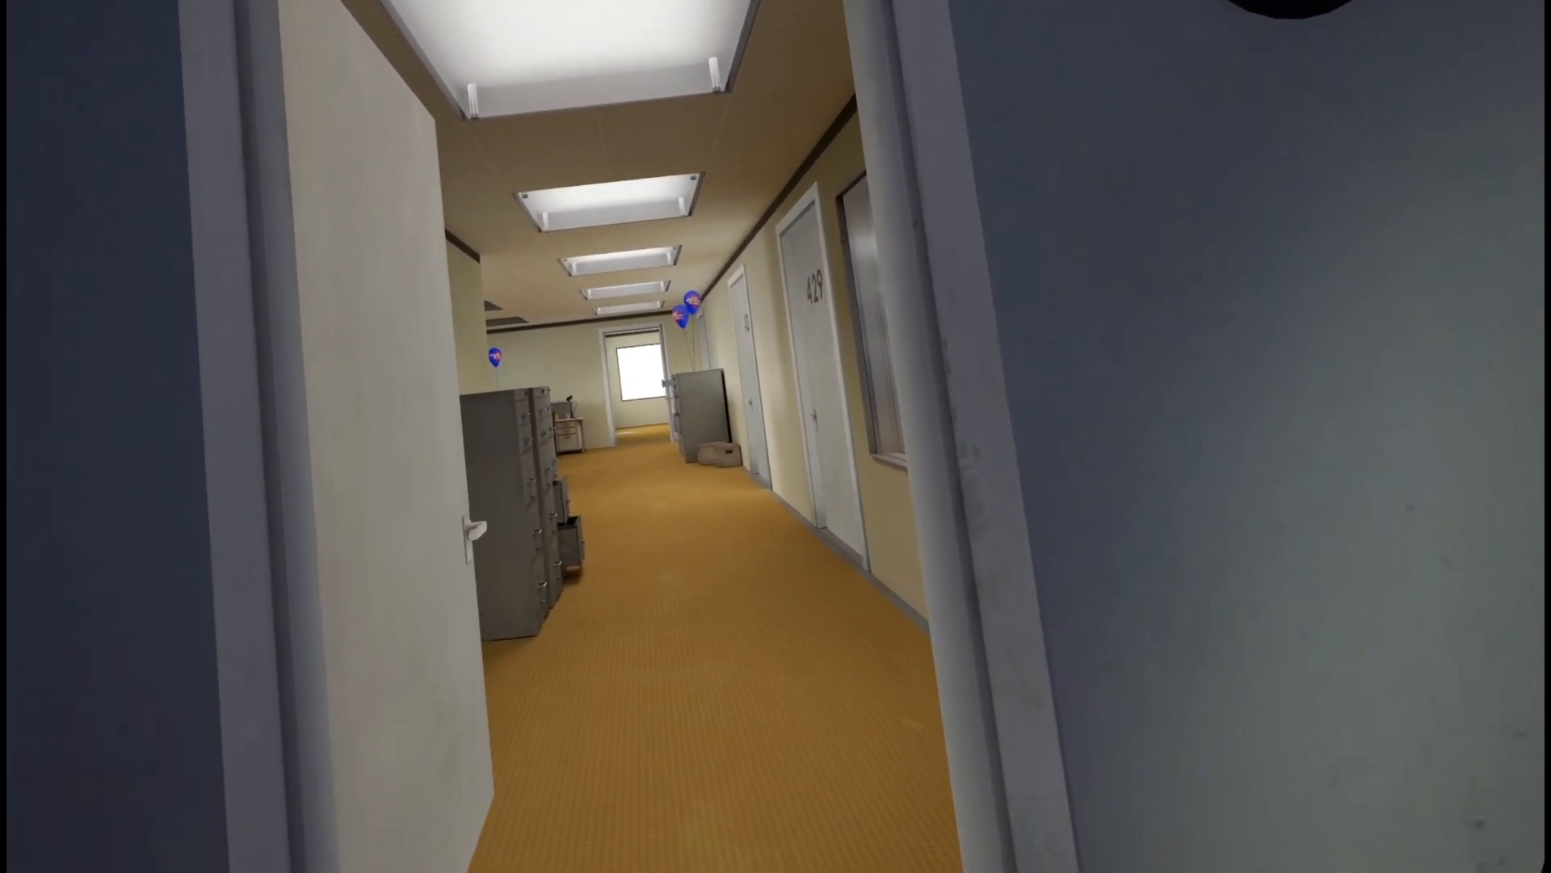
pyautogui.moveTo(776, 436)
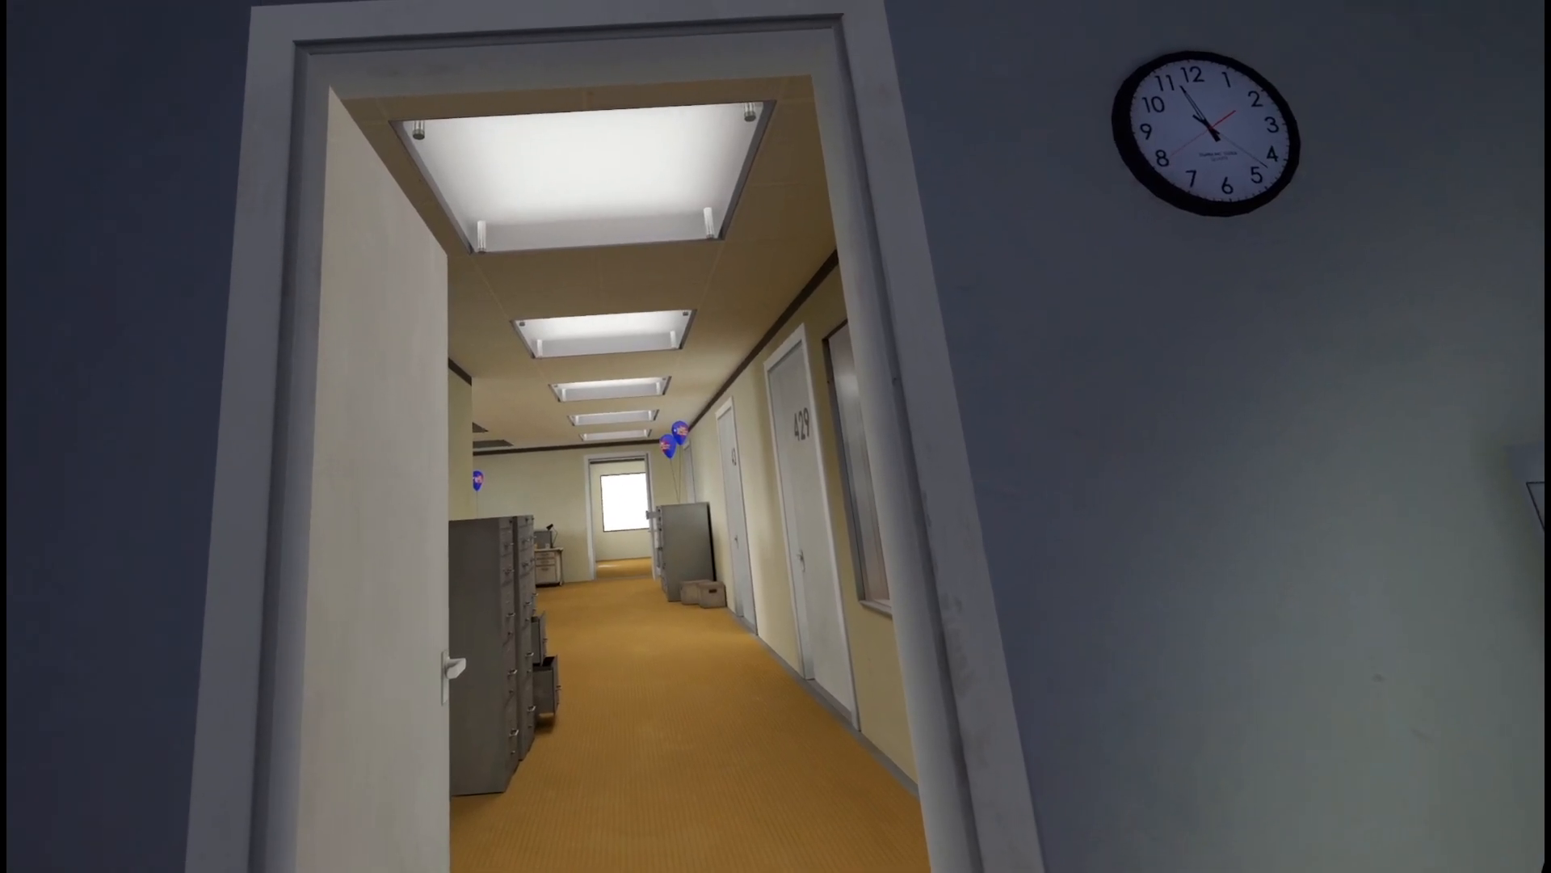
pyautogui.moveTo(776, 437)
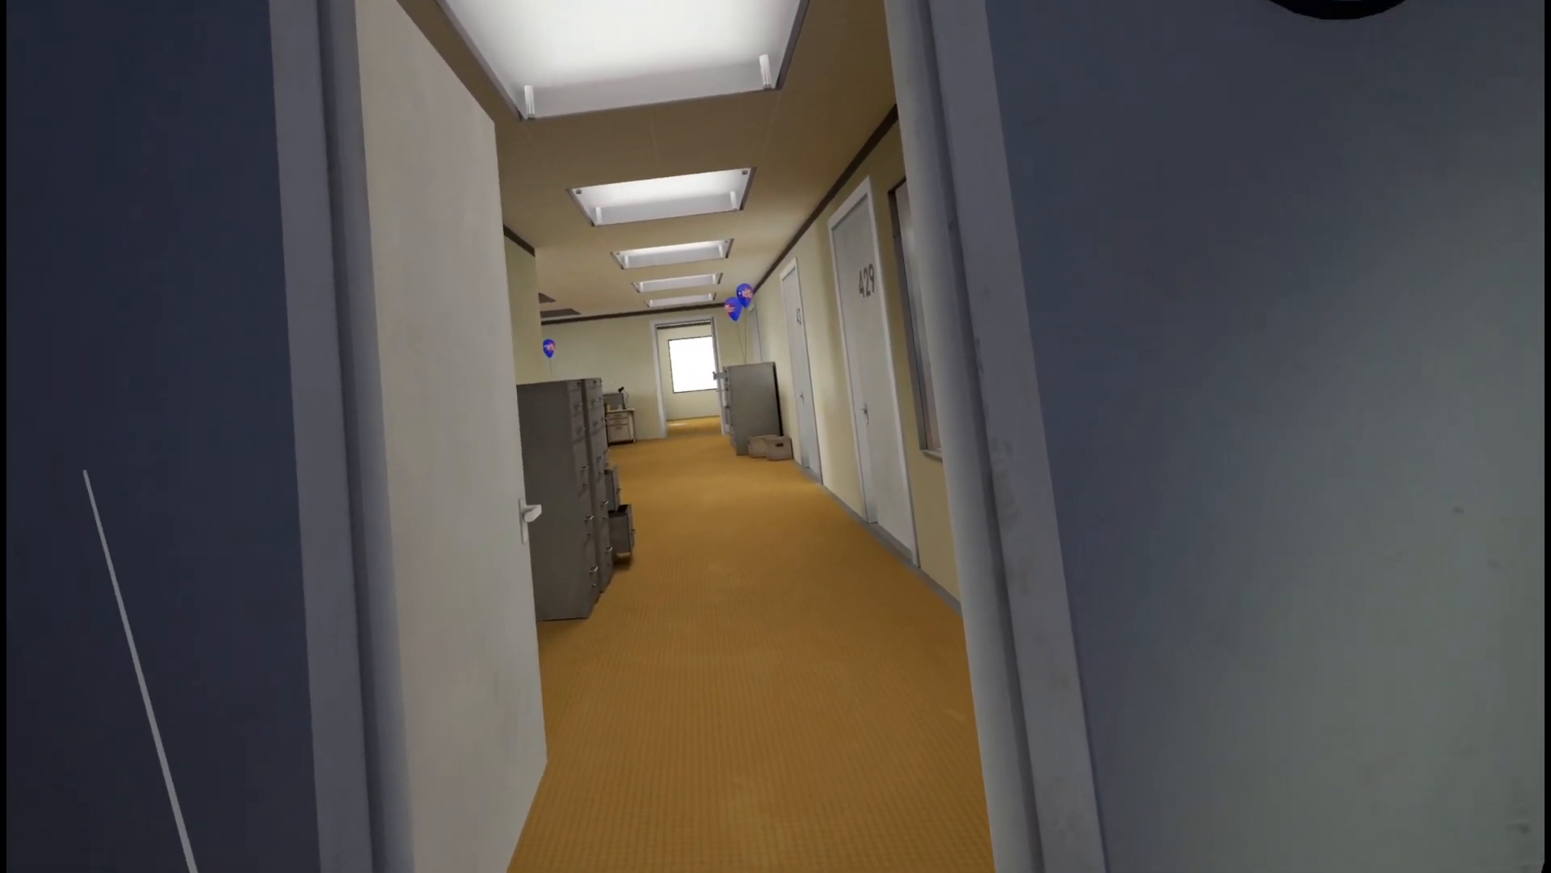
pyautogui.press('w')
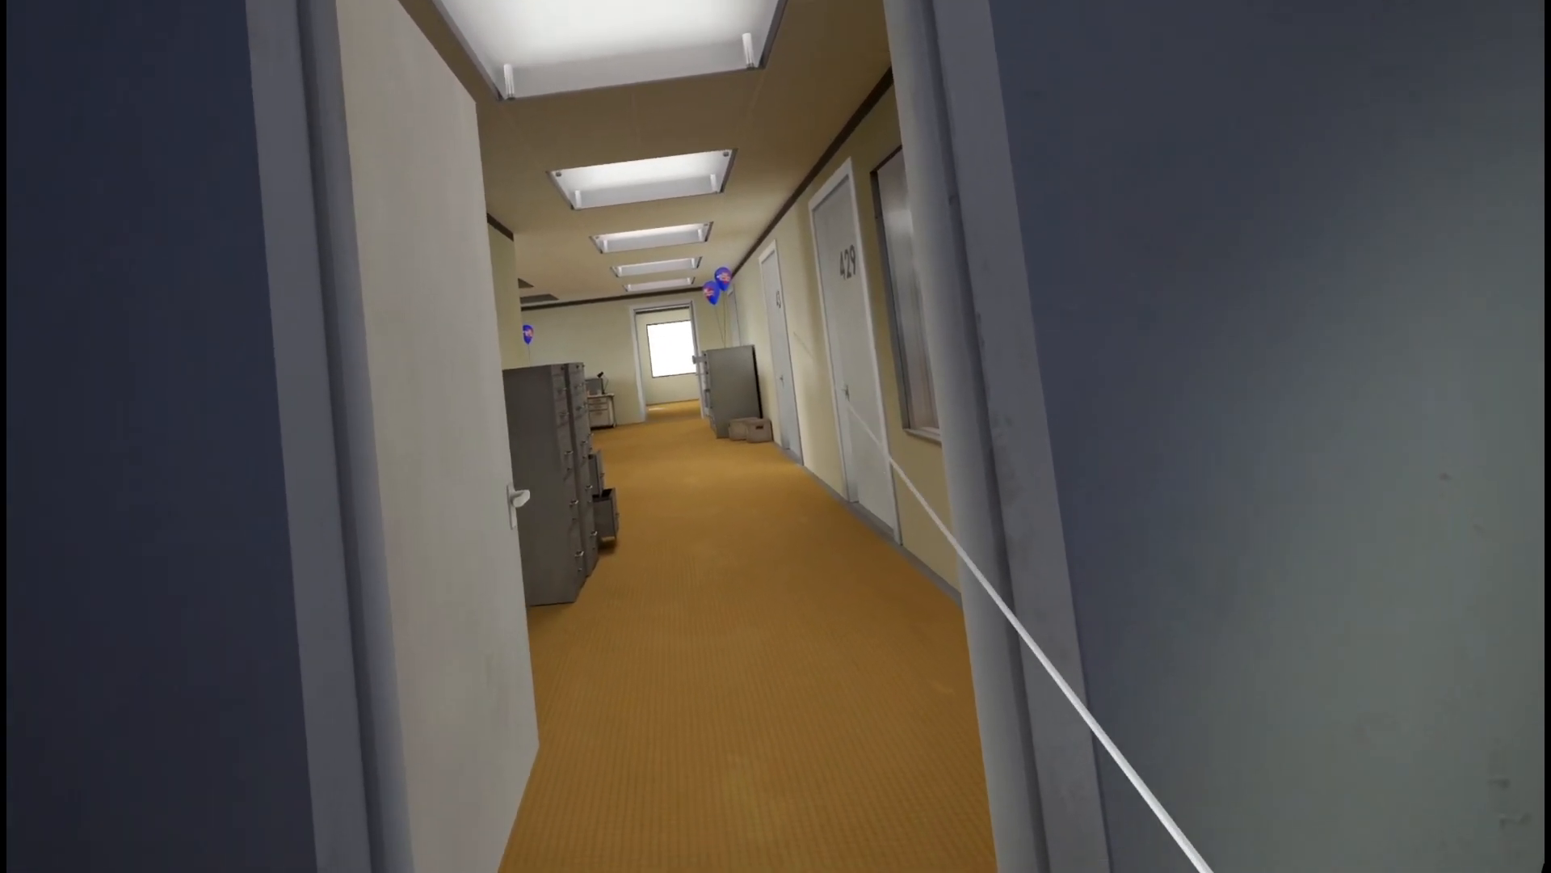
pyautogui.moveTo(775, 436)
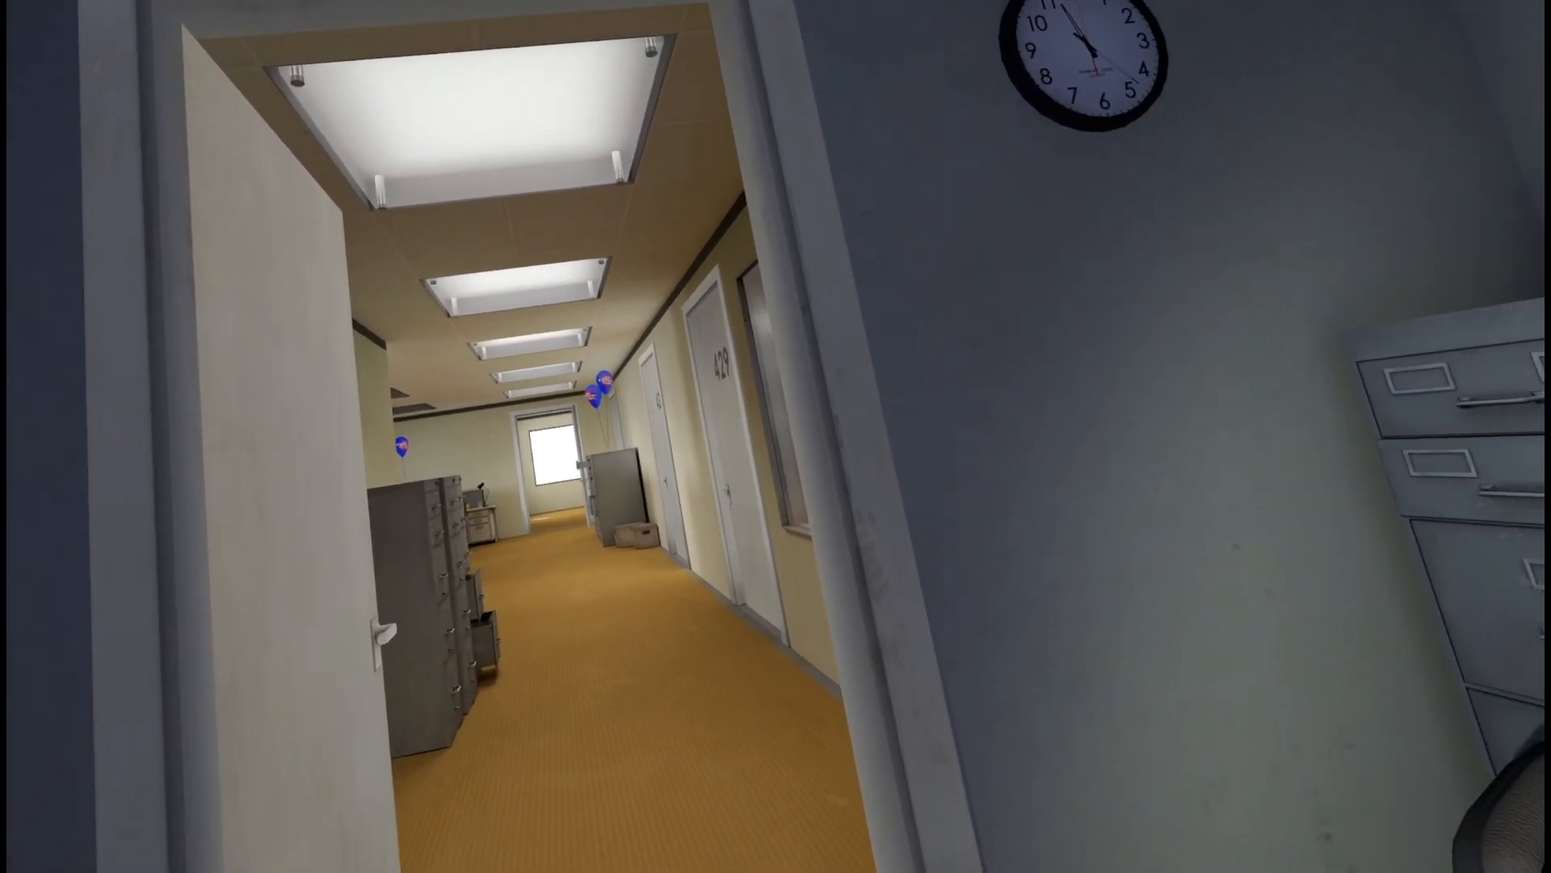
pyautogui.moveTo(776, 436)
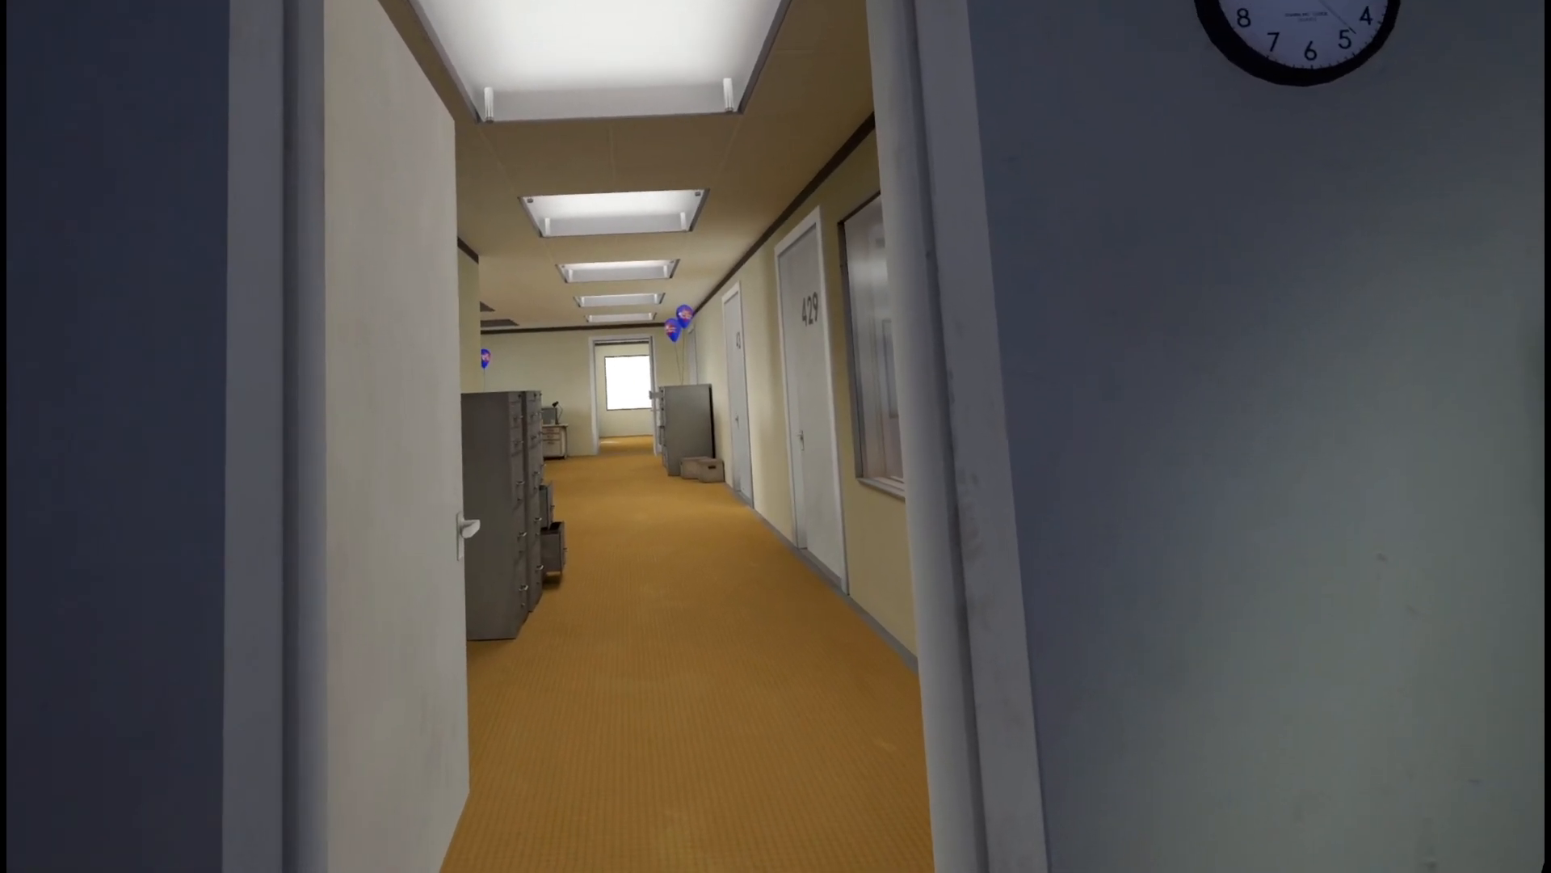
# Step: Move forward from the doorway, trying to re-enter the office toward the desk
pyautogui.press('w')
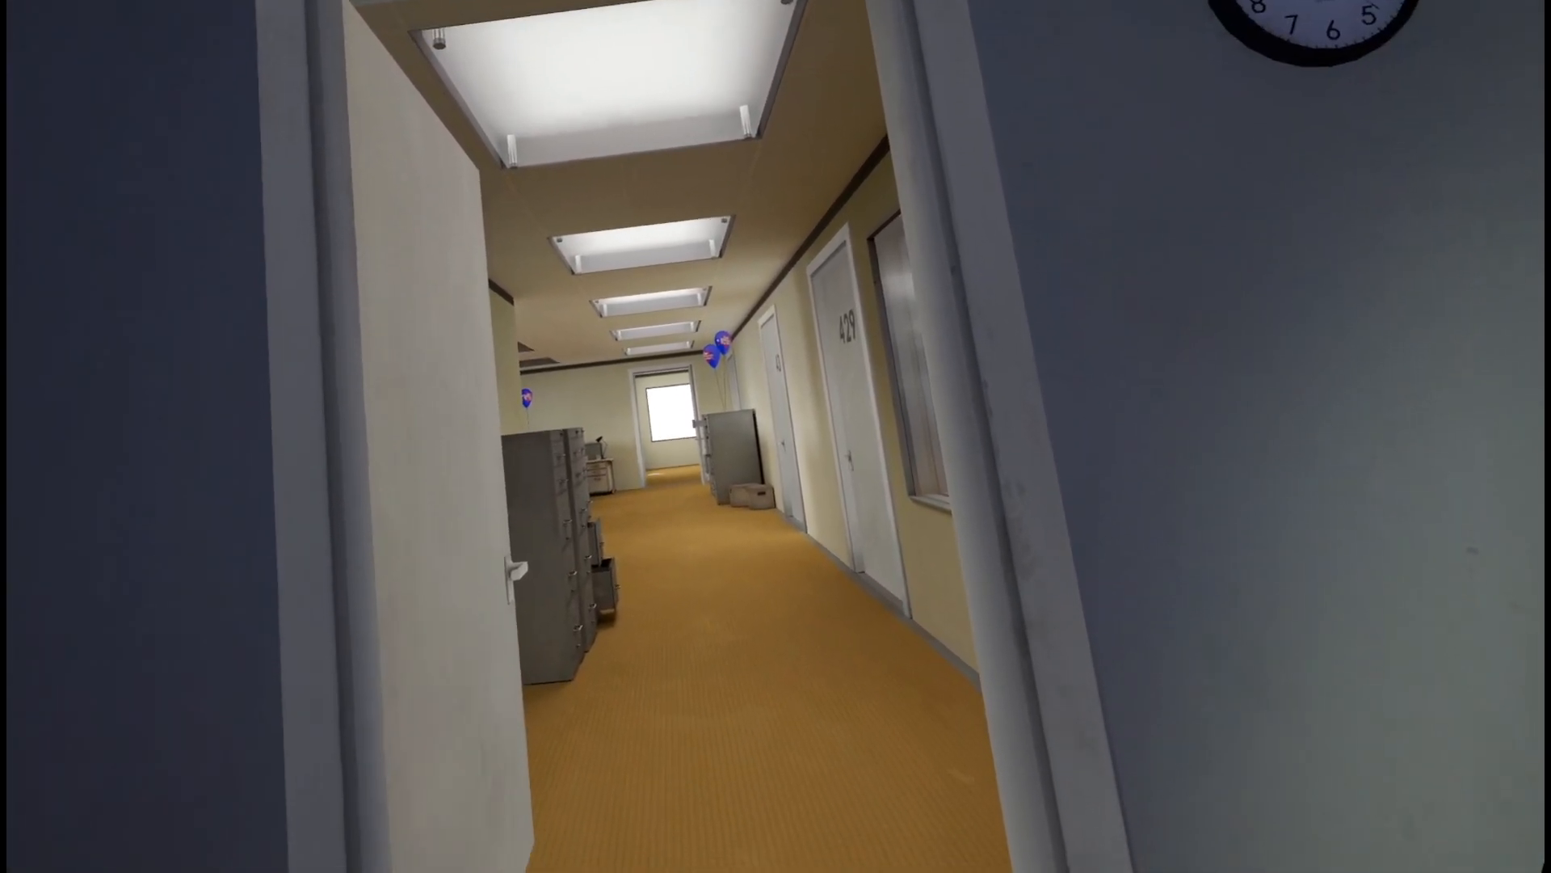
pyautogui.moveTo(776, 436)
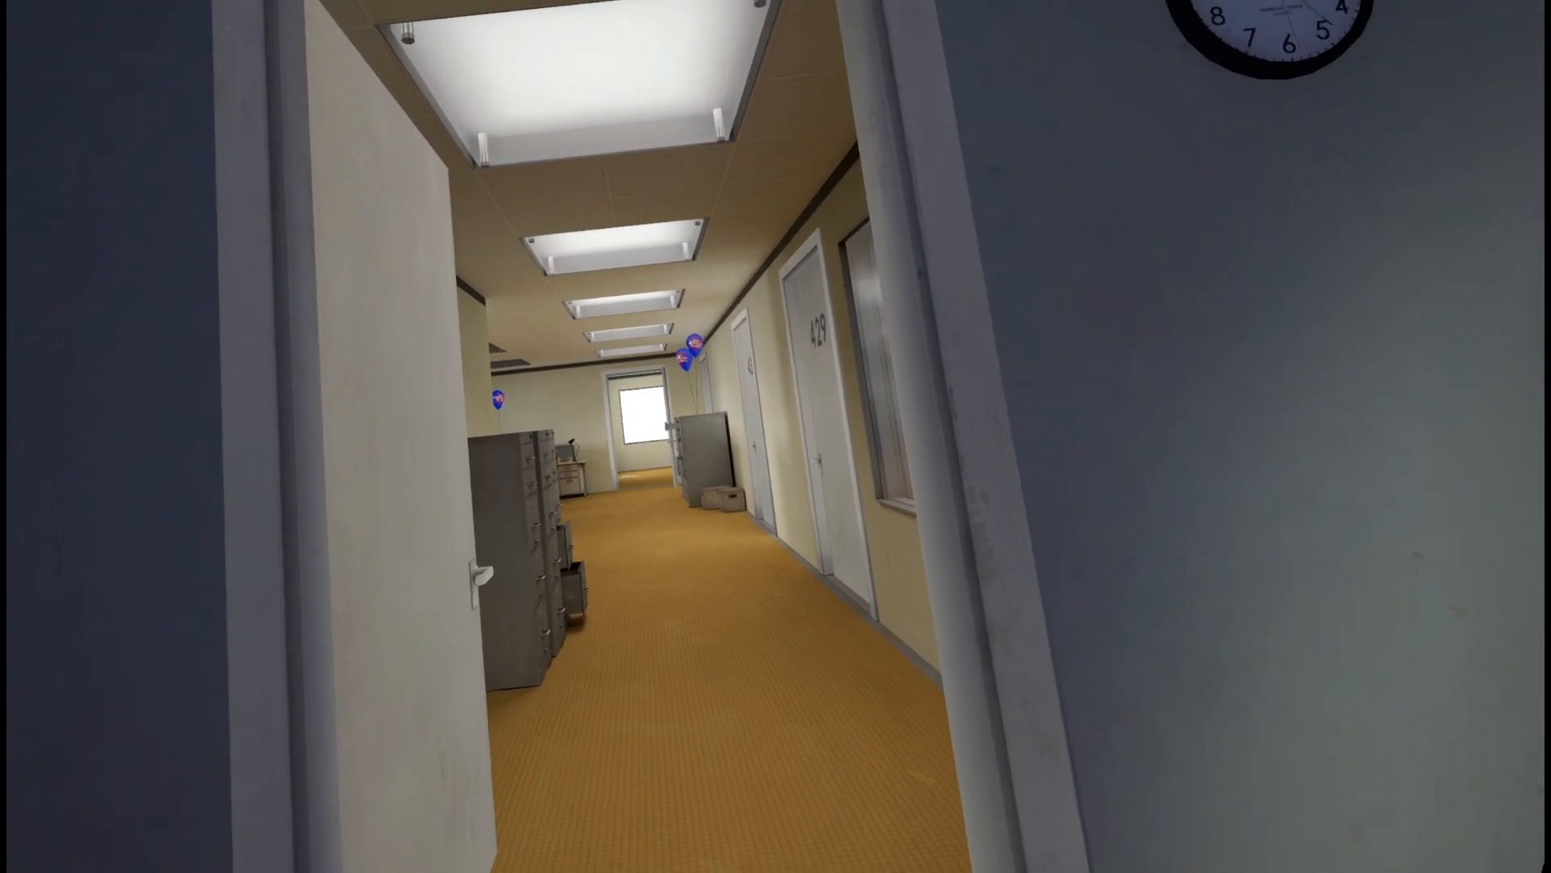
pyautogui.moveTo(775, 436)
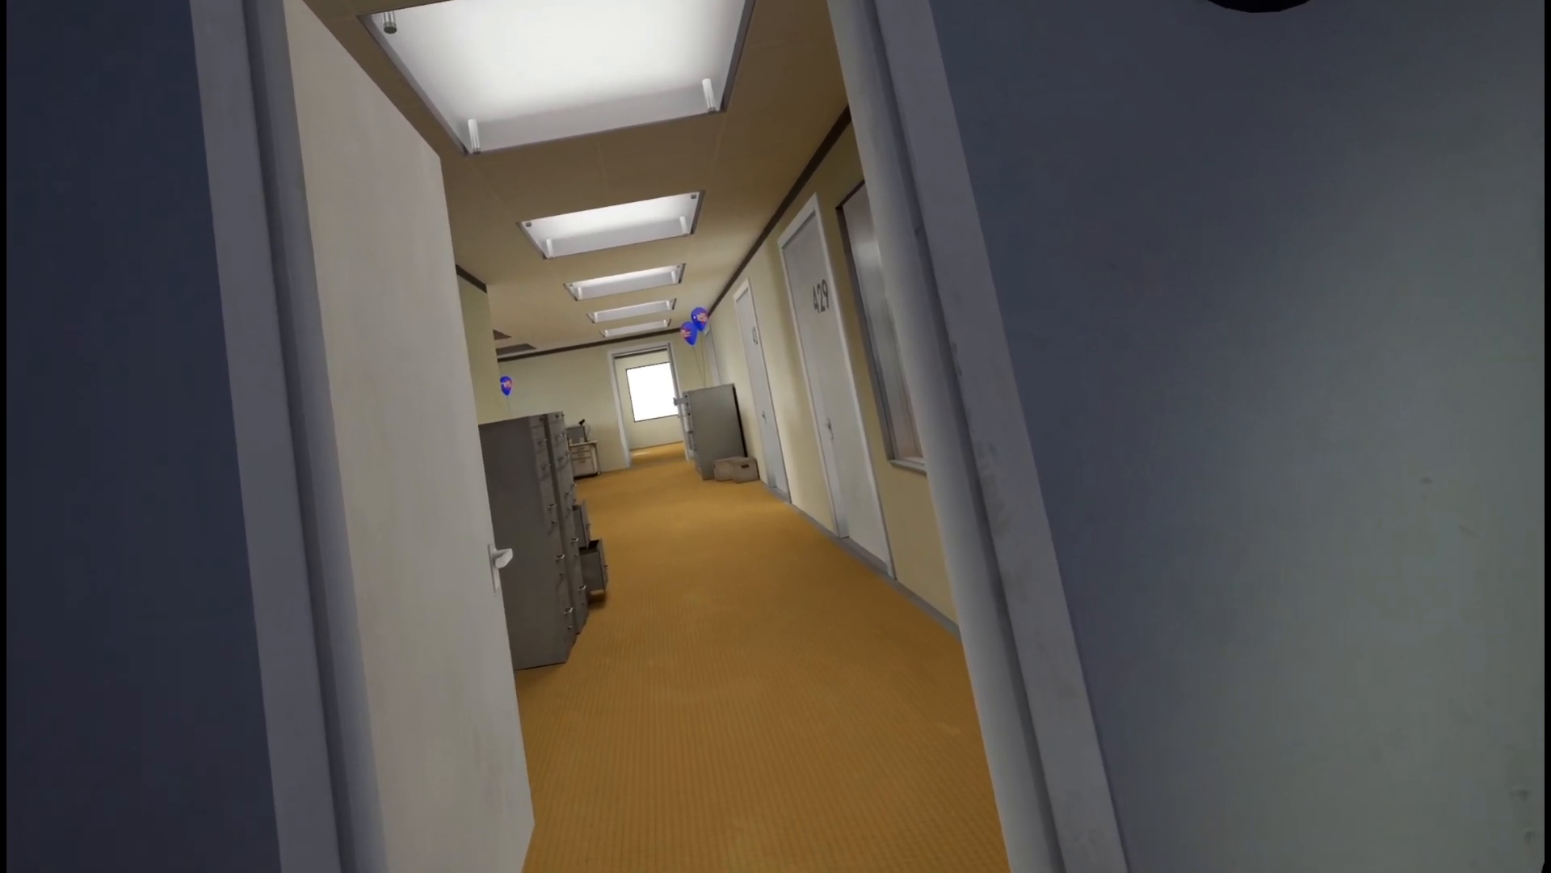
pyautogui.moveTo(776, 436)
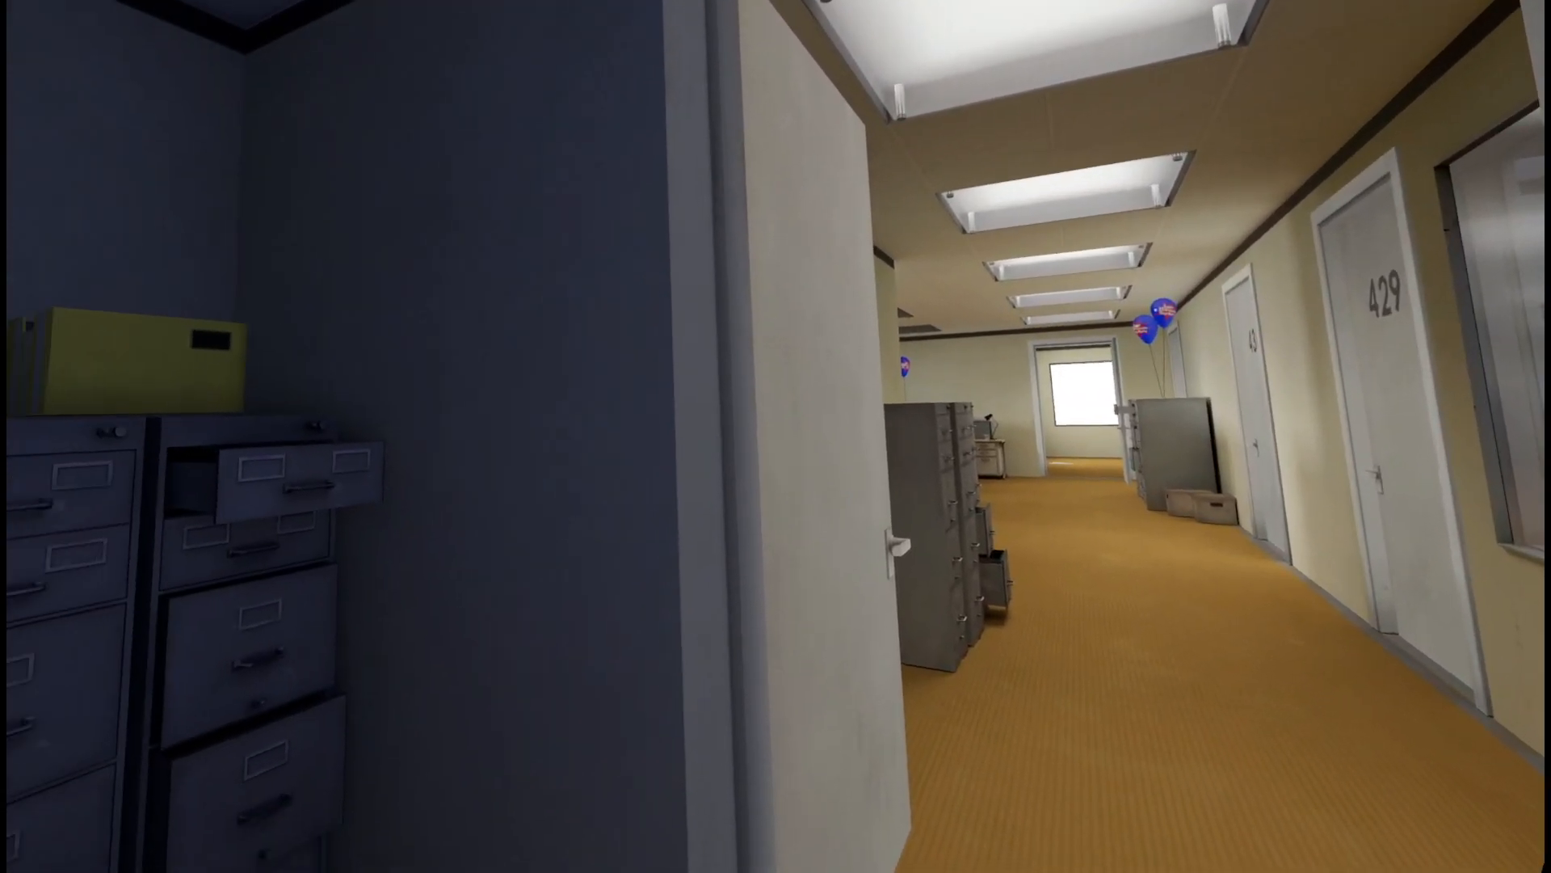
pyautogui.moveTo(776, 436)
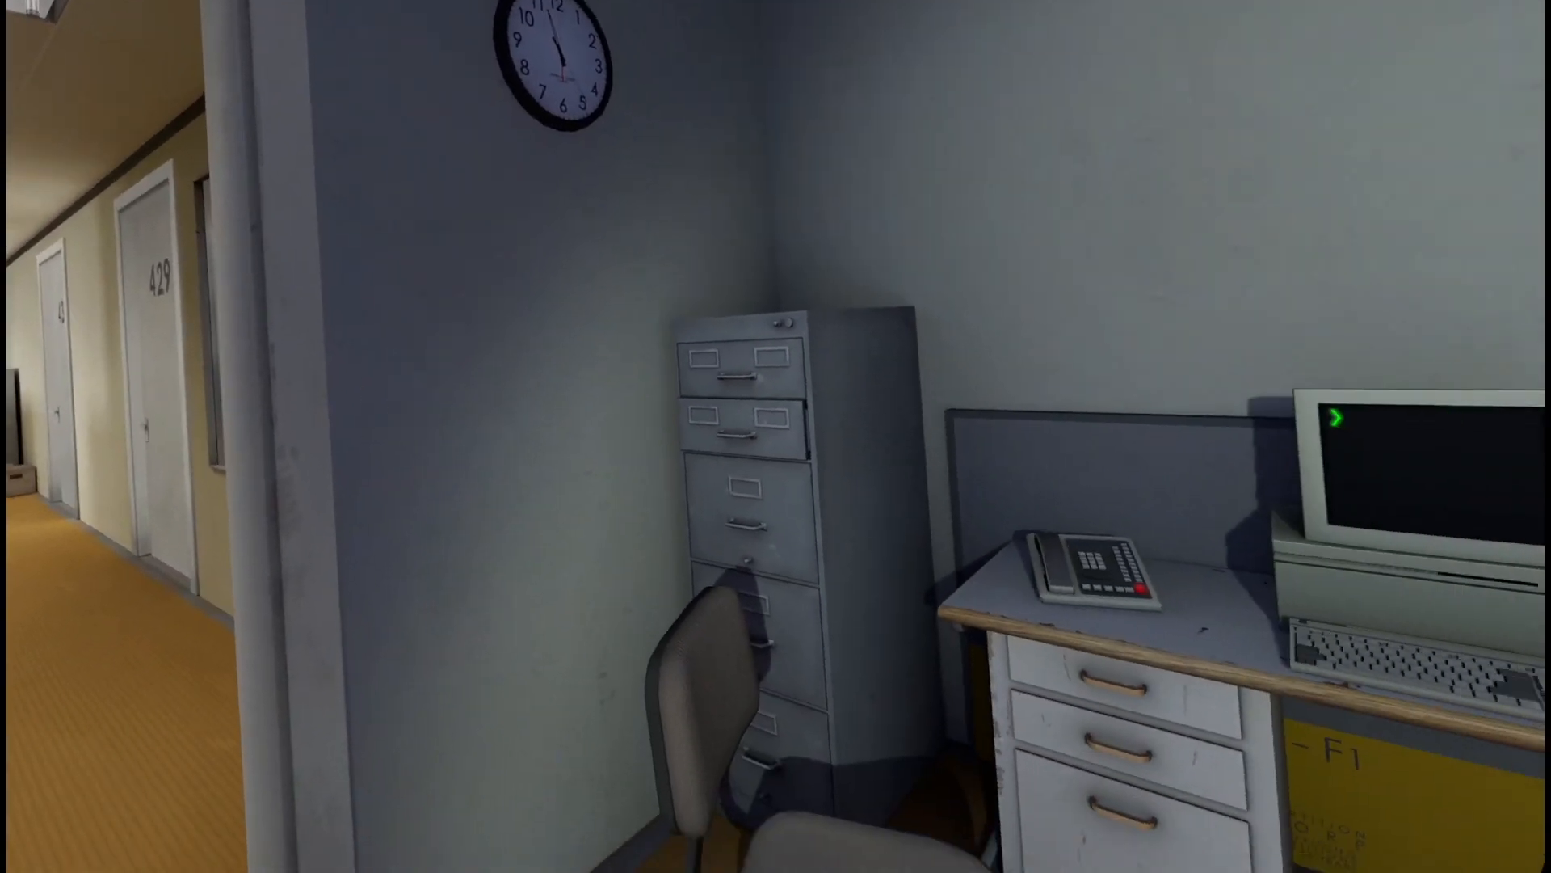